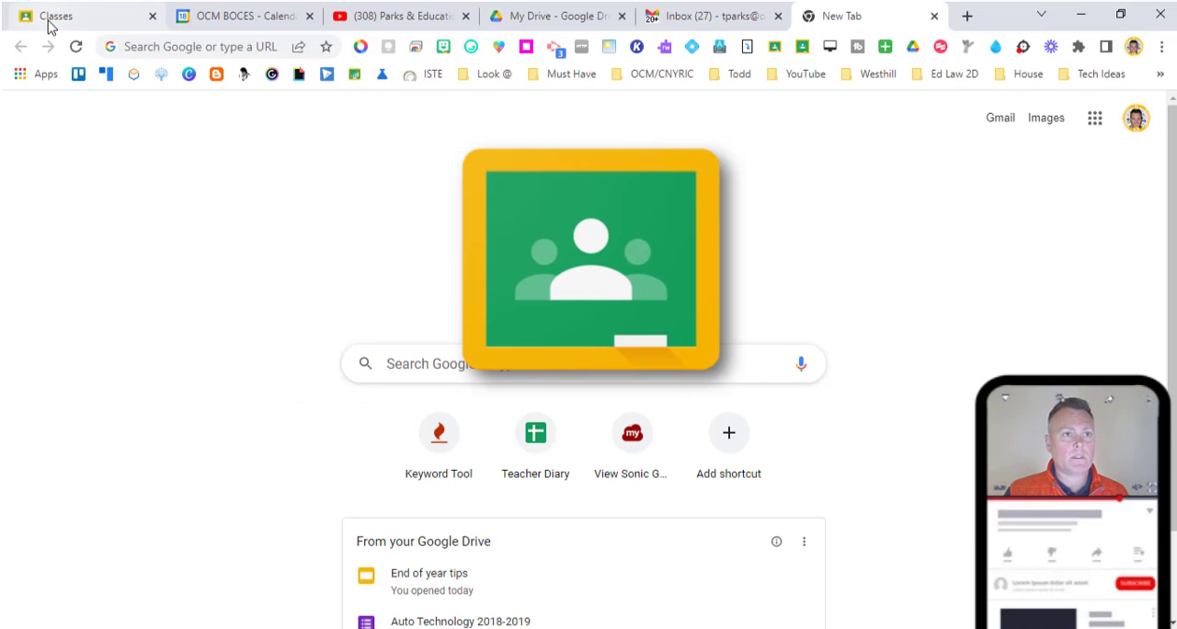
{"action": "mouse_move", "coordinate": [55, 15]}
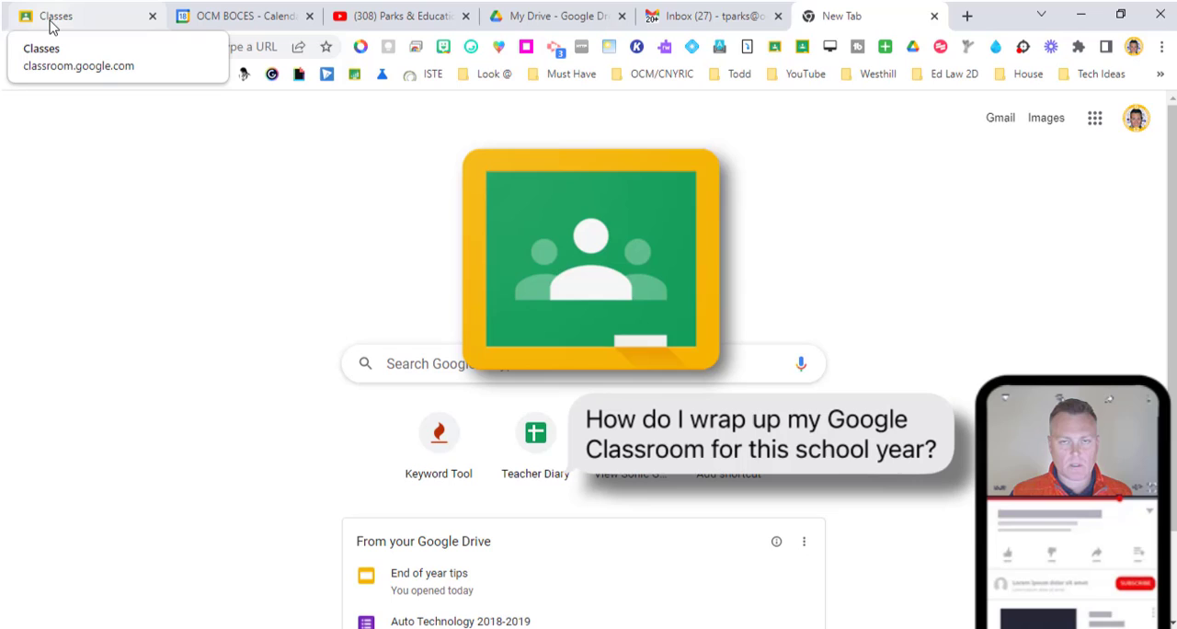
Bring up the Google Classroom class list and scroll through the class cards
{"action": "left_click", "coordinate": [82, 16]}
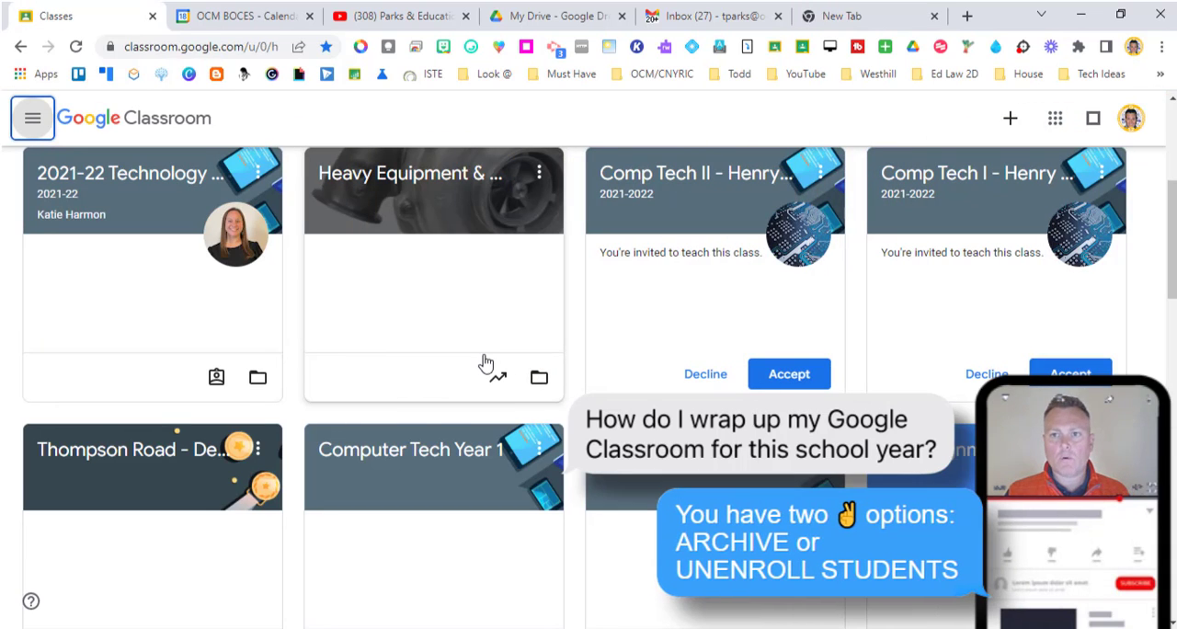
{"action": "scroll", "scroll_direction": "up", "scroll_amount": 3}
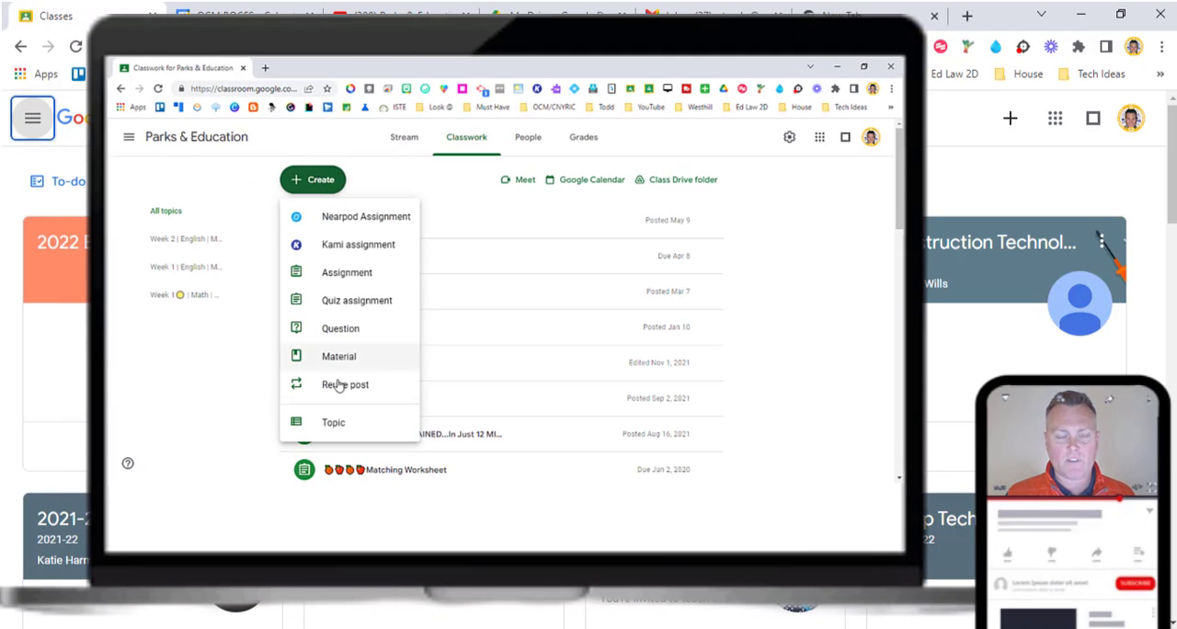
Reuse the Basic Welding Principles assignment from an earlier class and publish it
{"action": "left_click", "coordinate": [345, 384]}
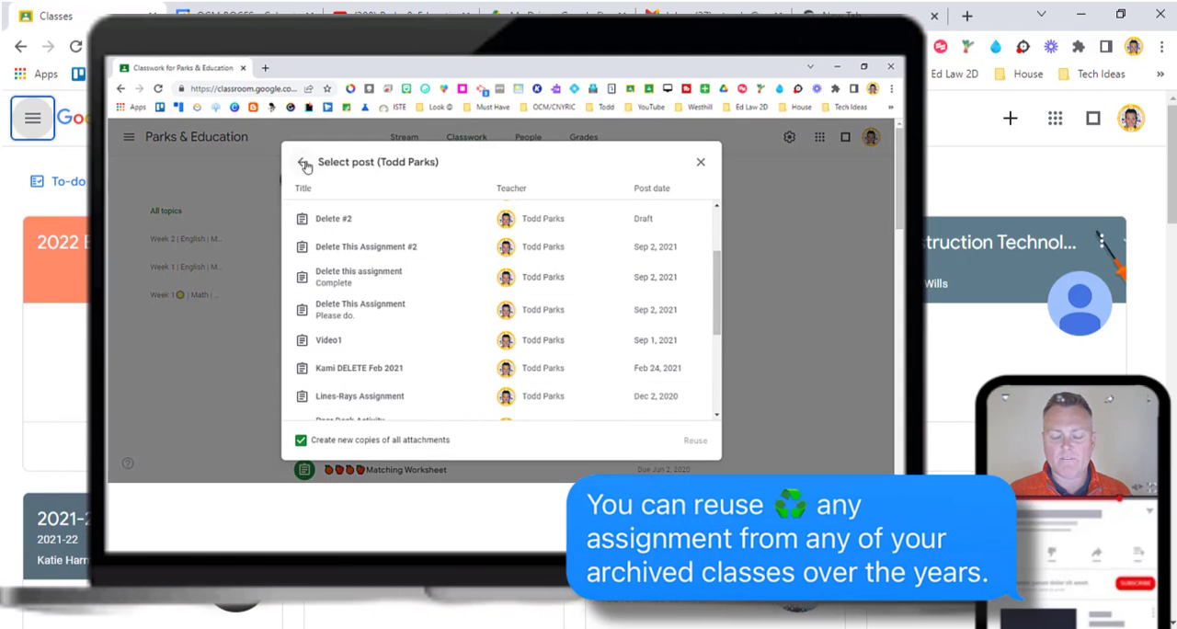
{"action": "left_click", "coordinate": [306, 163]}
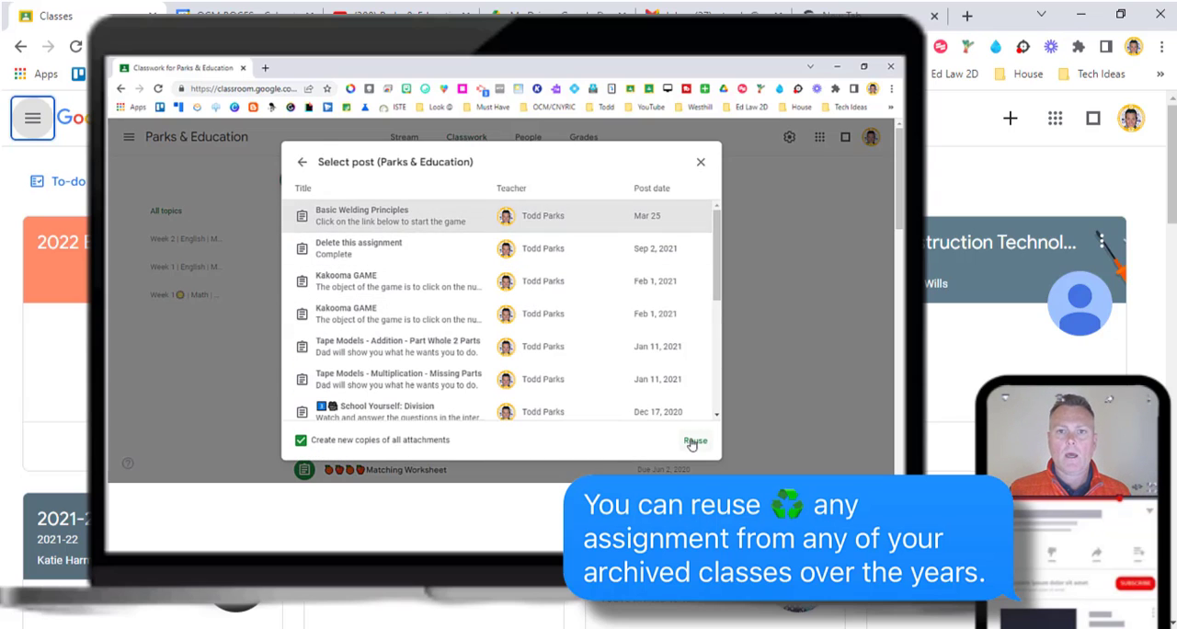
{"action": "left_click", "coordinate": [696, 440]}
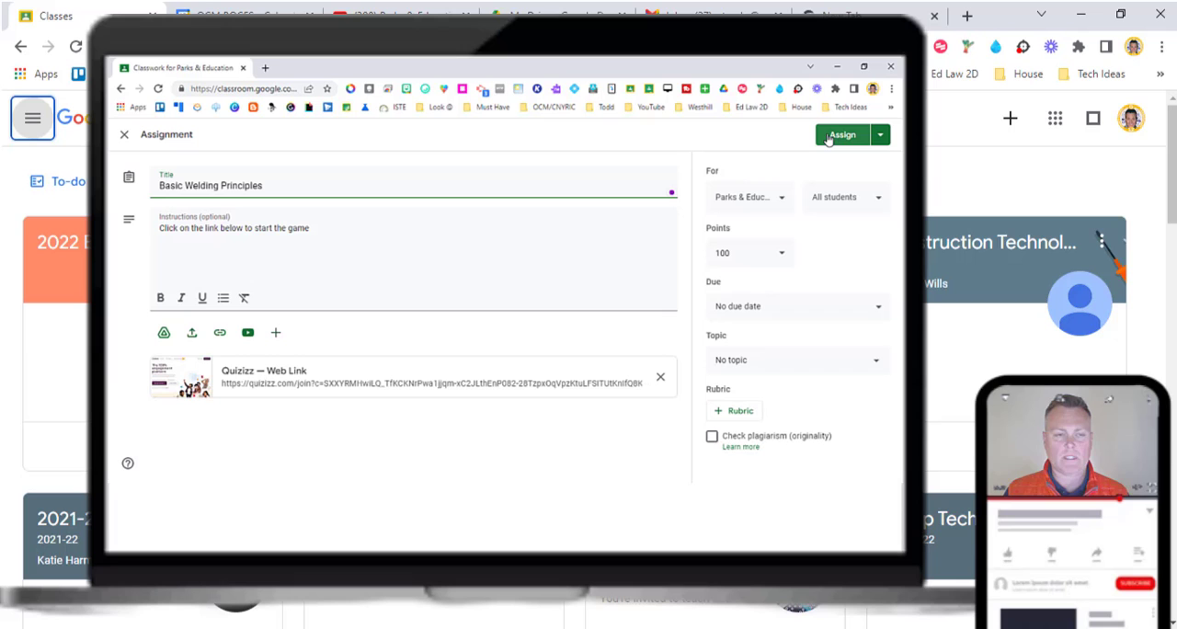
{"action": "left_click", "coordinate": [841, 135]}
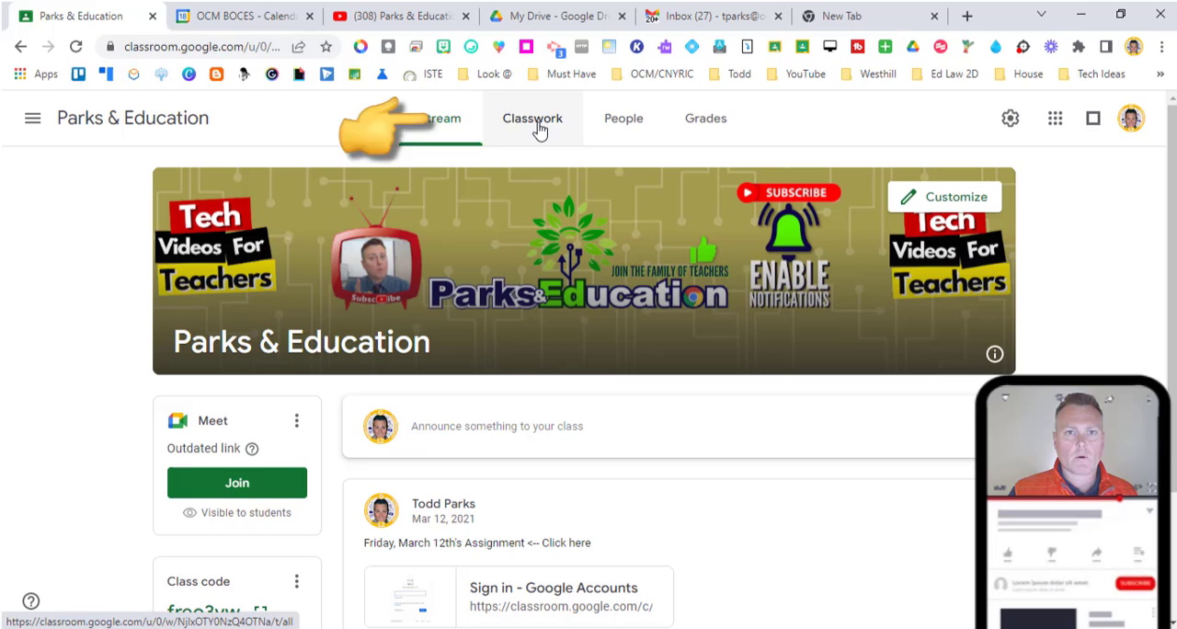
Review the three-student roster, check Fake Todd Parks's actions, then switch to My Drive
{"action": "left_click", "coordinate": [631, 117]}
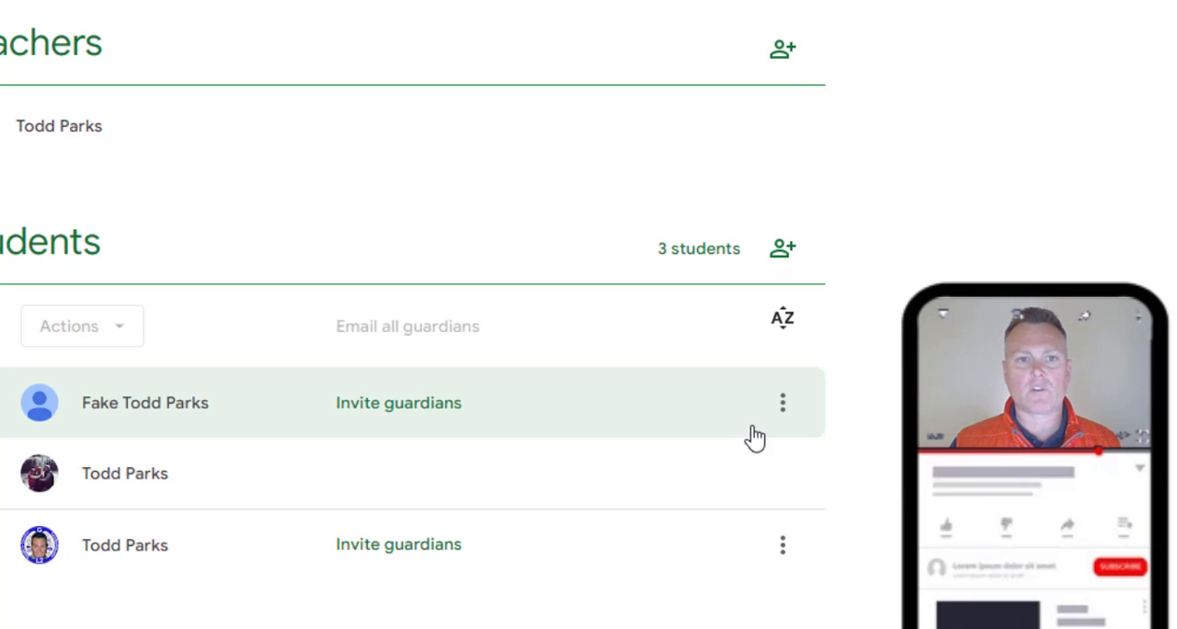
{"action": "mouse_move", "coordinate": [782, 402]}
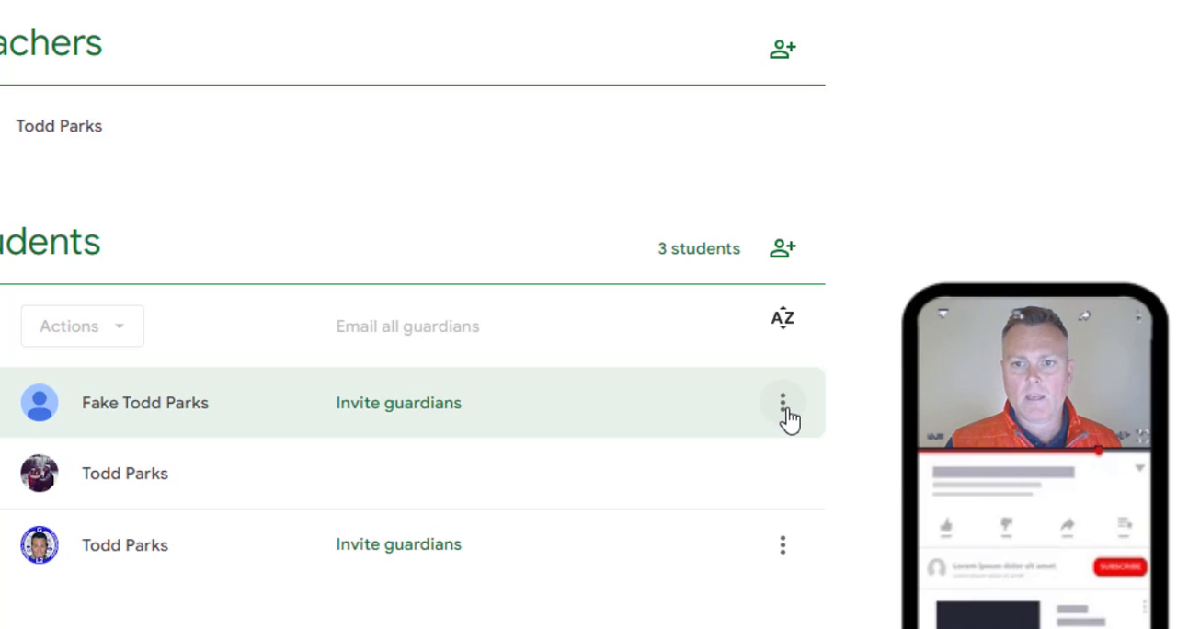
{"action": "left_click", "coordinate": [783, 403]}
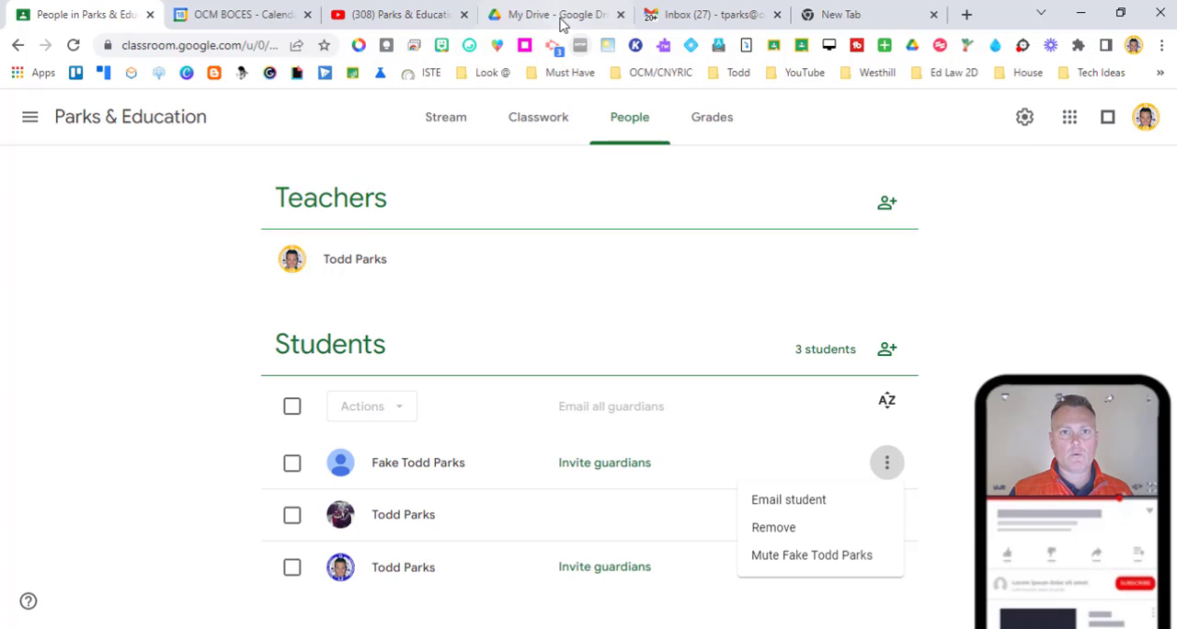
{"action": "left_click", "coordinate": [552, 14]}
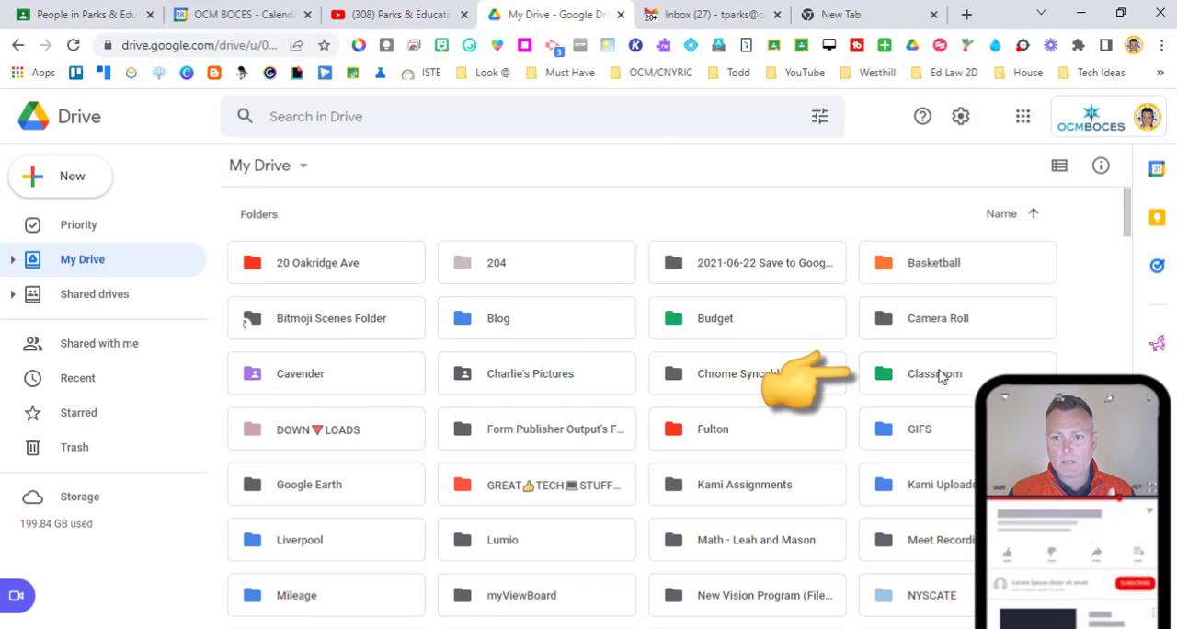
Open the Drive Classroom folder and scroll through folders like Computer Tech Year 1
{"action": "left_click", "coordinate": [934, 373]}
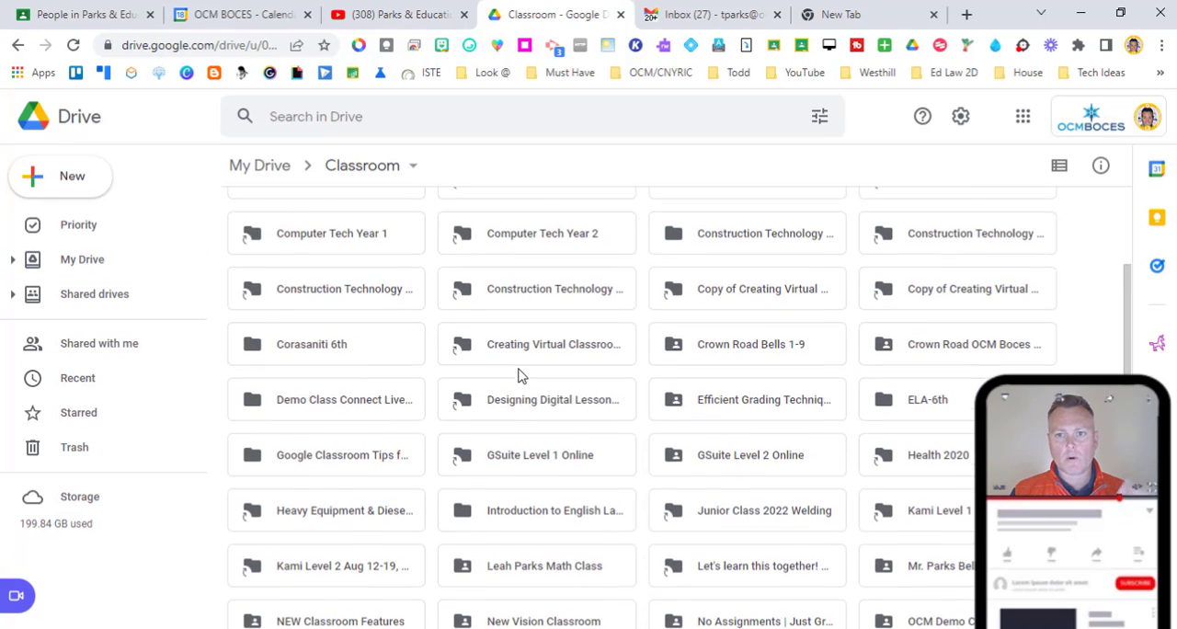
{"action": "scroll", "scroll_direction": "up", "scroll_amount": 3}
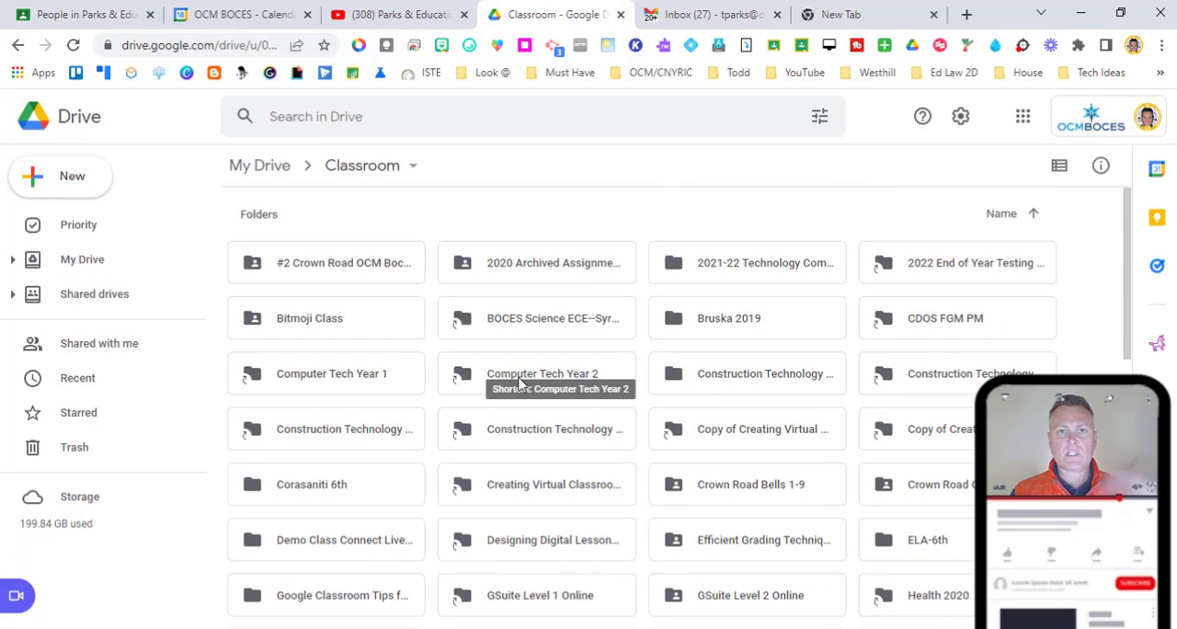
{"action": "mouse_move", "coordinate": [541, 391]}
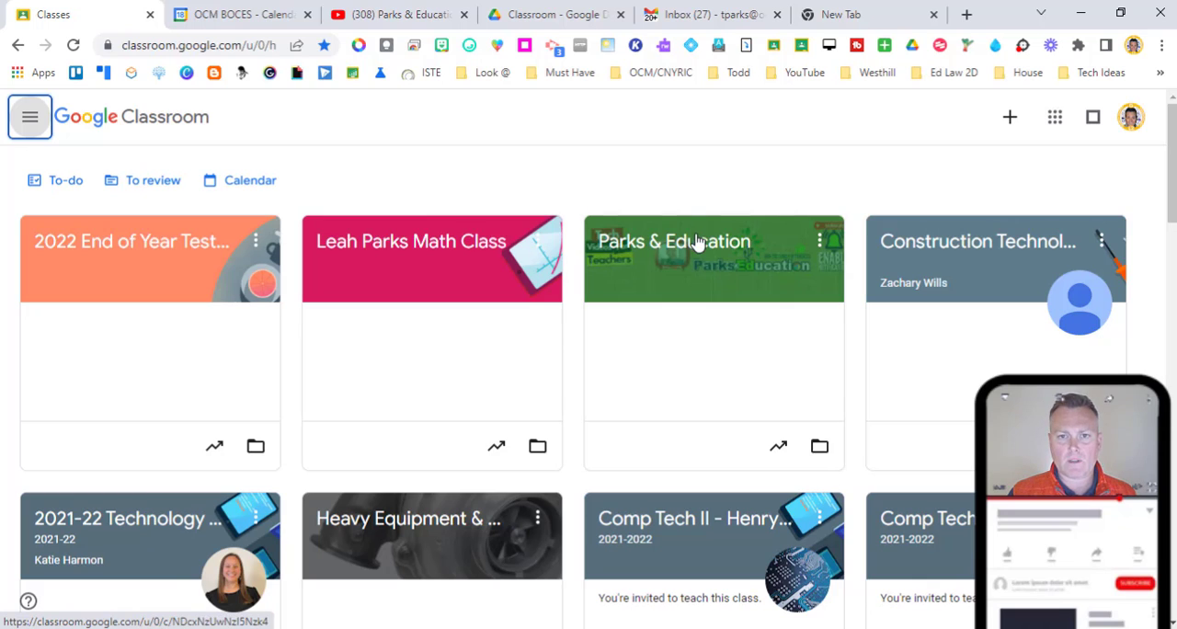
{"action": "mouse_move", "coordinate": [825, 258]}
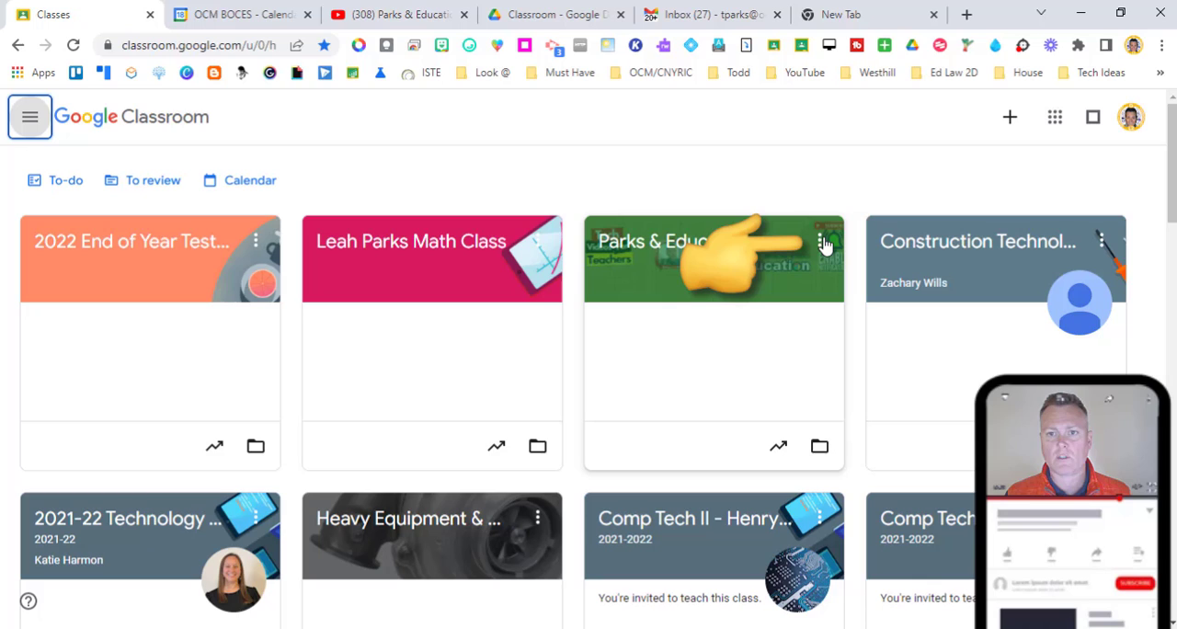
Show the Parks & Education card's menu with Move, Copy invite link, Edit, Copy, Archive
{"action": "left_click", "coordinate": [820, 241]}
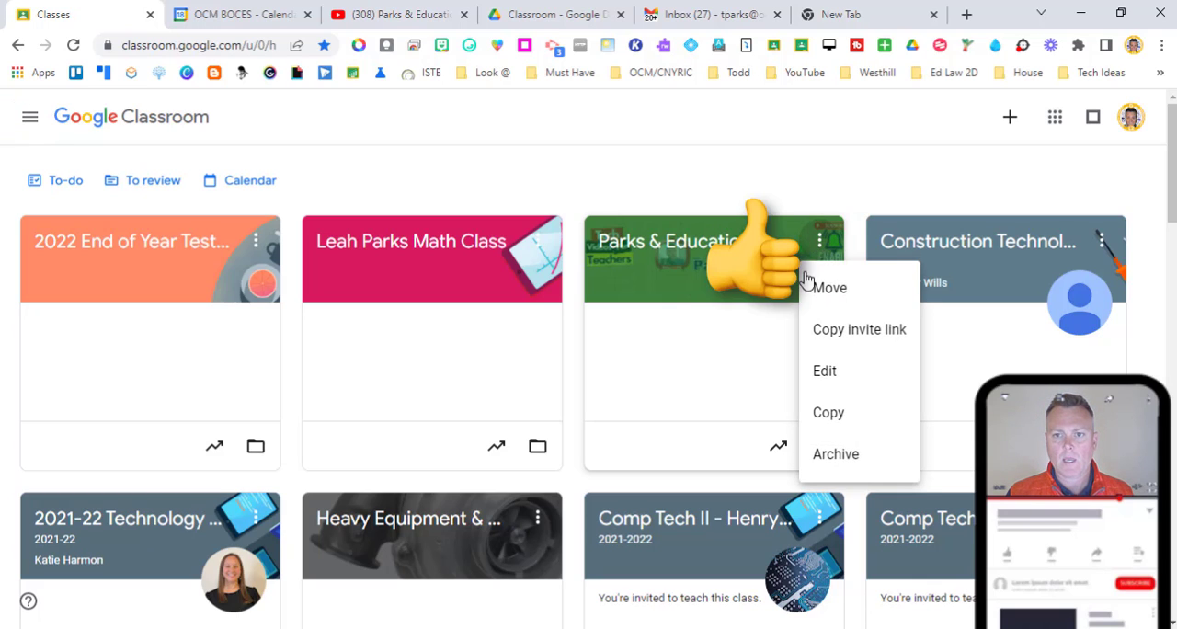
{"action": "mouse_move", "coordinate": [835, 453]}
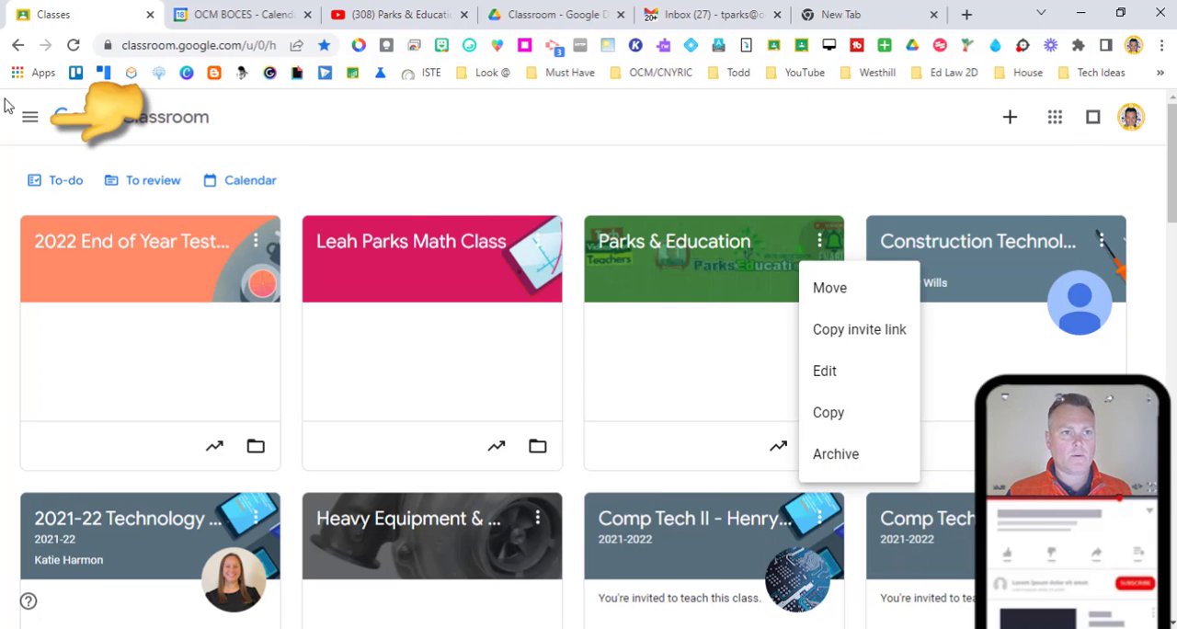
Open Archived classes from the main menu and browse Rubrics, CDOS FGM PM, YouTube Demo Class
{"action": "left_click", "coordinate": [29, 117]}
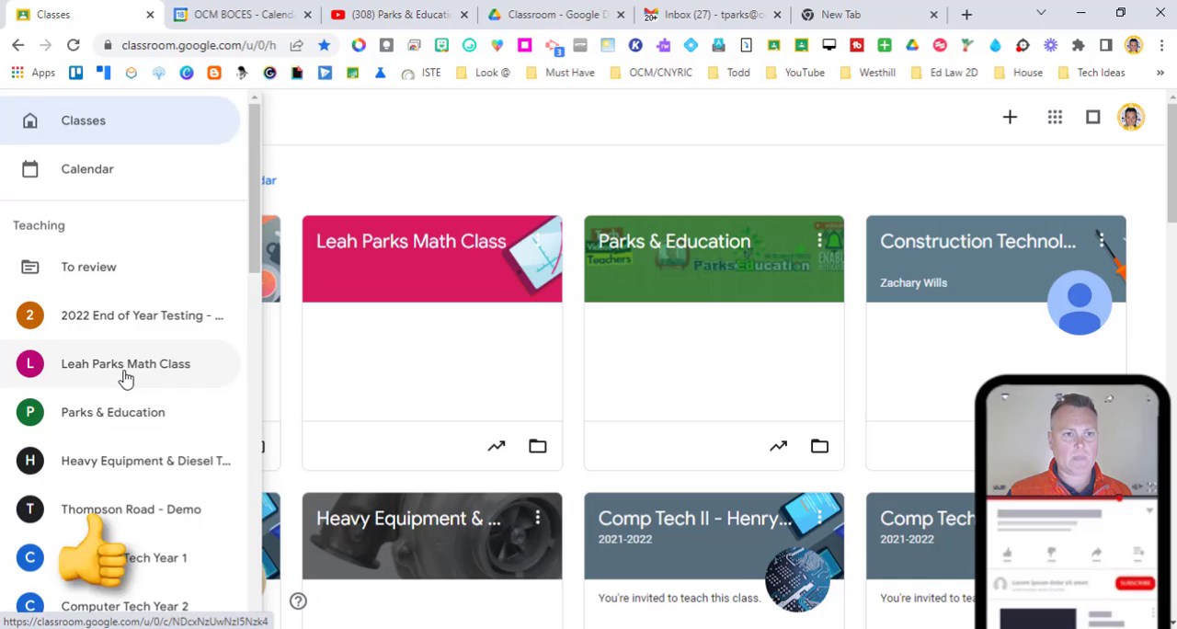
{"action": "scroll", "scroll_direction": "down", "scroll_amount": 3}
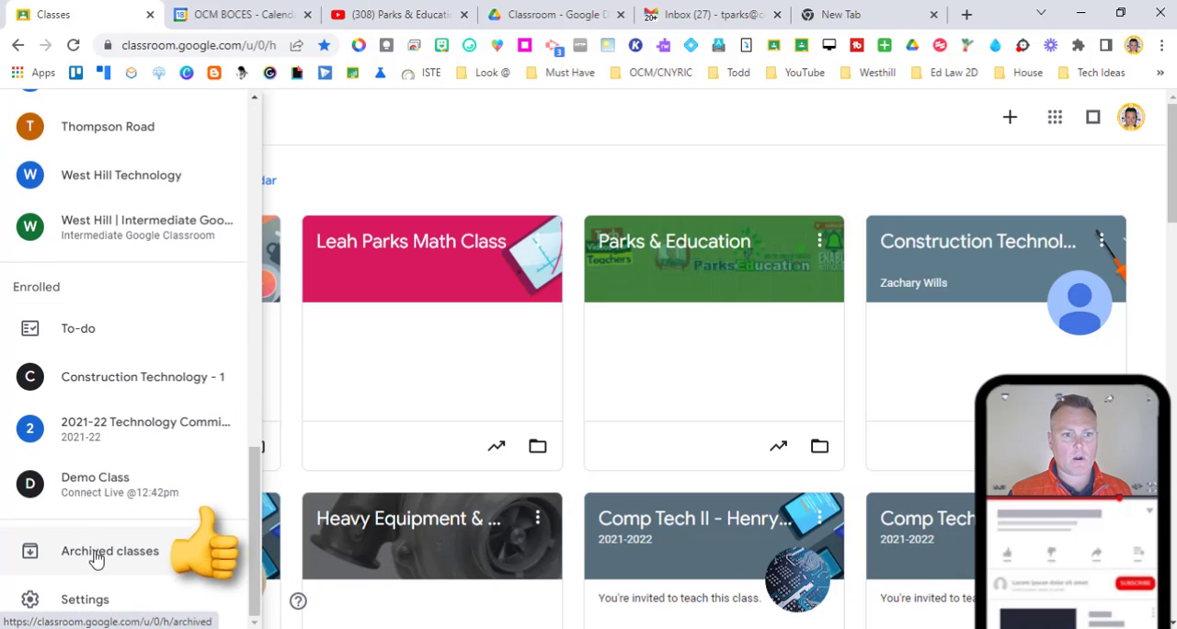
{"action": "left_click", "coordinate": [109, 550]}
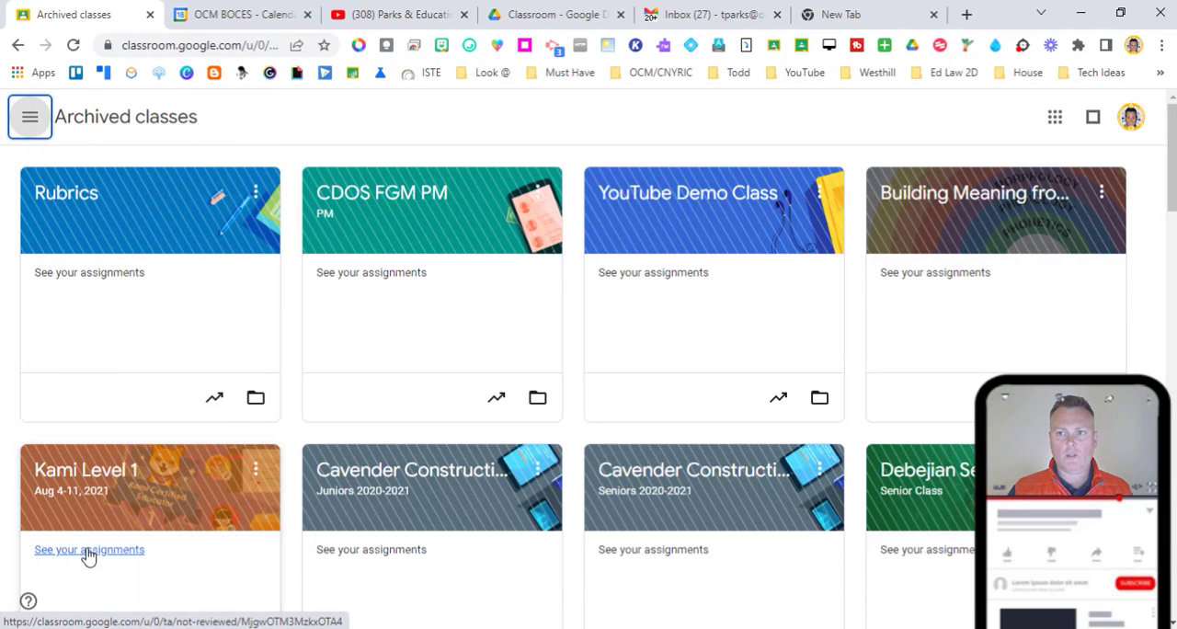
{"action": "scroll", "scroll_direction": "down", "scroll_amount": 3}
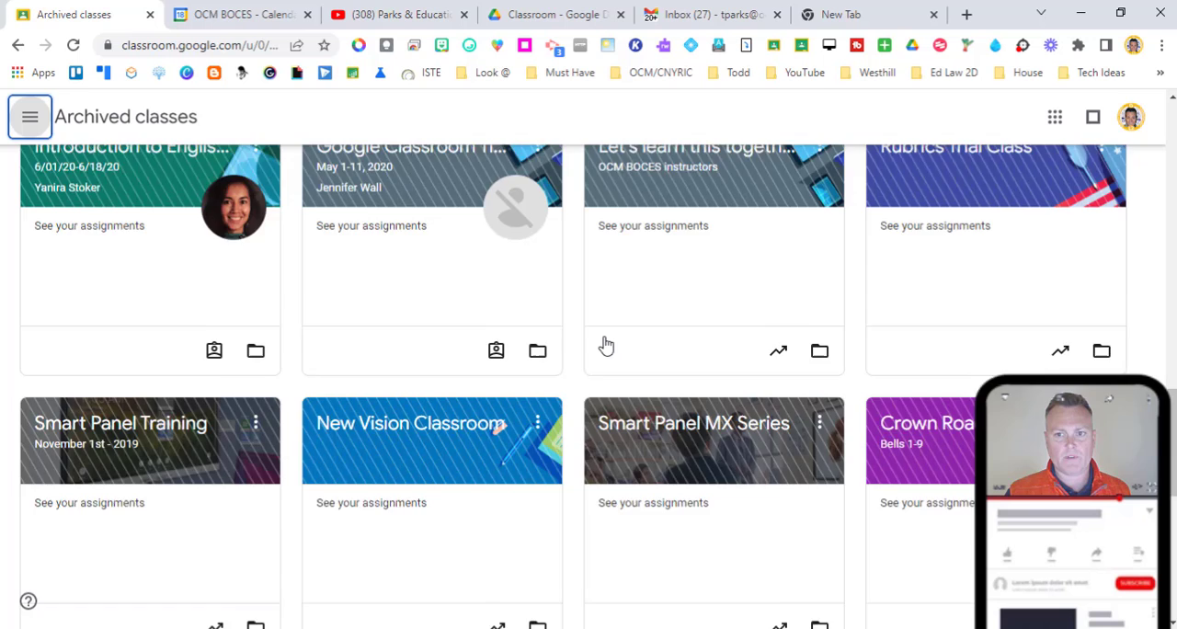
{"action": "scroll", "scroll_direction": "up", "scroll_amount": 3}
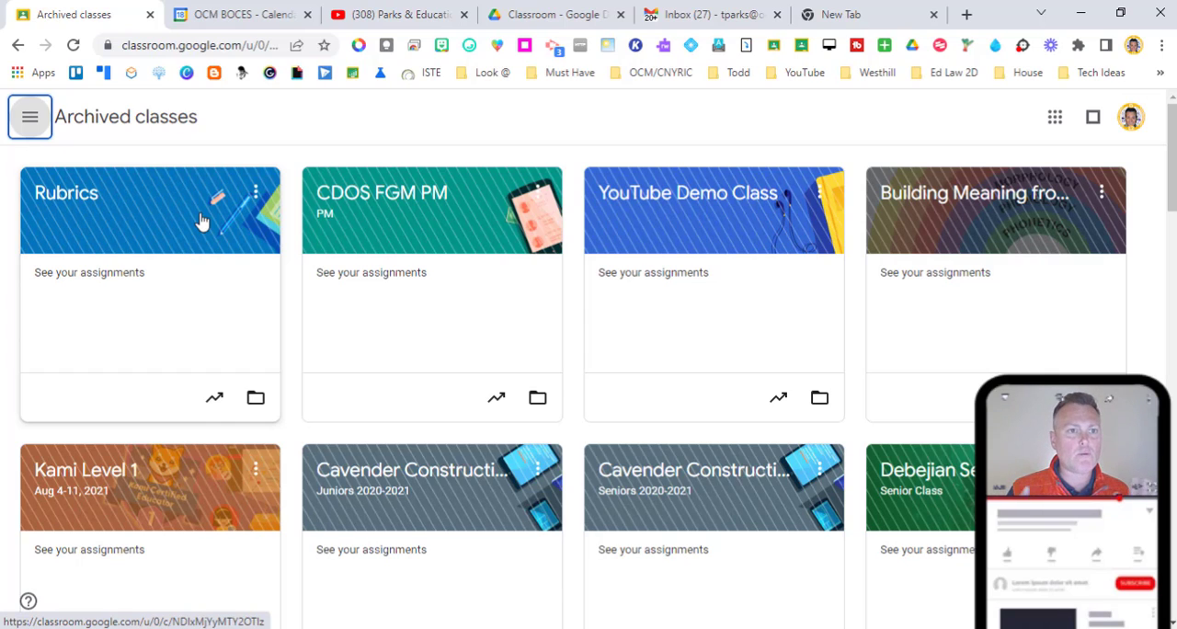
{"action": "mouse_move", "coordinate": [267, 195]}
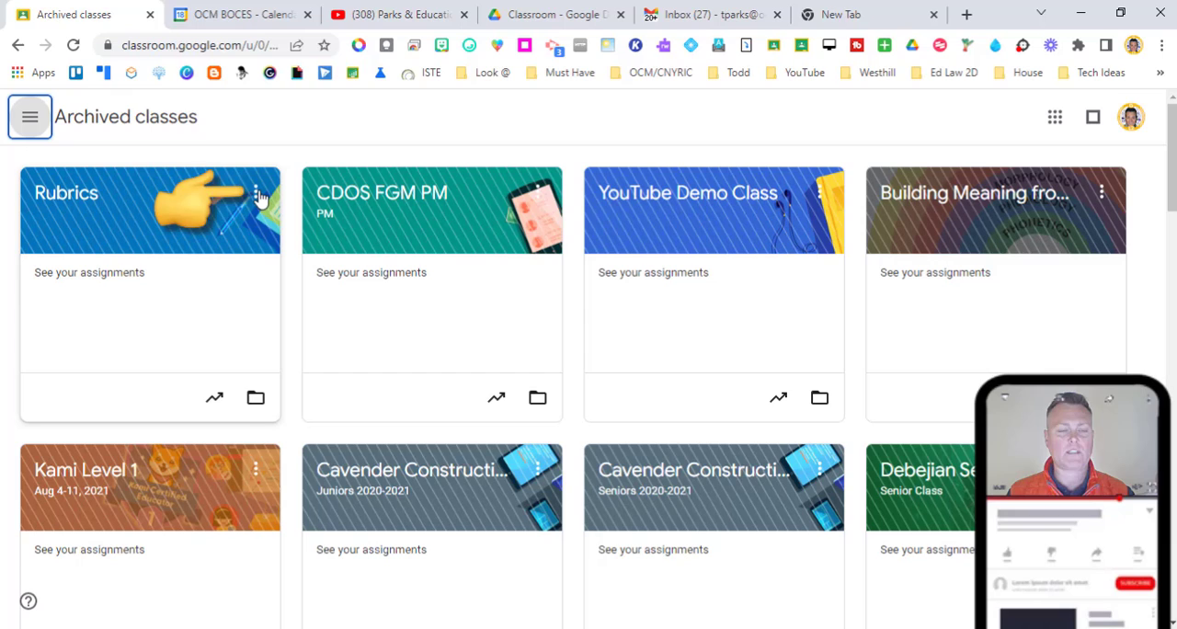
View the archived Rubrics class's Restore and Delete options, then return to Classes
{"action": "left_click", "coordinate": [257, 192]}
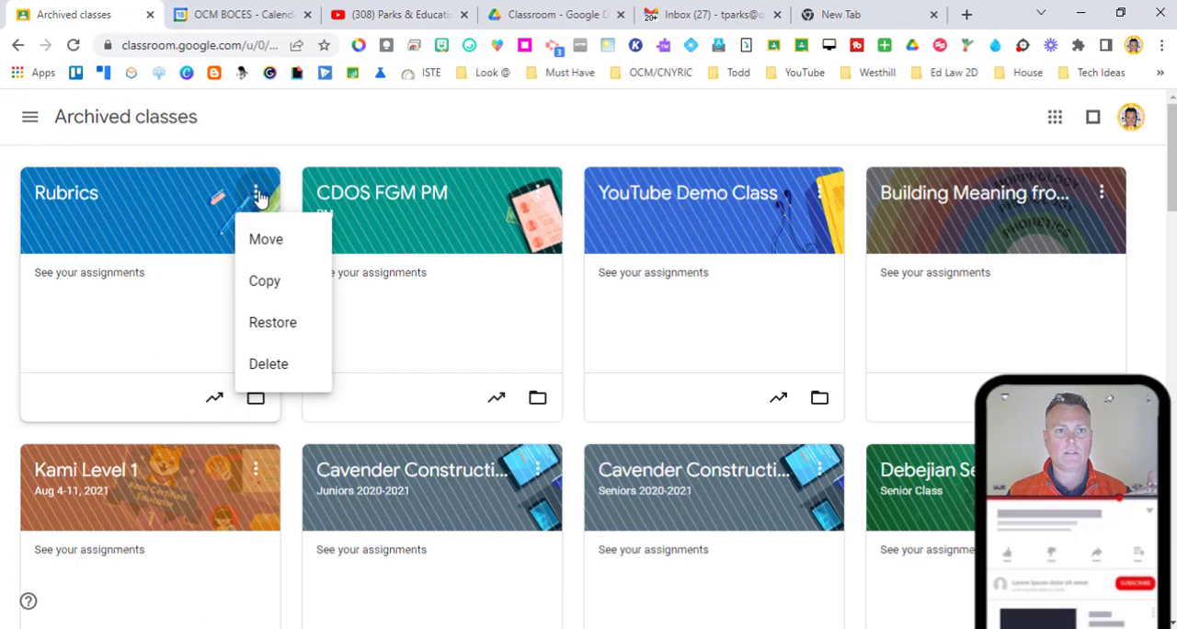
{"action": "mouse_move", "coordinate": [257, 358]}
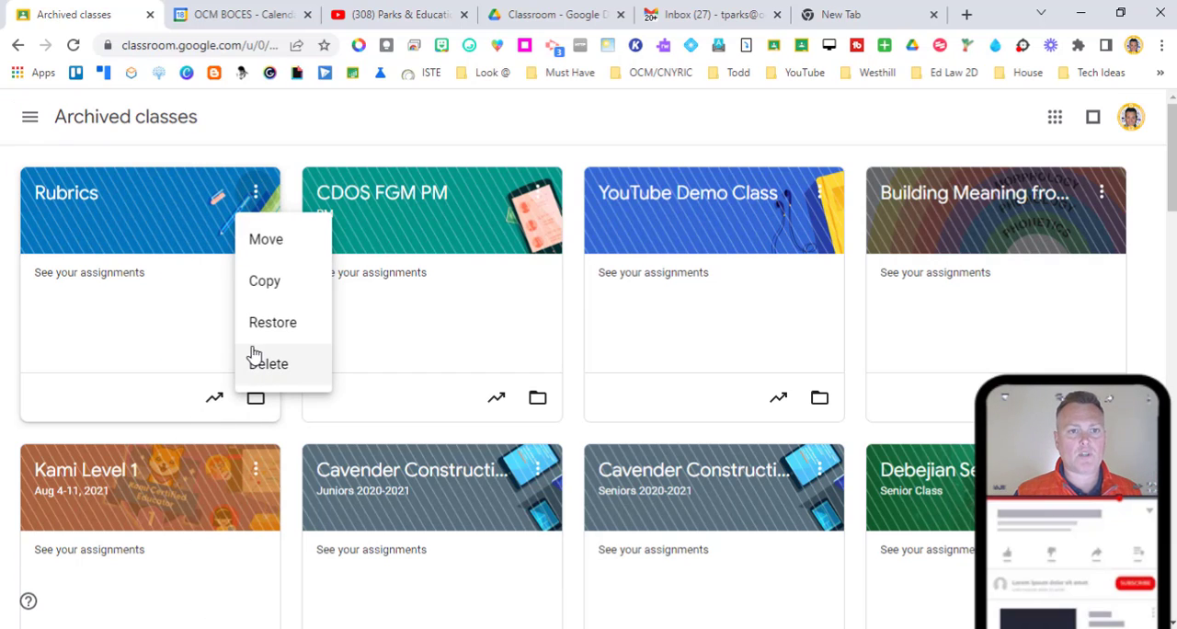
{"action": "mouse_move", "coordinate": [263, 377]}
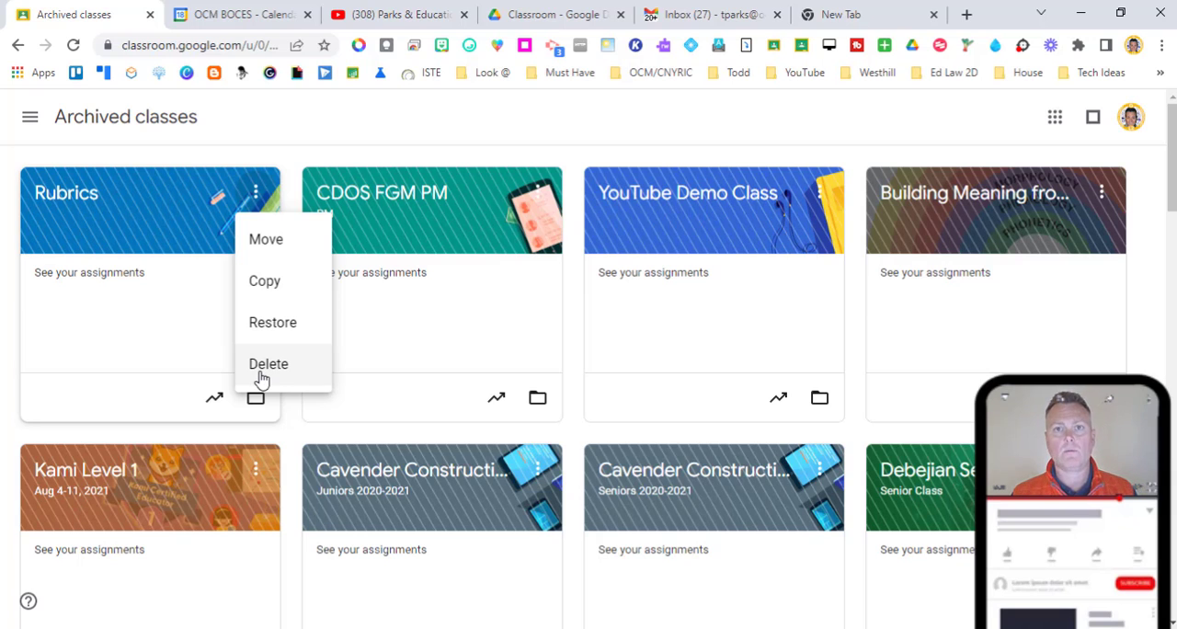
{"action": "mouse_move", "coordinate": [295, 331]}
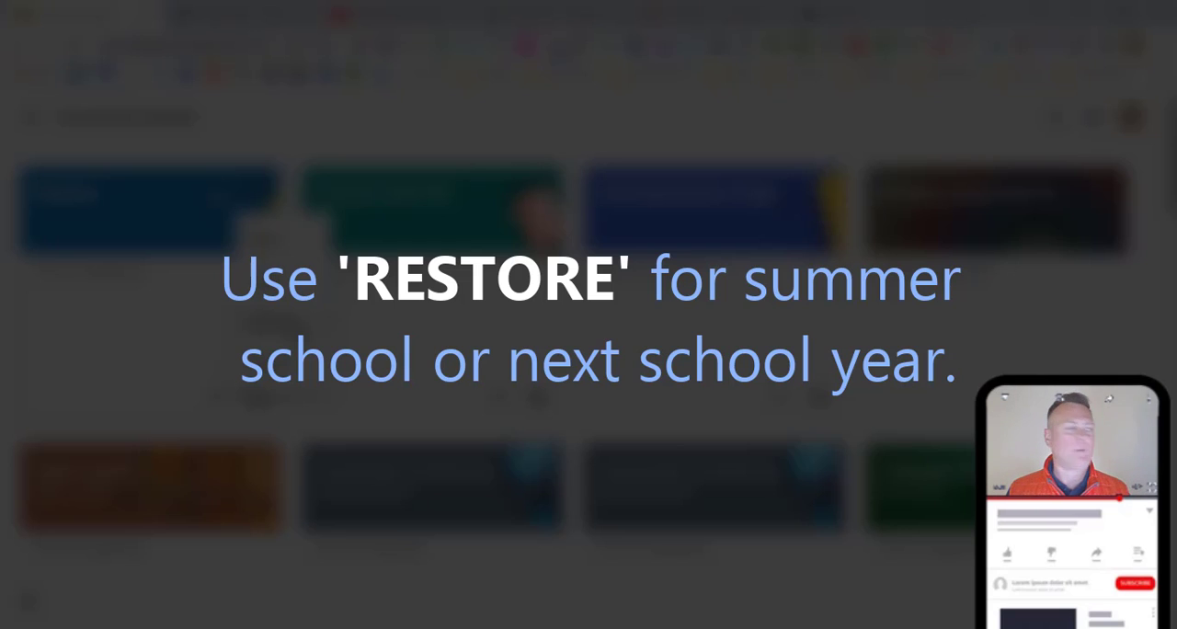
{"action": "left_click", "coordinate": [256, 192]}
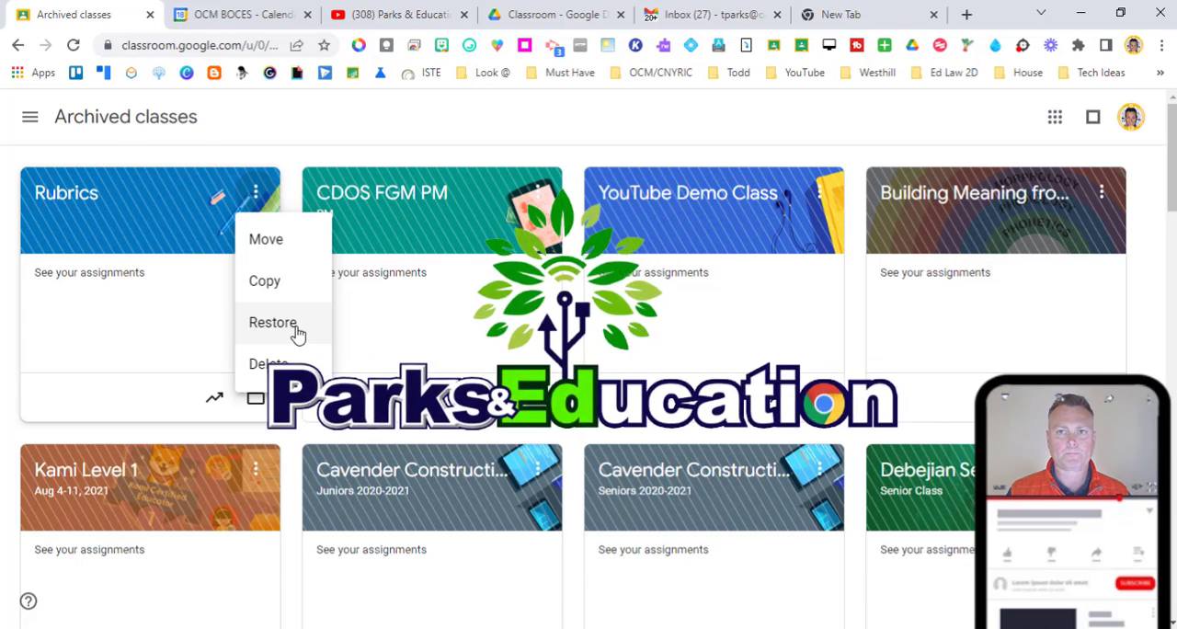
{"action": "left_click", "coordinate": [272, 321]}
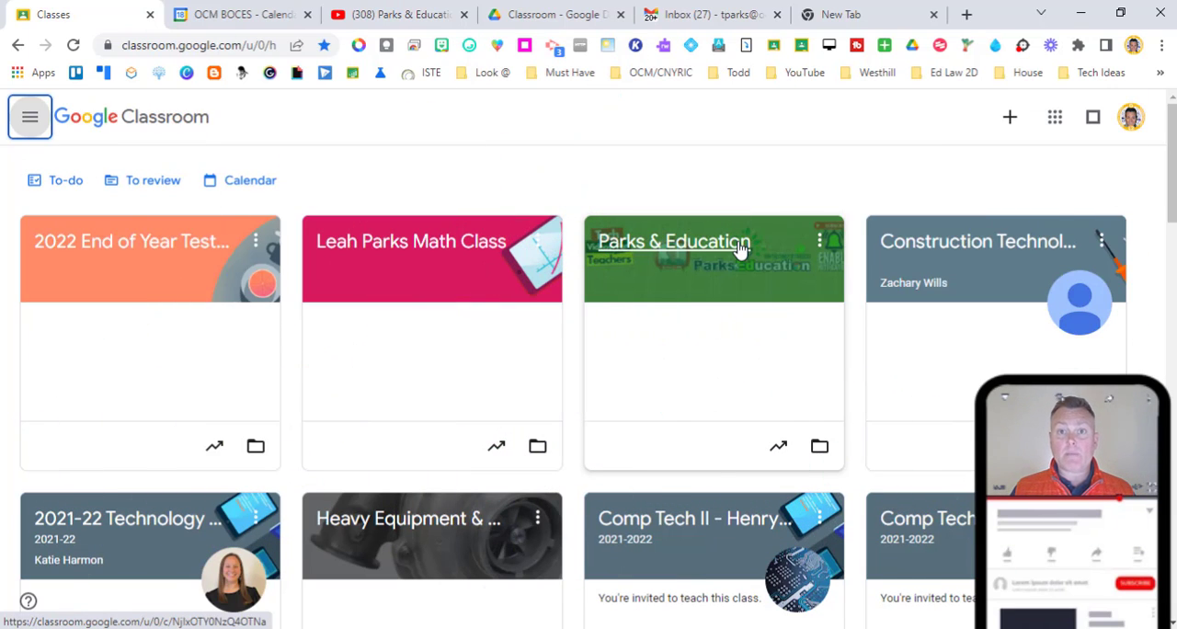
Point out the Parks & Education card, then switch to Google Calendar's July 13, 2022 view
{"action": "left_click", "coordinate": [431, 241]}
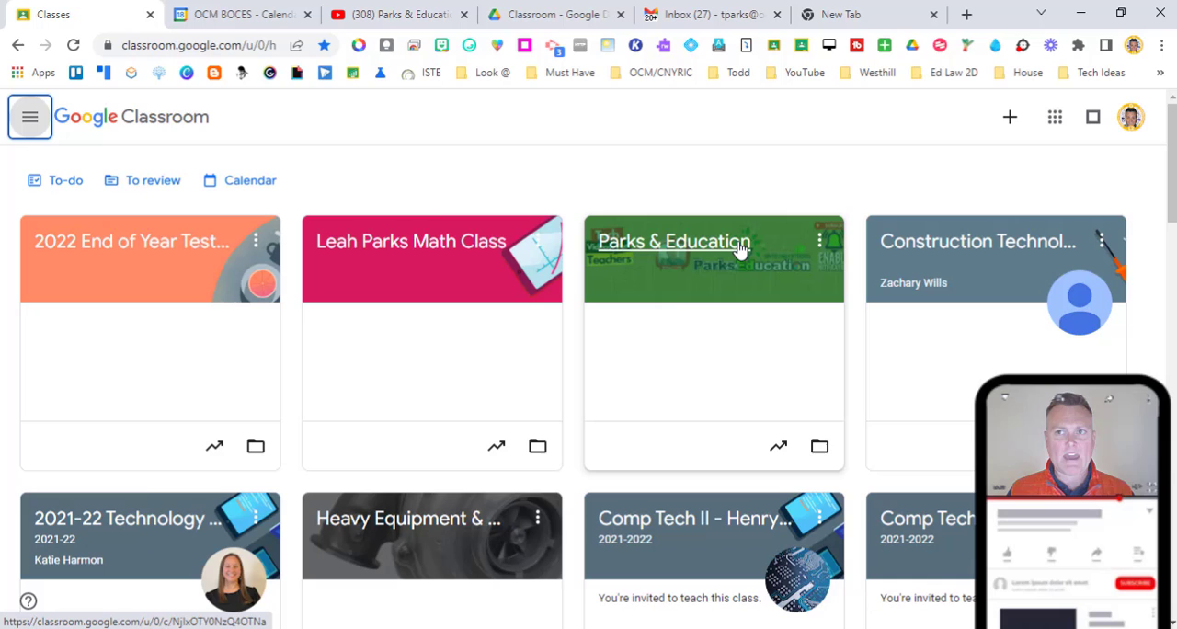
{"action": "left_click", "coordinate": [242, 13]}
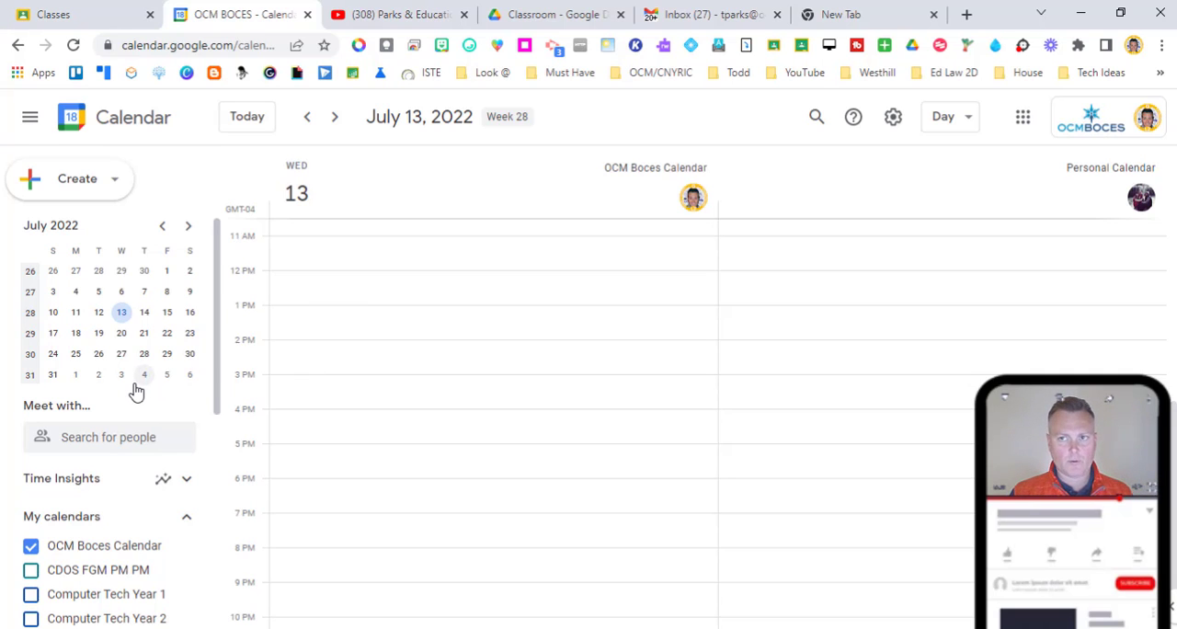
Open Settings and sharing for the Parks & Education calendar under My calendars
{"action": "scroll", "scroll_direction": "down", "scroll_amount": 3}
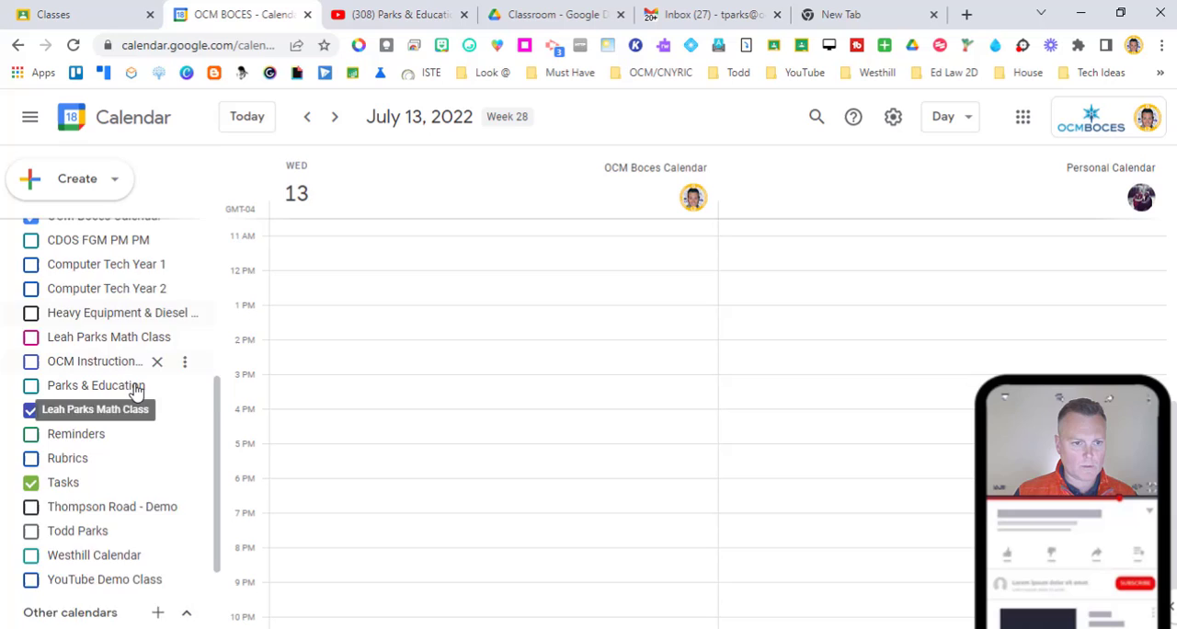
{"action": "scroll", "scroll_direction": "down", "scroll_amount": 3}
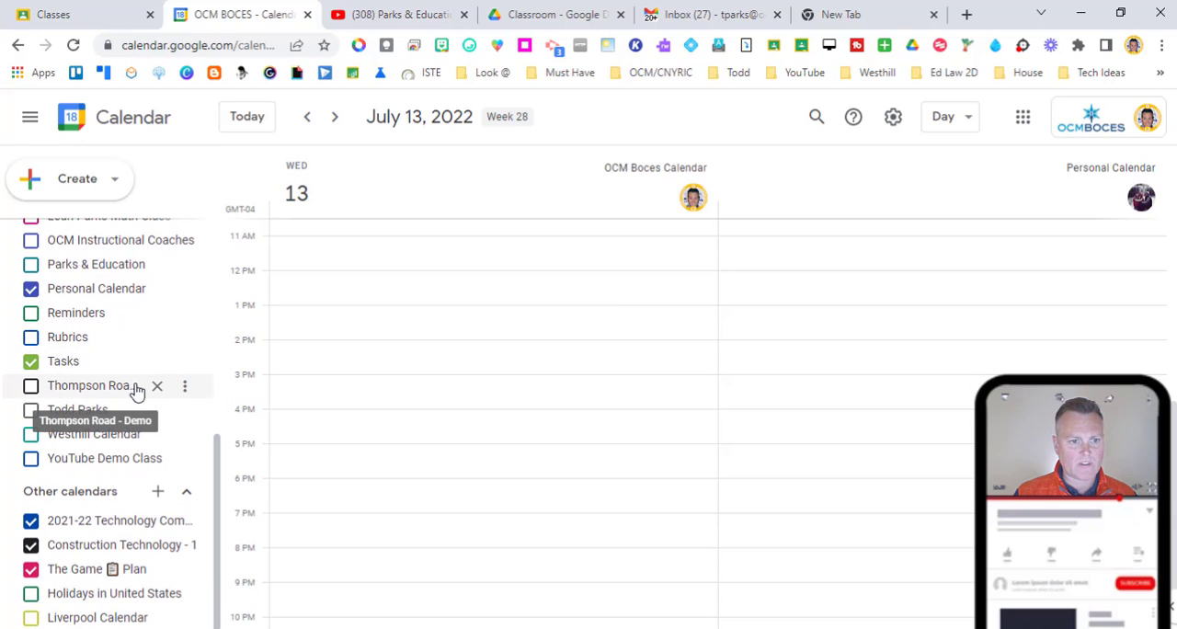
{"action": "scroll", "scroll_direction": "up", "scroll_amount": 3}
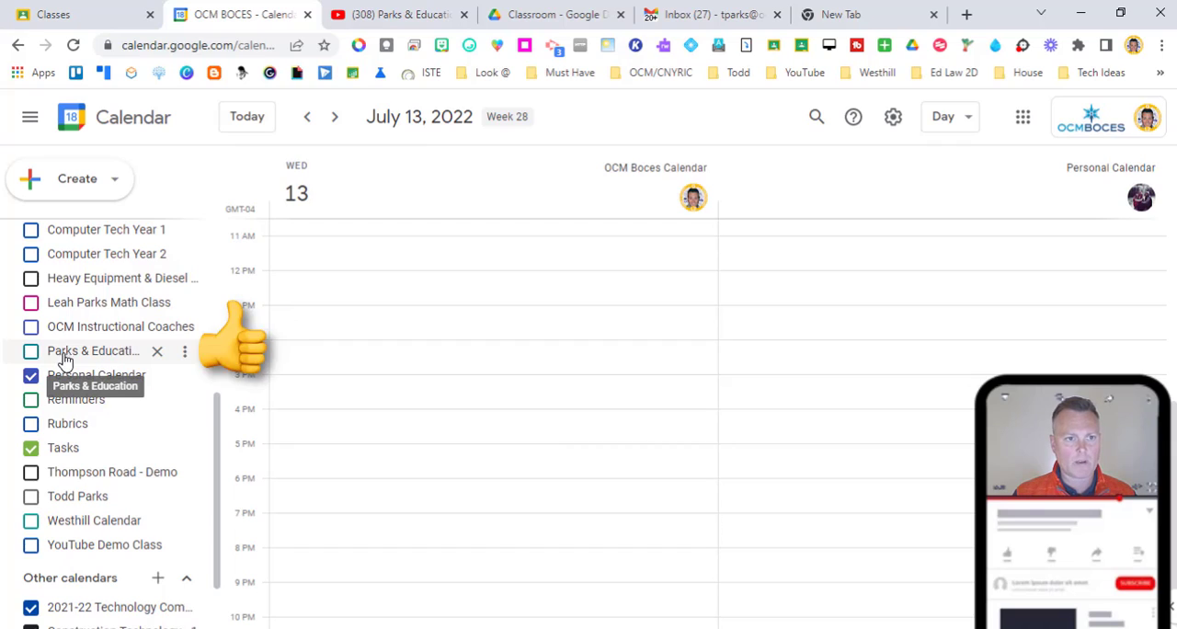
{"action": "mouse_move", "coordinate": [186, 351]}
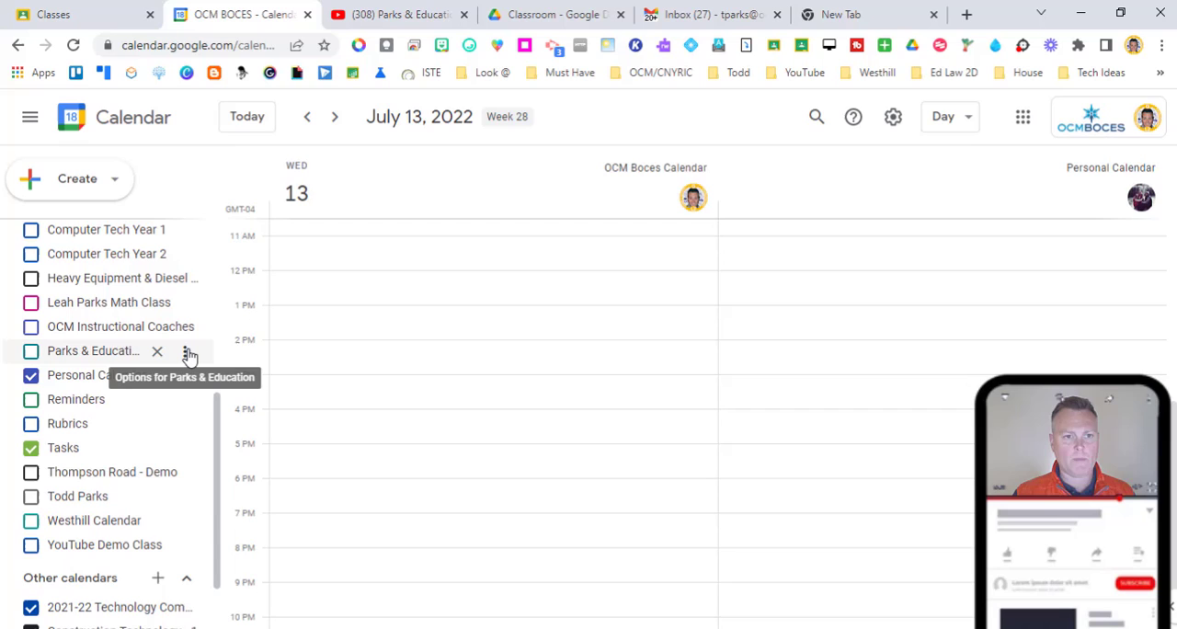
{"action": "left_click", "coordinate": [188, 351]}
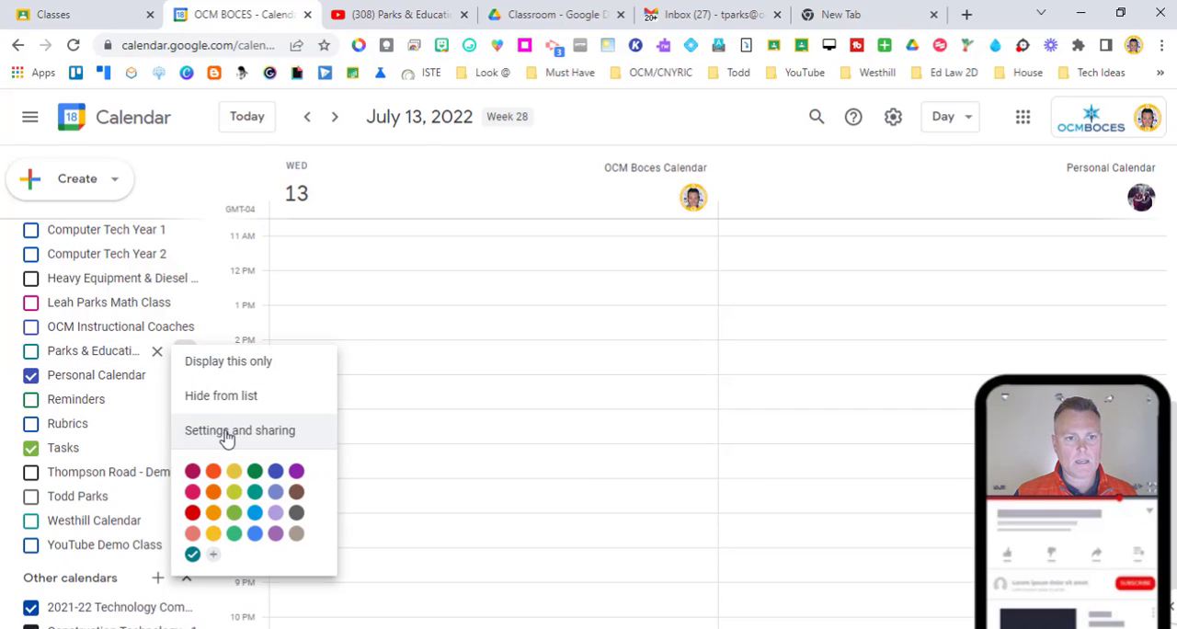
{"action": "mouse_move", "coordinate": [250, 433]}
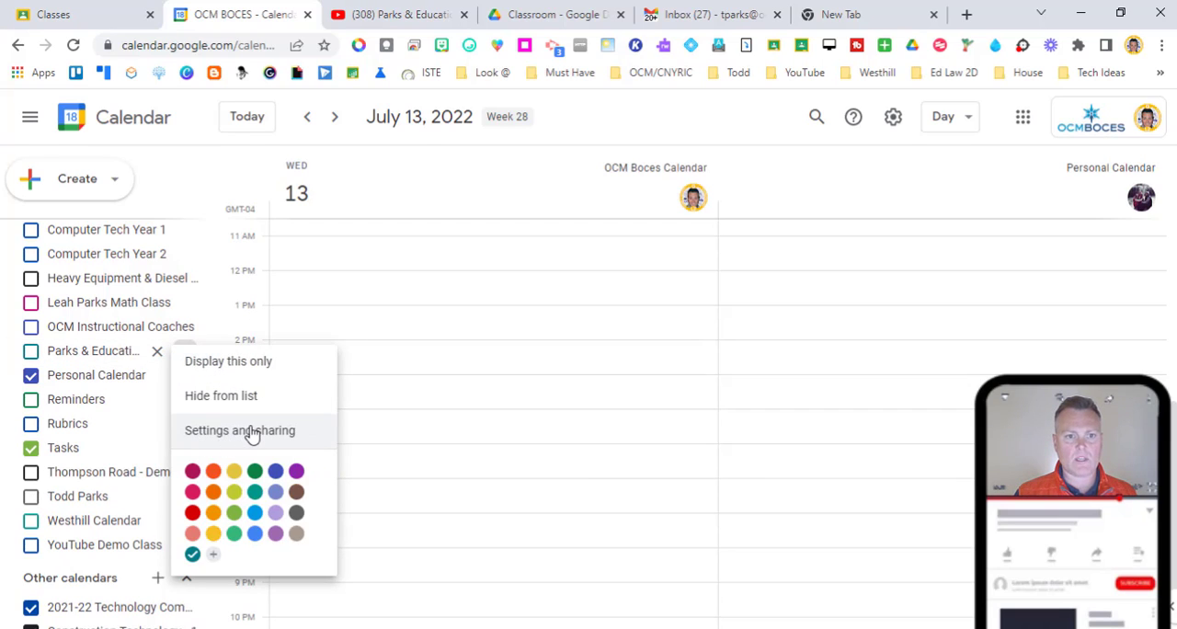
{"action": "left_click", "coordinate": [239, 430]}
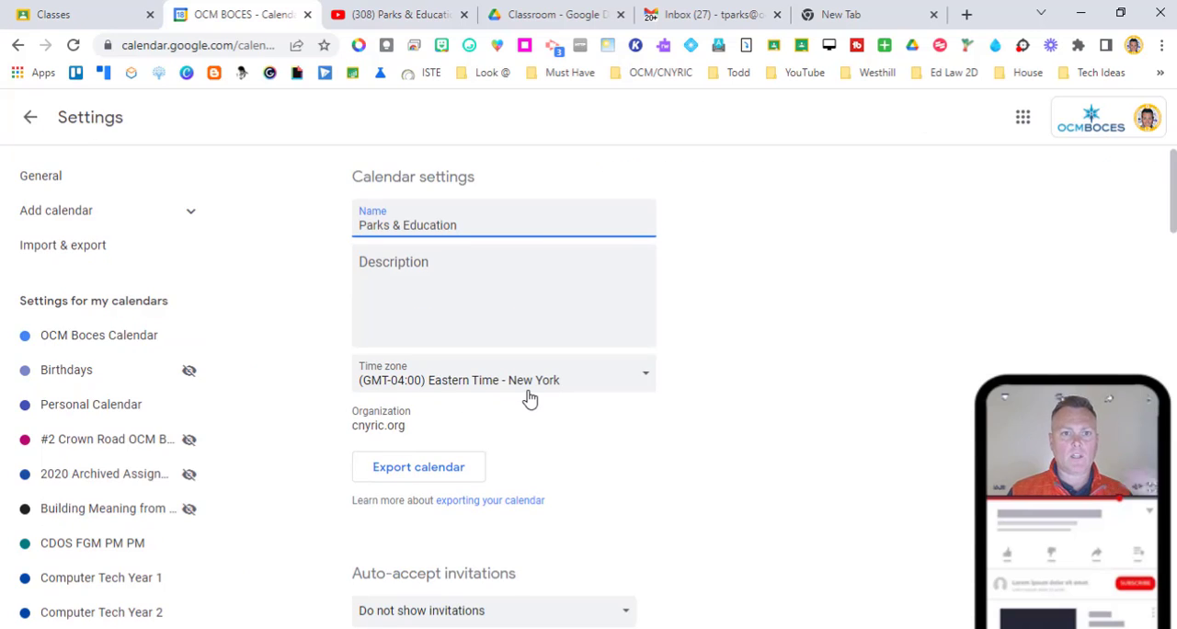
{"action": "mouse_move", "coordinate": [529, 400]}
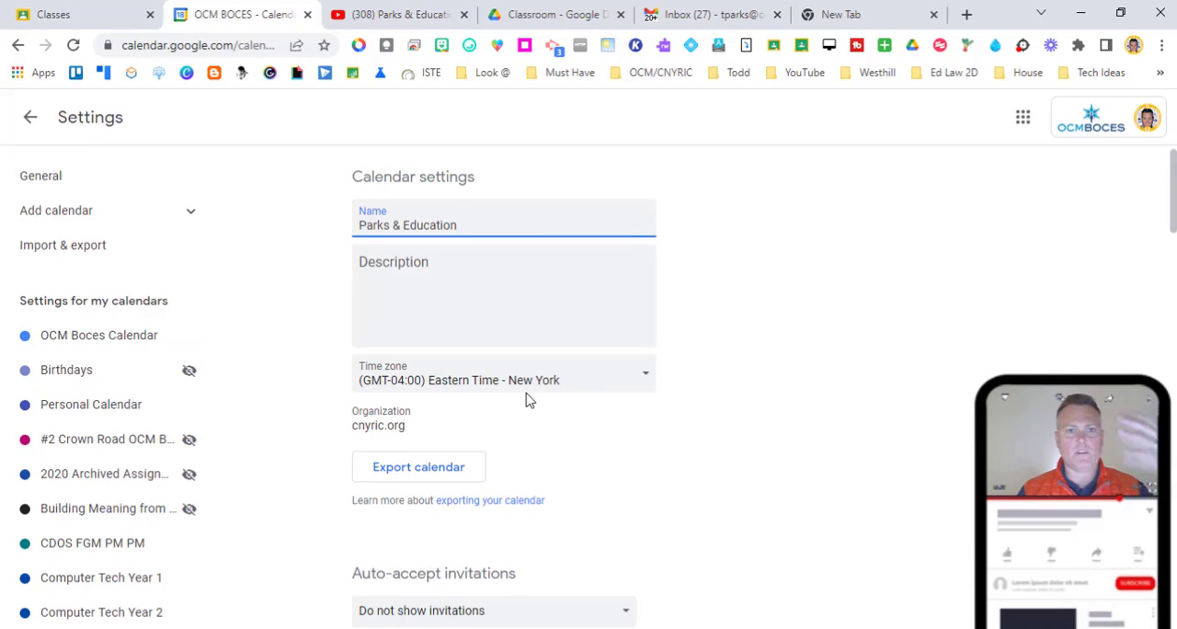
Delete the Parks & Education calendar from the Remove calendar section of its settings
{"action": "scroll", "scroll_direction": "down", "scroll_amount": 3}
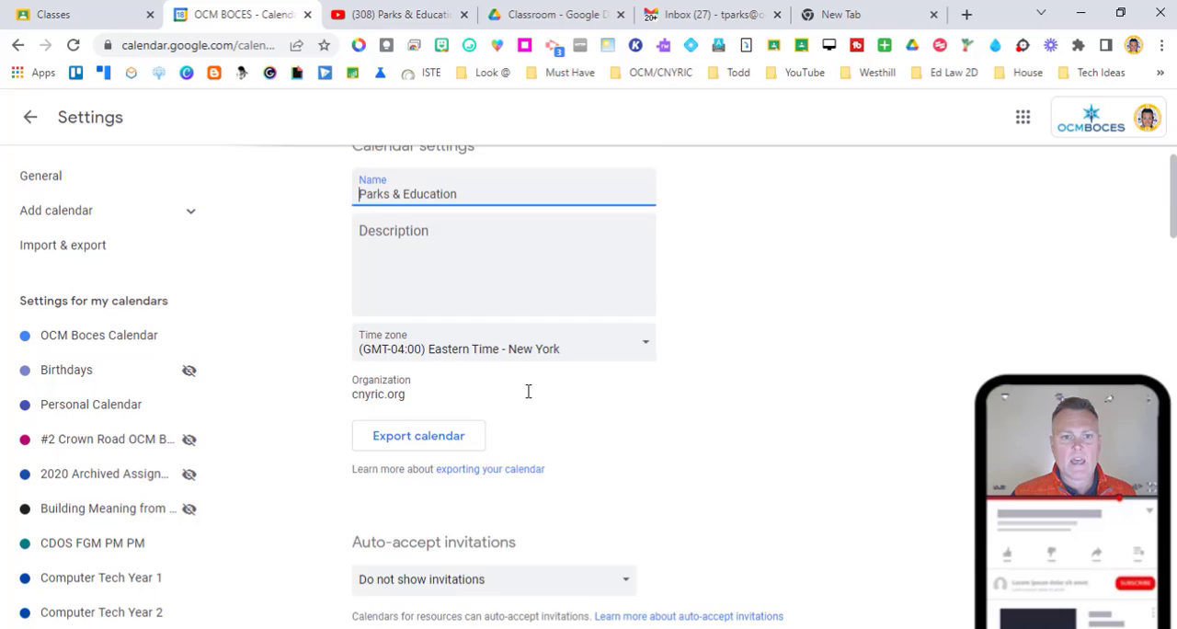
{"action": "scroll", "scroll_direction": "down", "scroll_amount": 3}
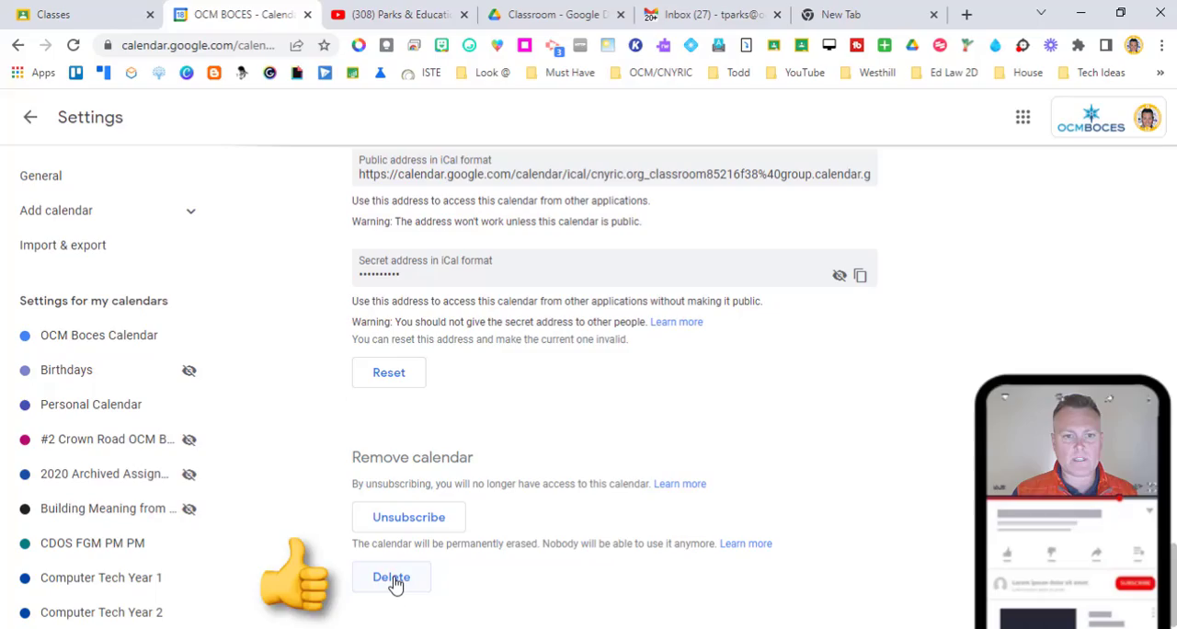
{"action": "left_click", "coordinate": [391, 576]}
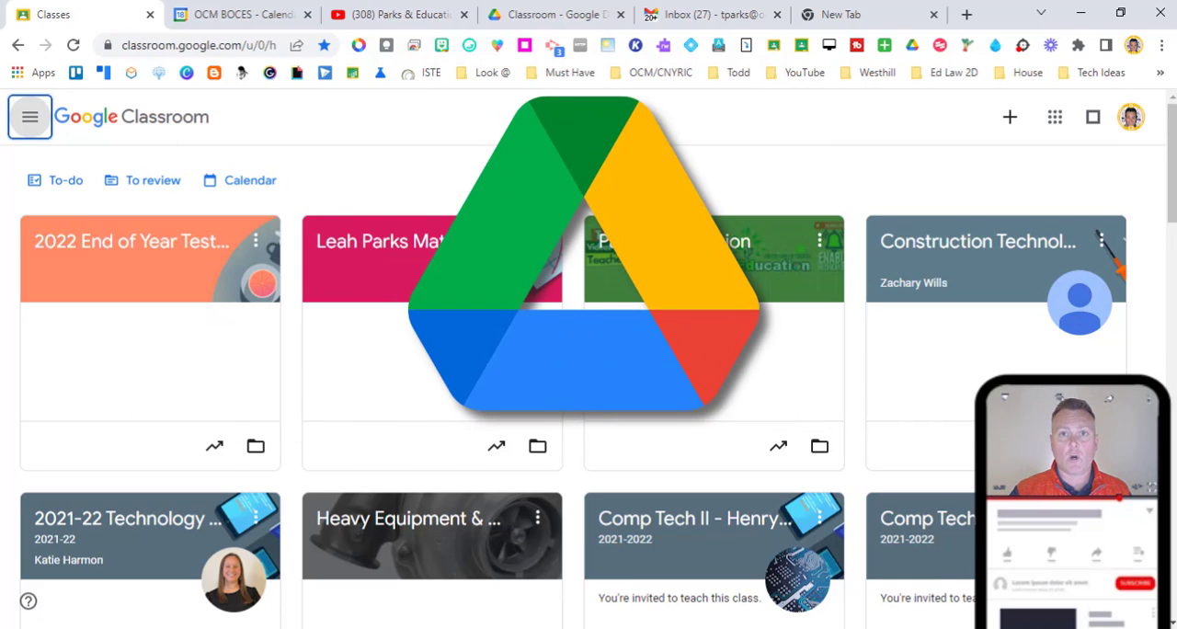
Rename the OCM Boces folder in Google Drive to '01. OCM Boces'
{"action": "left_click", "coordinate": [557, 13]}
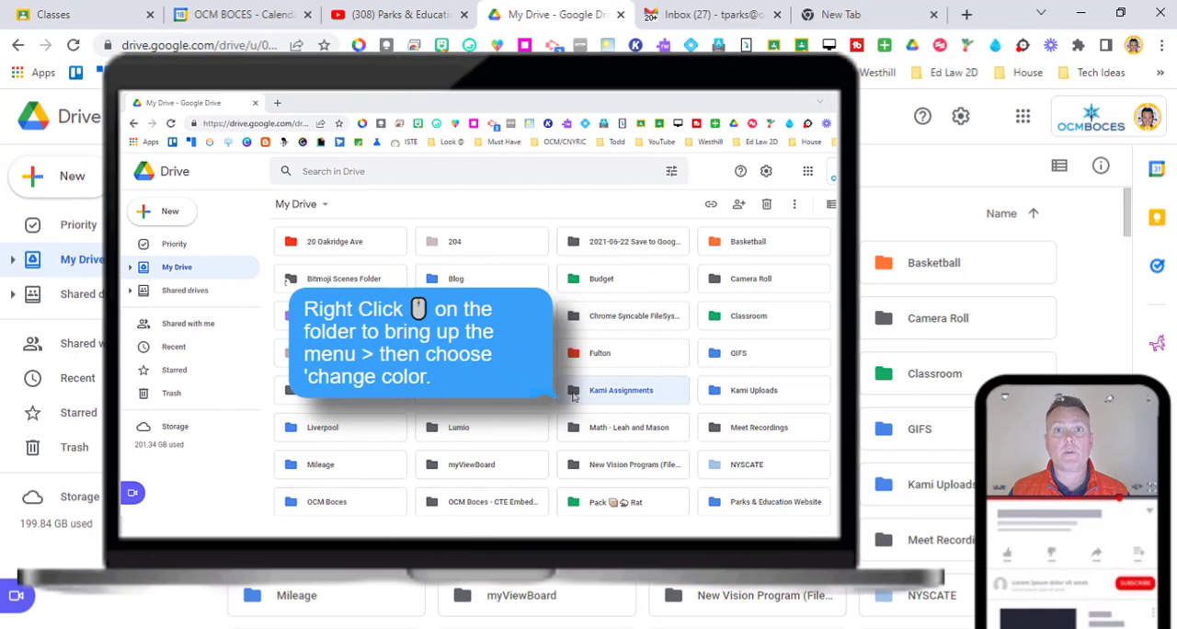
{"action": "right_click", "coordinate": [621, 390]}
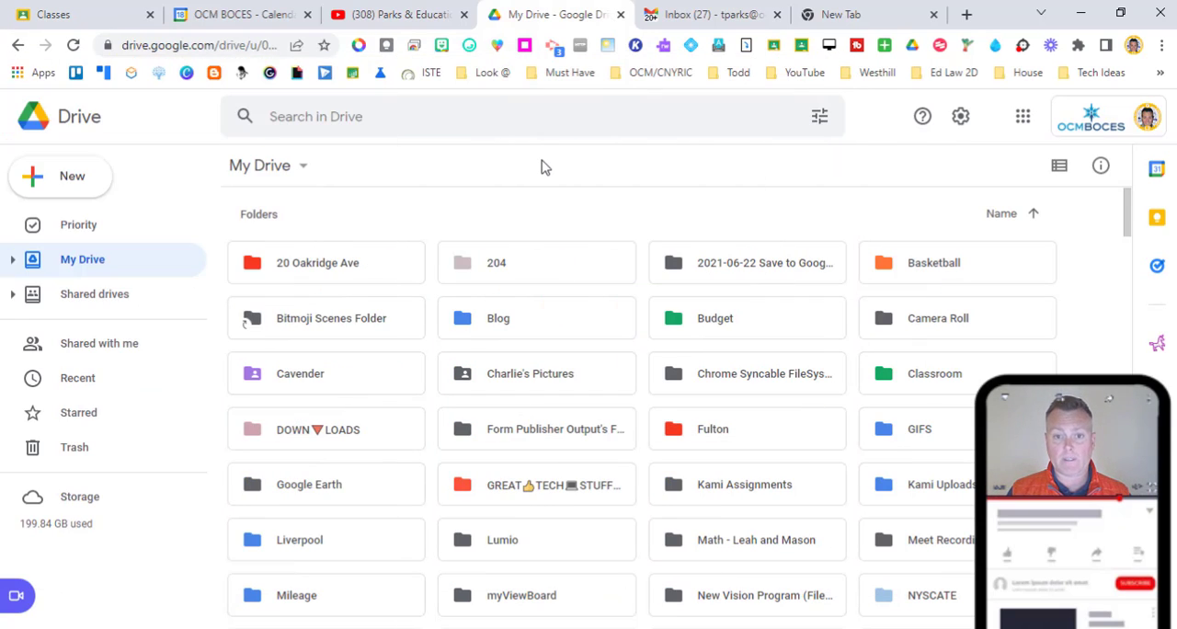
{"action": "mouse_move", "coordinate": [568, 596]}
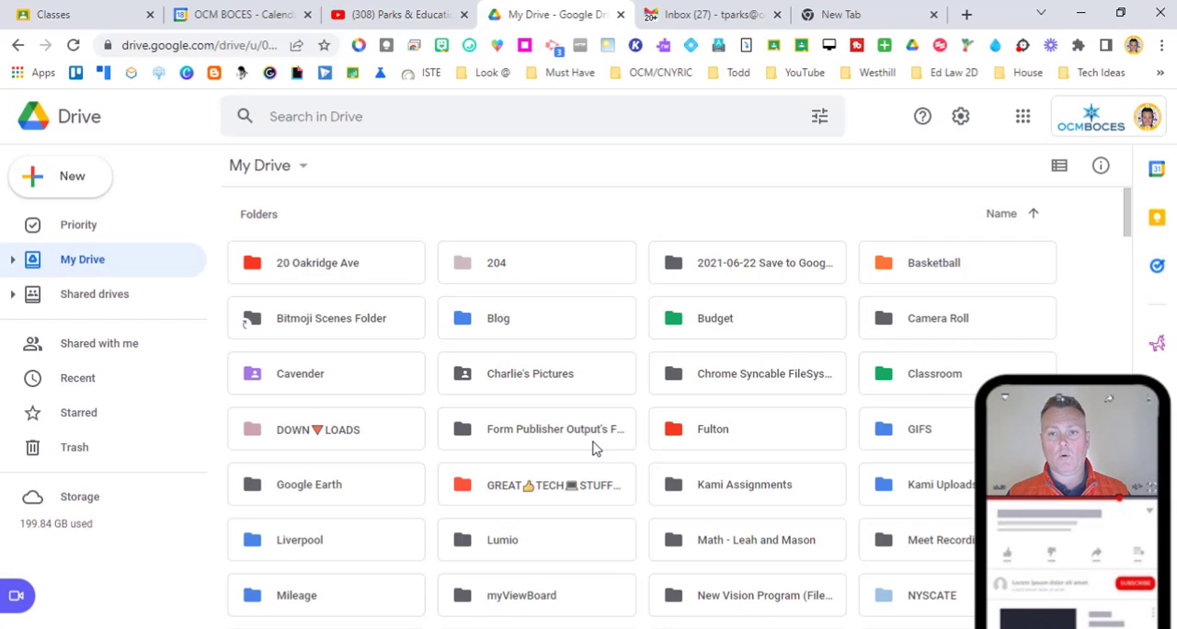
{"action": "scroll", "scroll_direction": "down", "scroll_amount": 3}
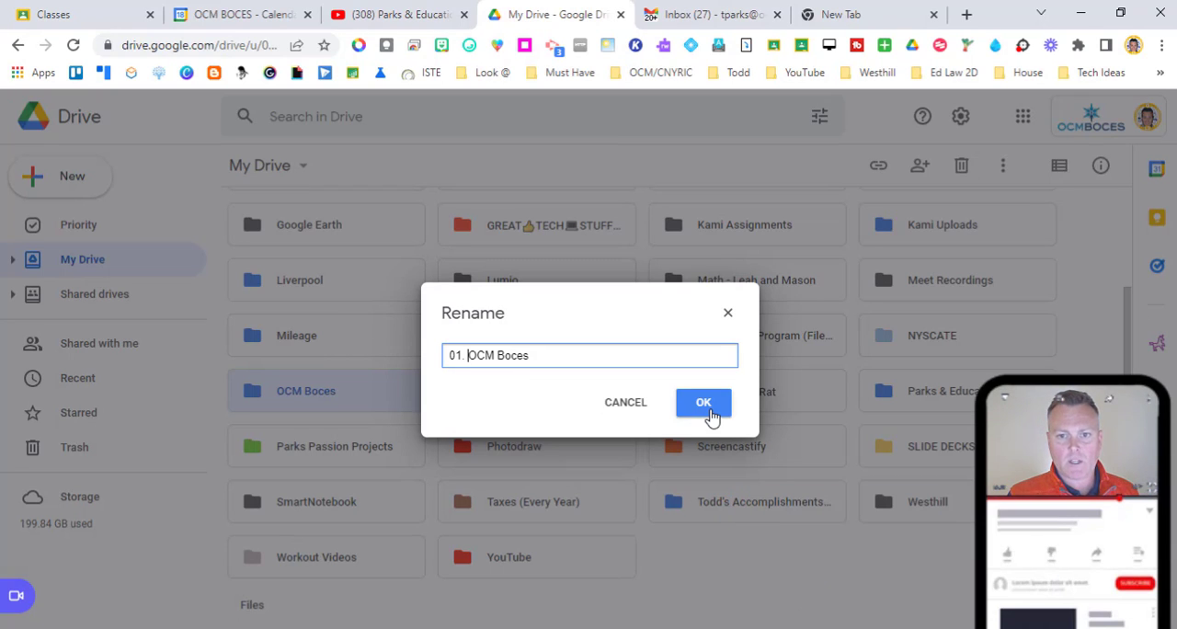
{"action": "left_click", "coordinate": [704, 402]}
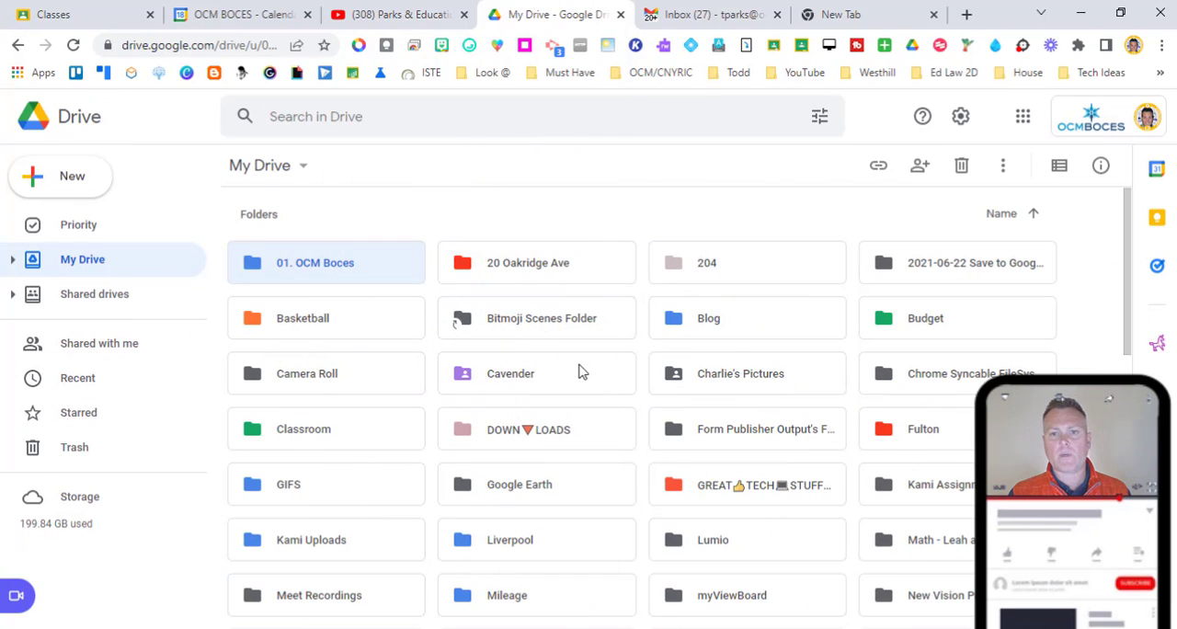
Scroll My Drive past the folders to the Digraph Phonics Readers PDFs in Files
{"action": "scroll", "scroll_direction": "down", "scroll_amount": 3}
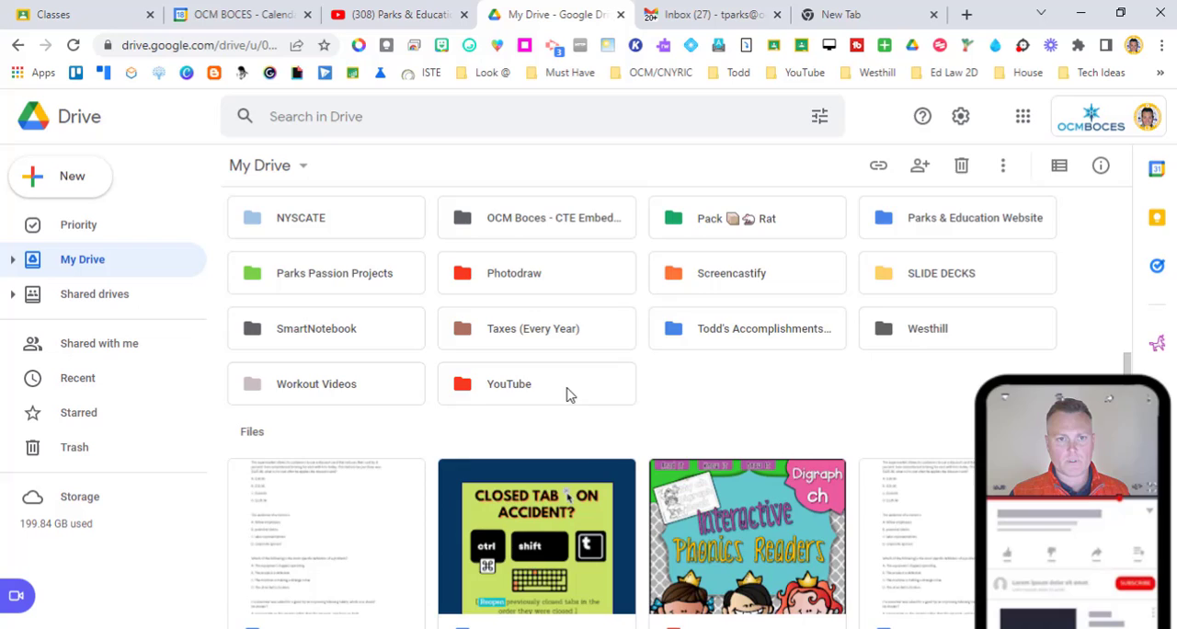
{"action": "scroll", "scroll_direction": "down", "scroll_amount": 3}
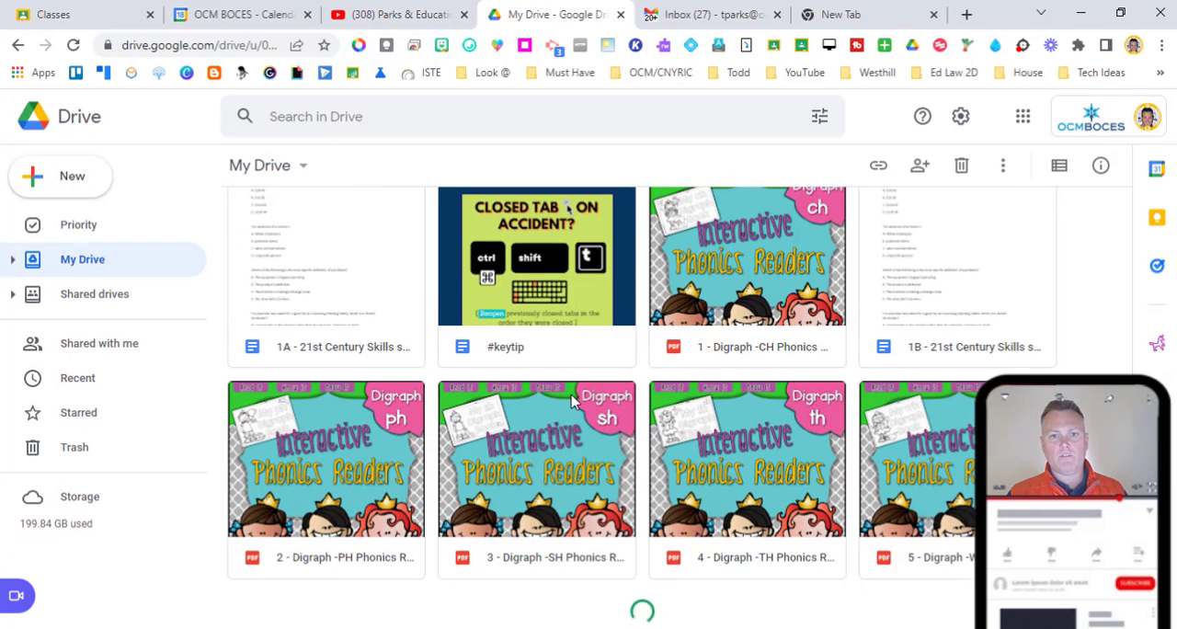
{"action": "scroll", "scroll_direction": "up", "scroll_amount": 3}
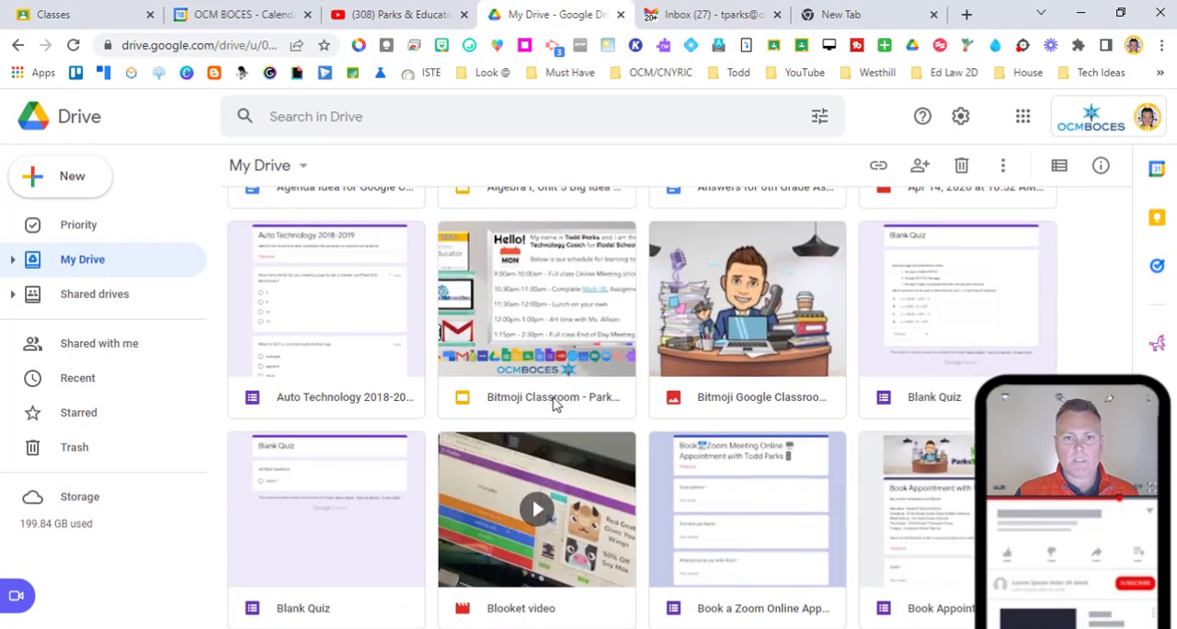
{"action": "scroll", "scroll_direction": "down", "scroll_amount": 3}
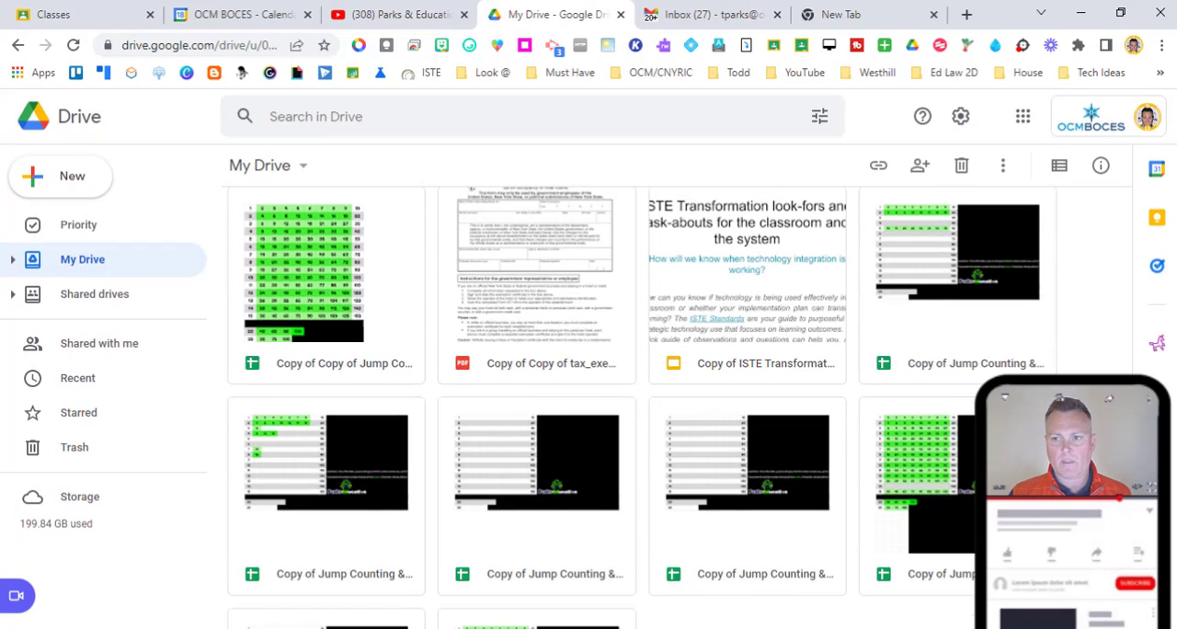
{"action": "mouse_move", "coordinate": [896, 52]}
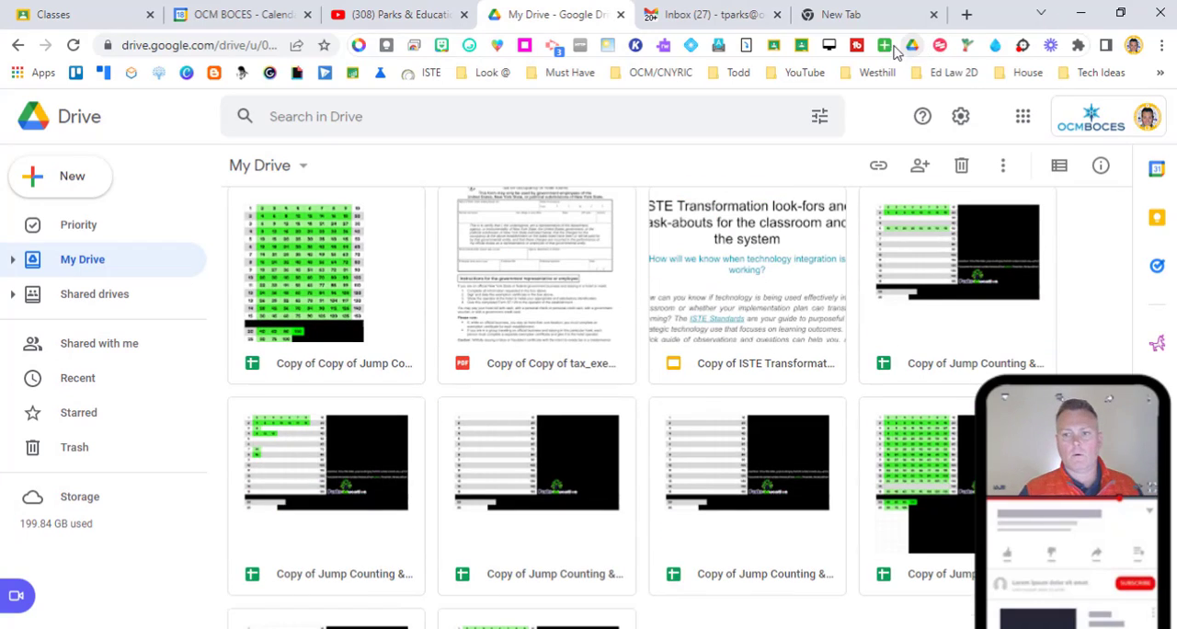
{"action": "mouse_move", "coordinate": [809, 343]}
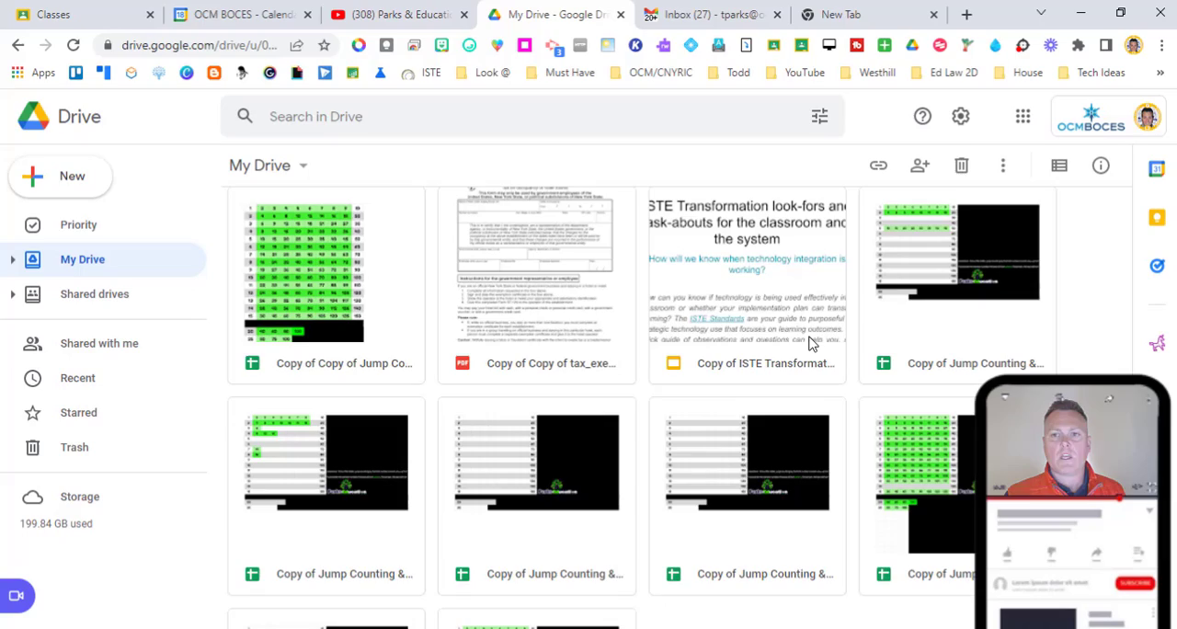
{"action": "scroll", "scroll_direction": "up", "scroll_amount": 3}
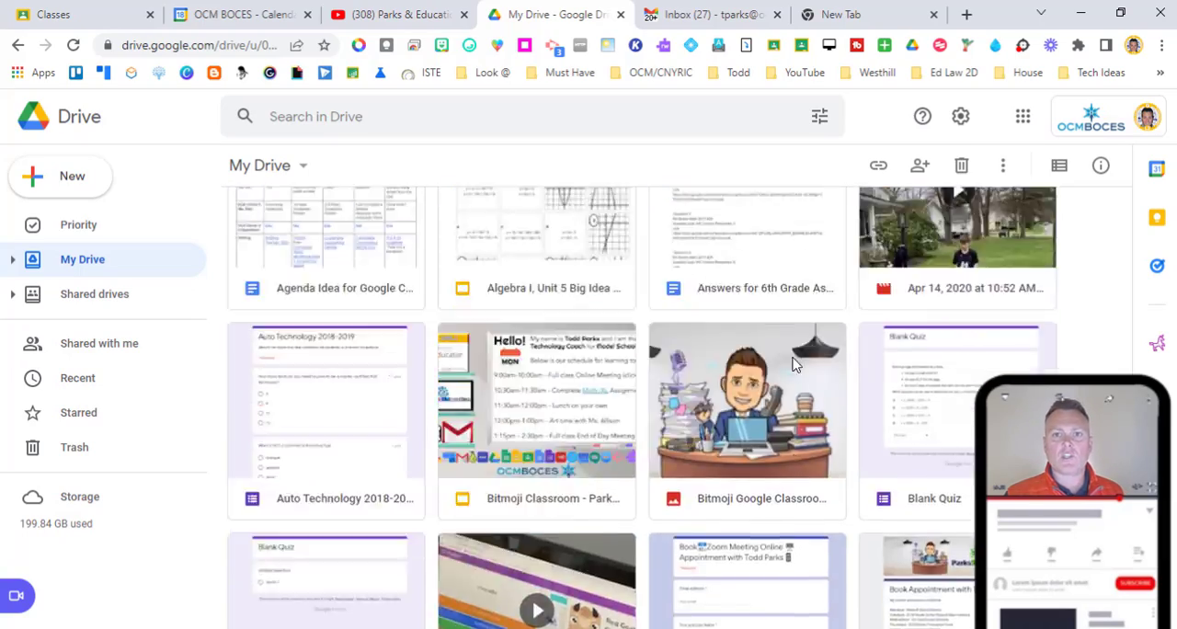
{"action": "scroll", "scroll_direction": "up", "scroll_amount": 3}
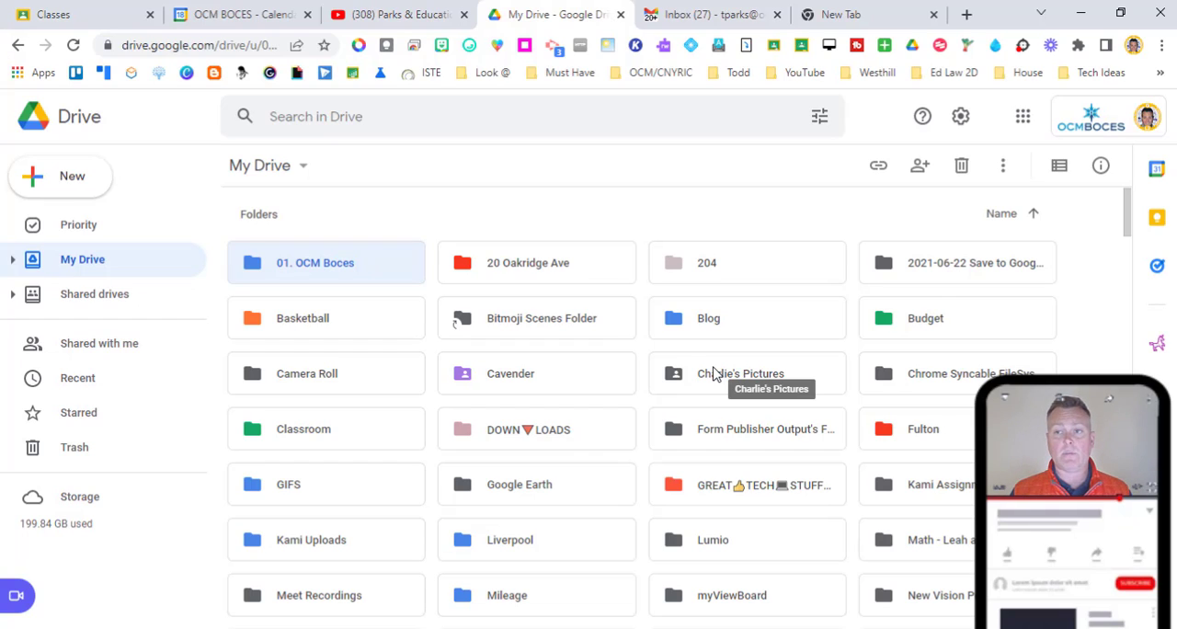
{"action": "scroll", "scroll_direction": "down", "scroll_amount": 3}
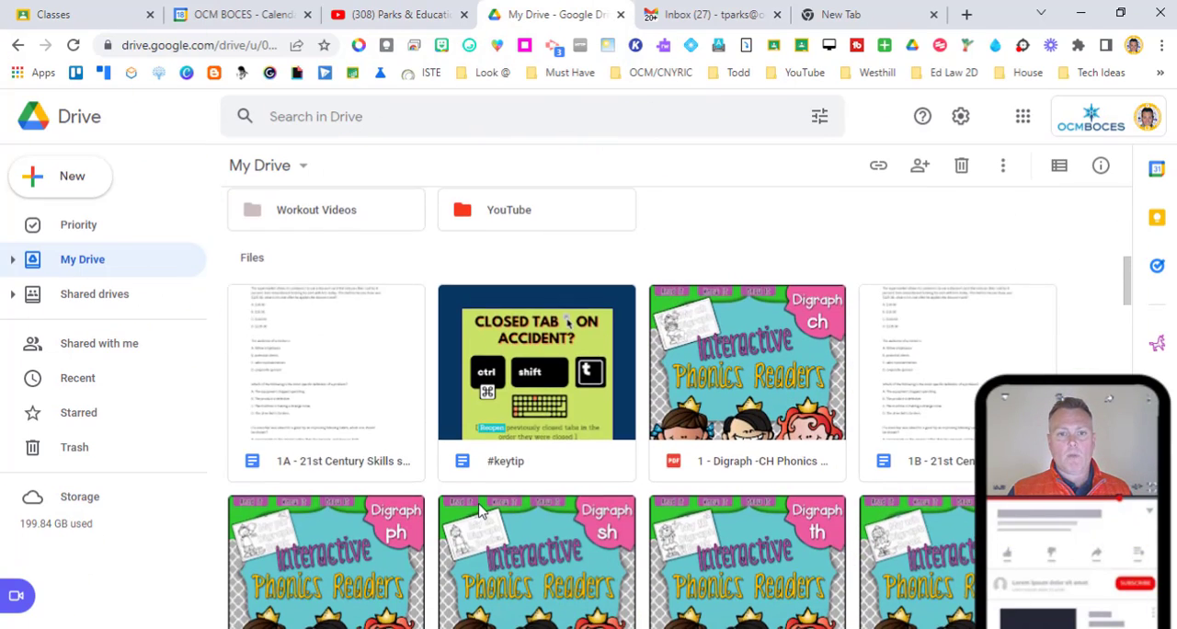
{"action": "scroll", "scroll_direction": "down", "scroll_amount": 3}
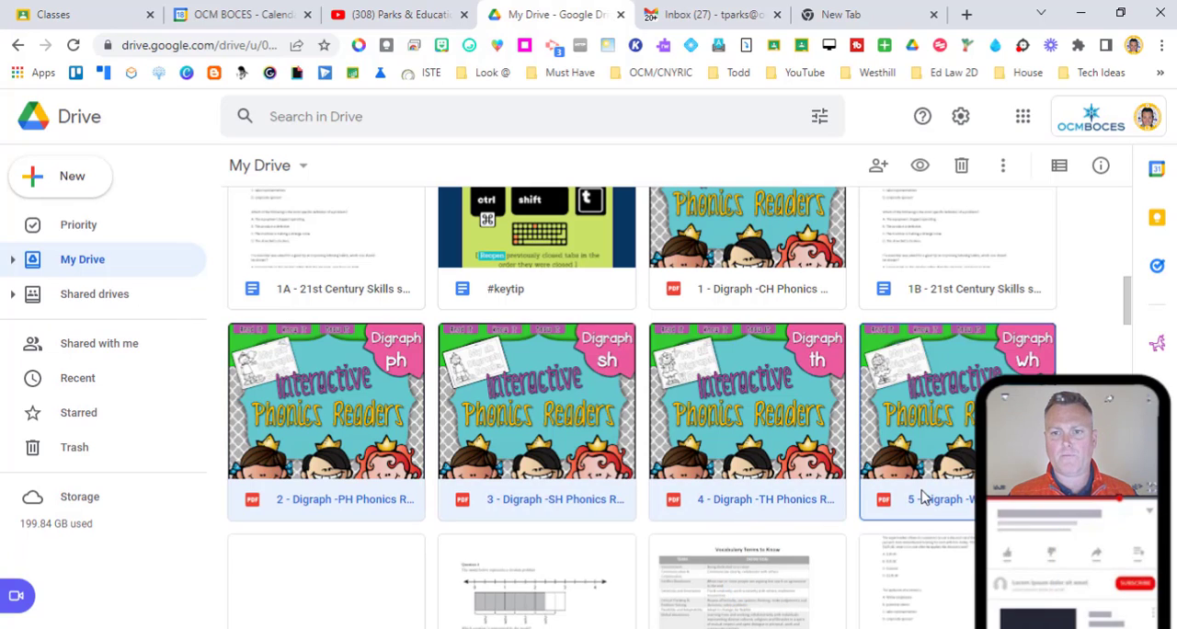
{"action": "mouse_move", "coordinate": [335, 275]}
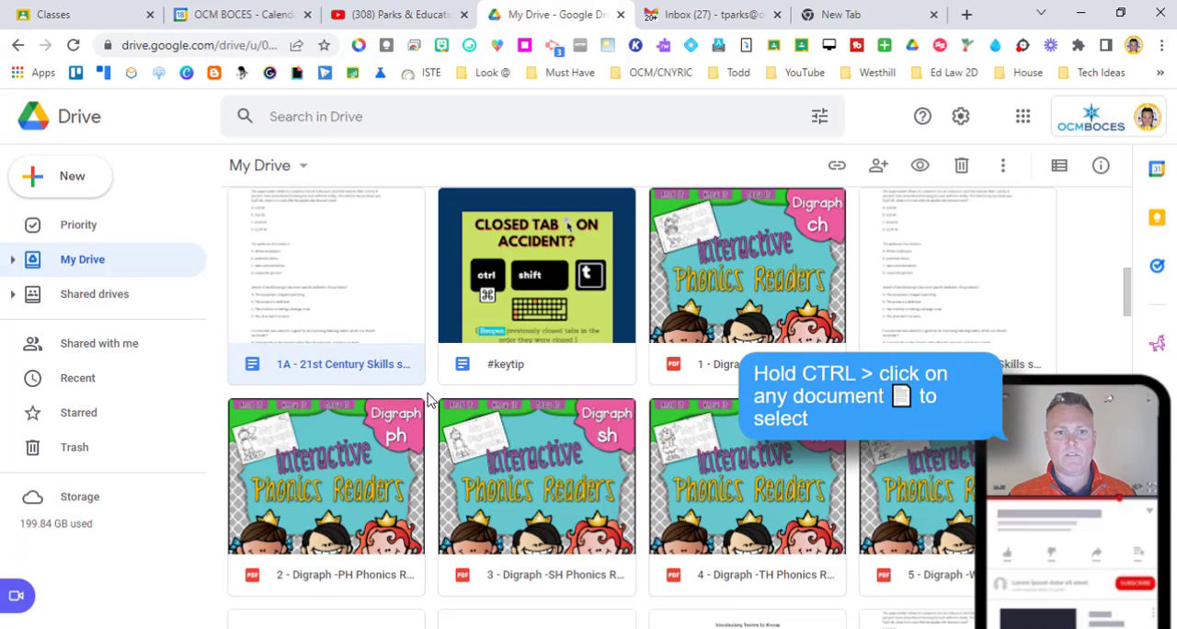
{"action": "mouse_move", "coordinate": [416, 357]}
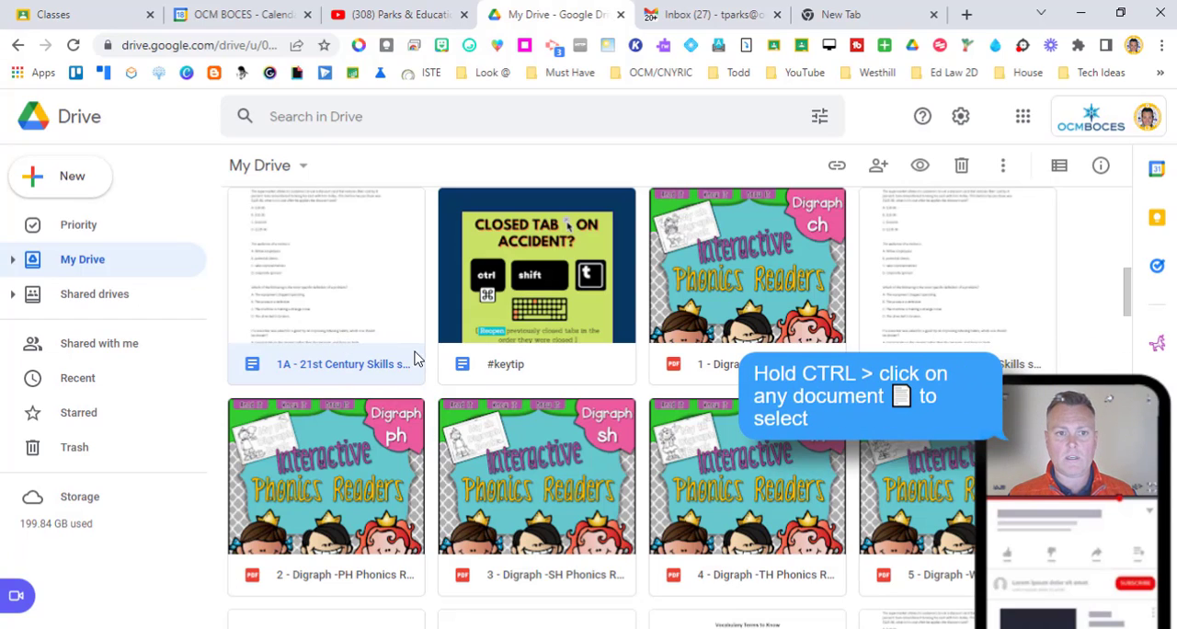
{"action": "left_click", "coordinate": [536, 497]}
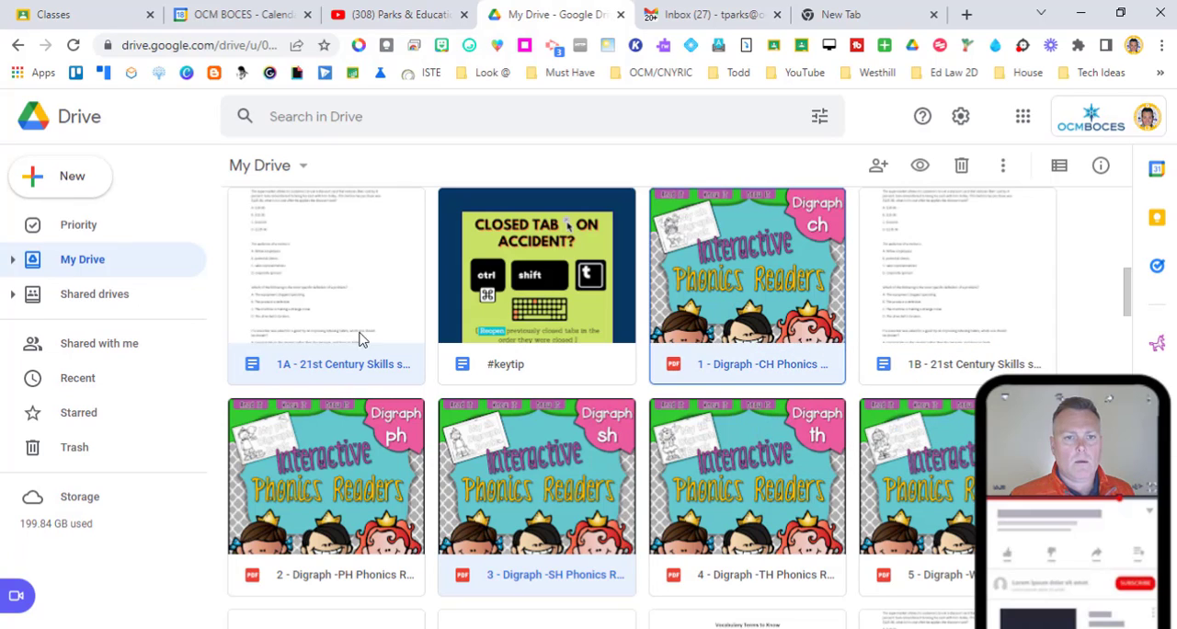
{"action": "right_click", "coordinate": [747, 267]}
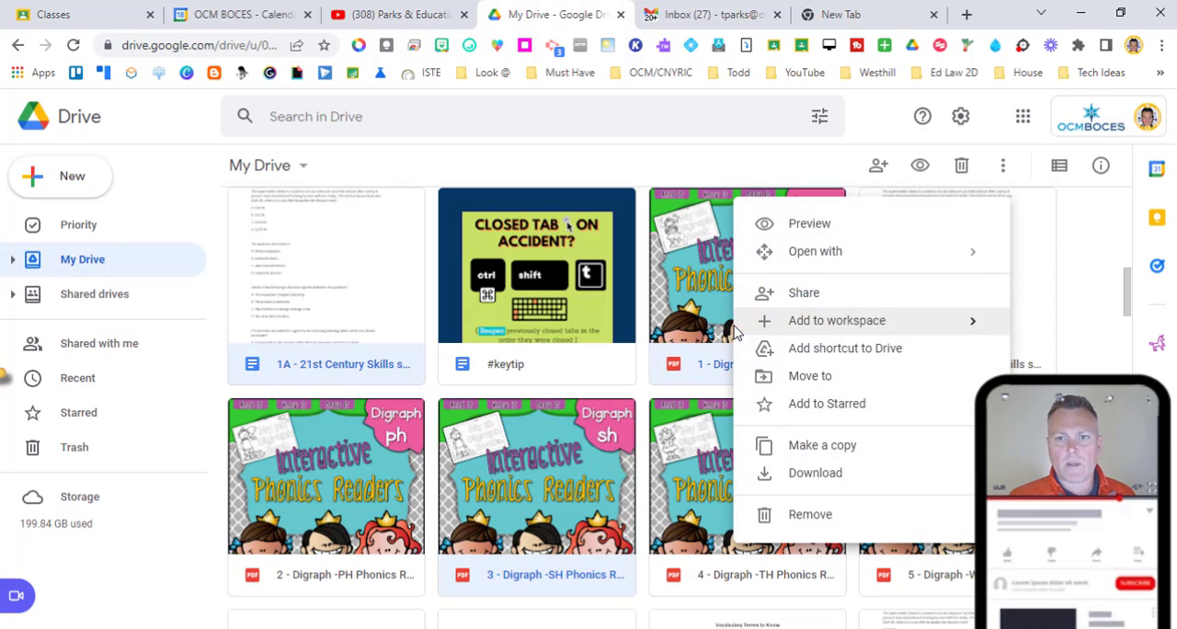
{"action": "mouse_move", "coordinate": [809, 376]}
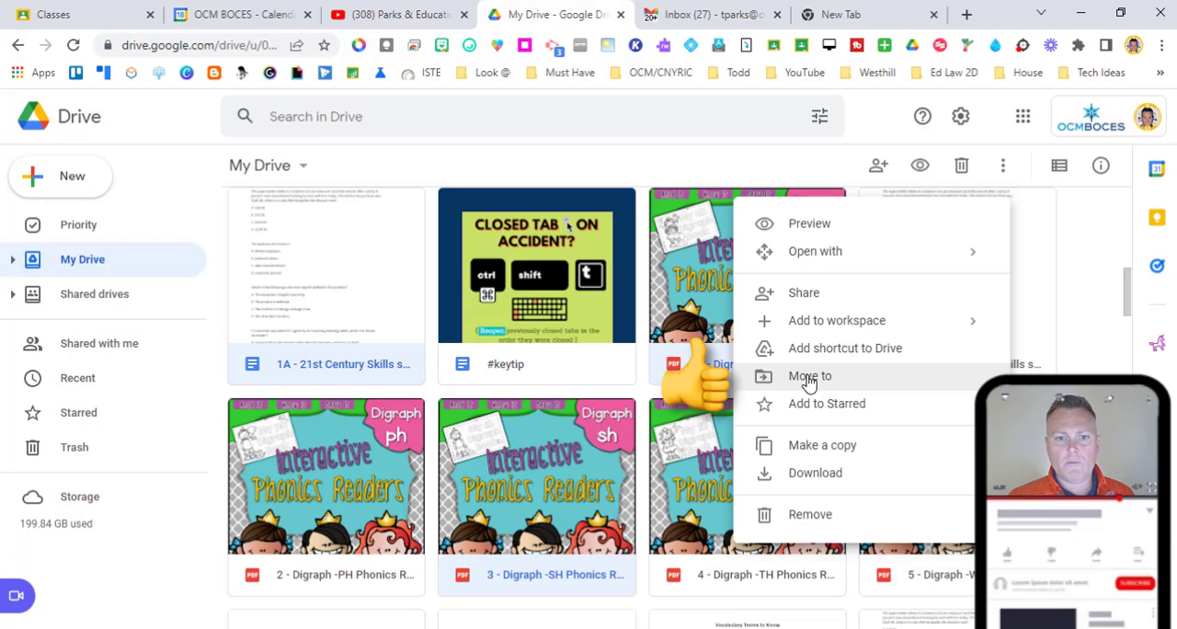
{"action": "left_click", "coordinate": [810, 376]}
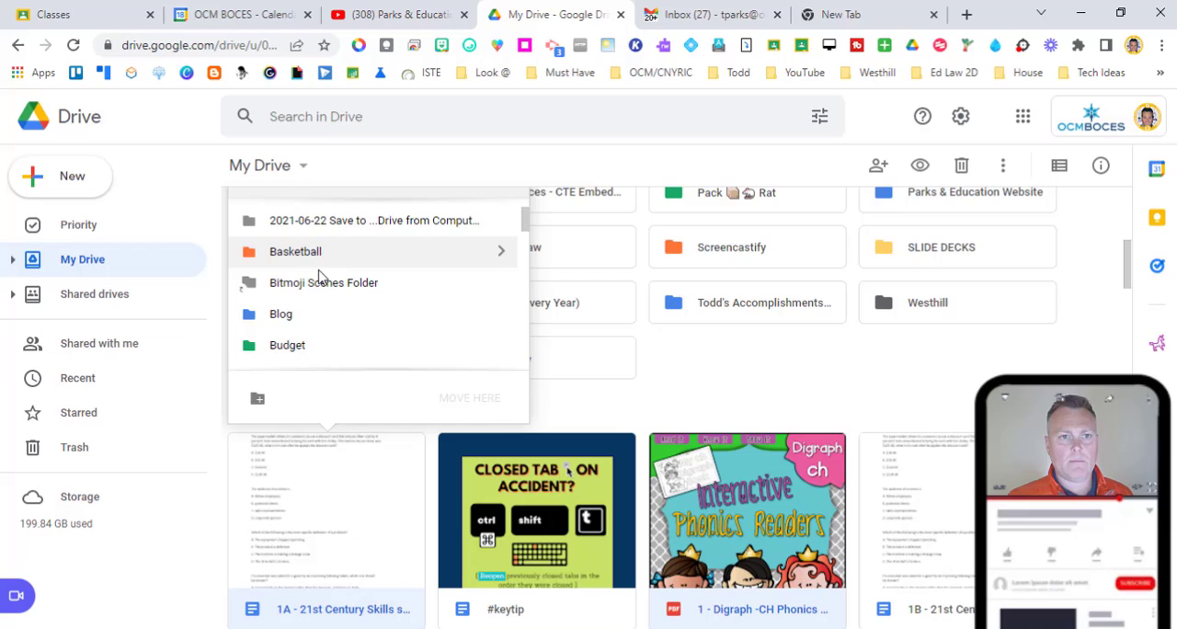
{"action": "scroll", "scroll_direction": "up", "scroll_amount": 3}
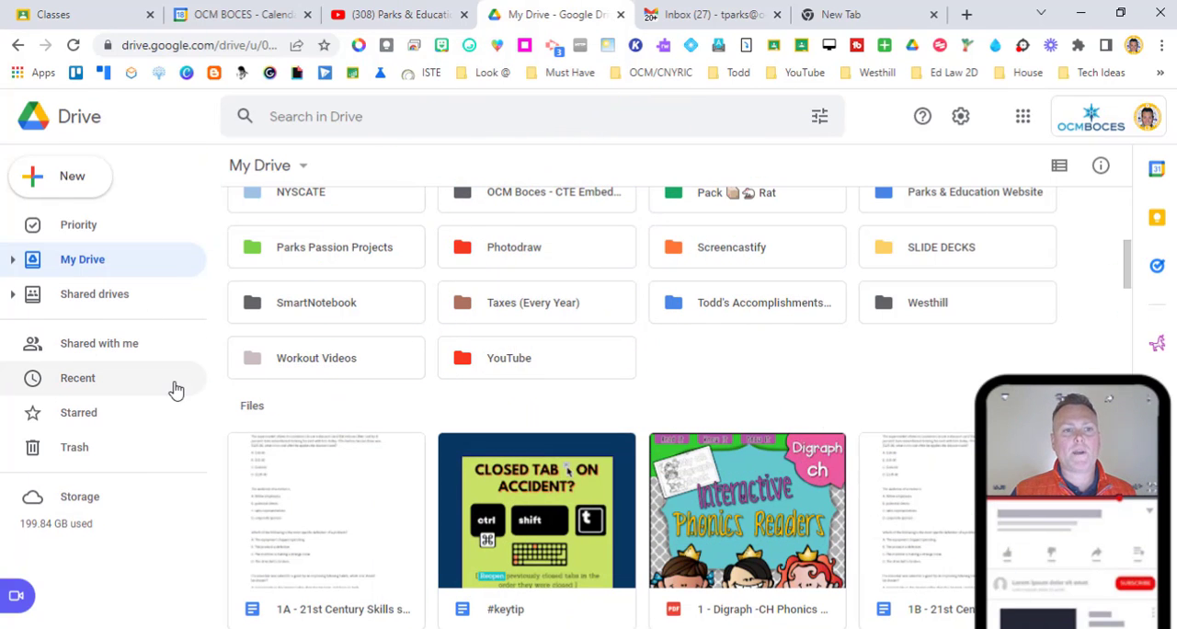
{"action": "mouse_move", "coordinate": [100, 343]}
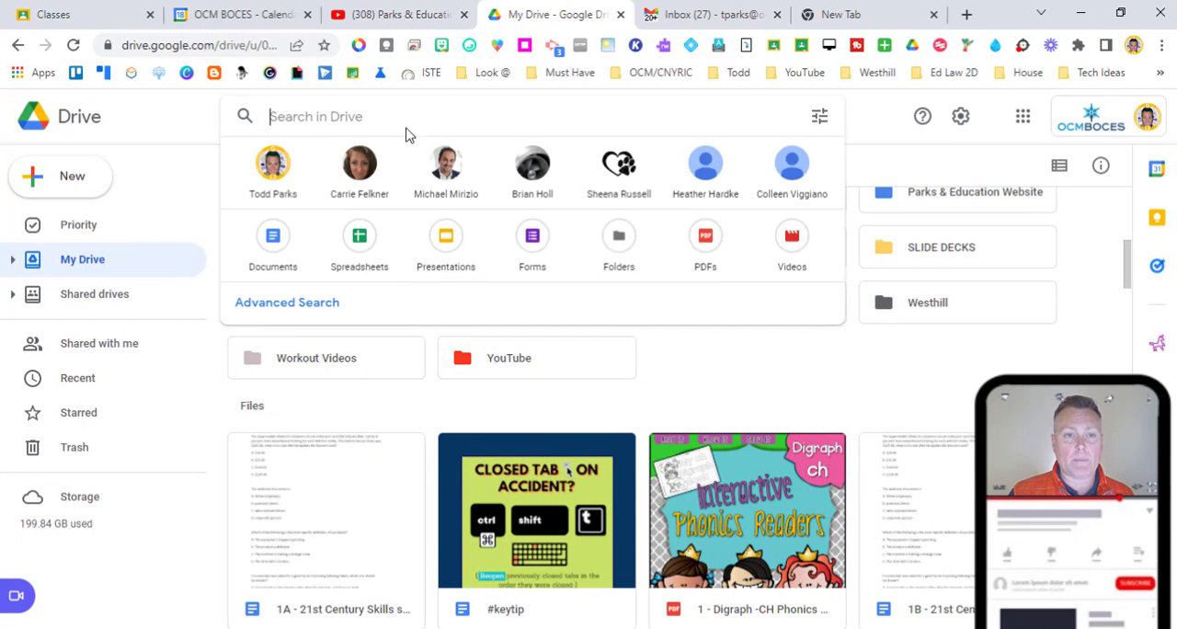
{"action": "mouse_move", "coordinate": [287, 303]}
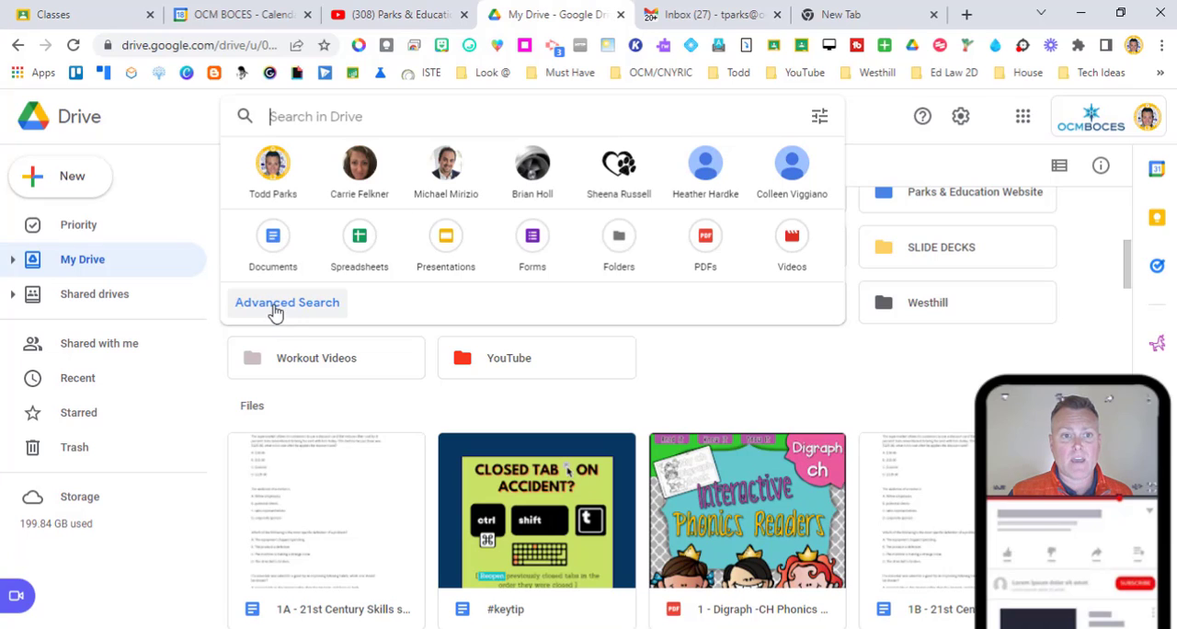
{"action": "left_click", "coordinate": [287, 302]}
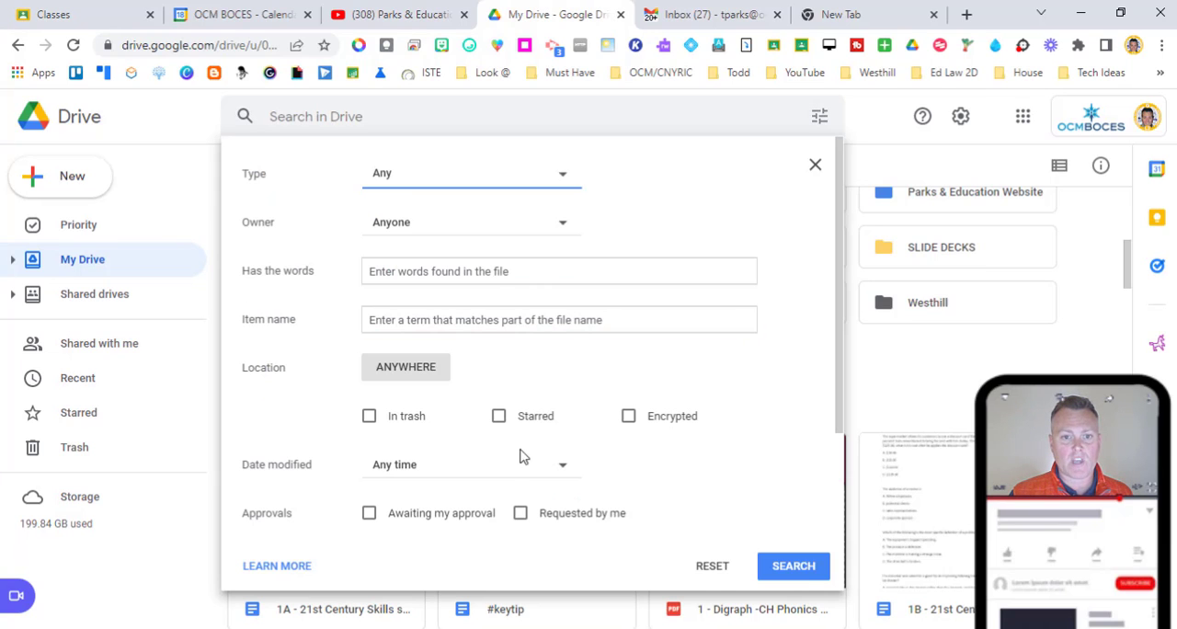
{"action": "left_click", "coordinate": [813, 163]}
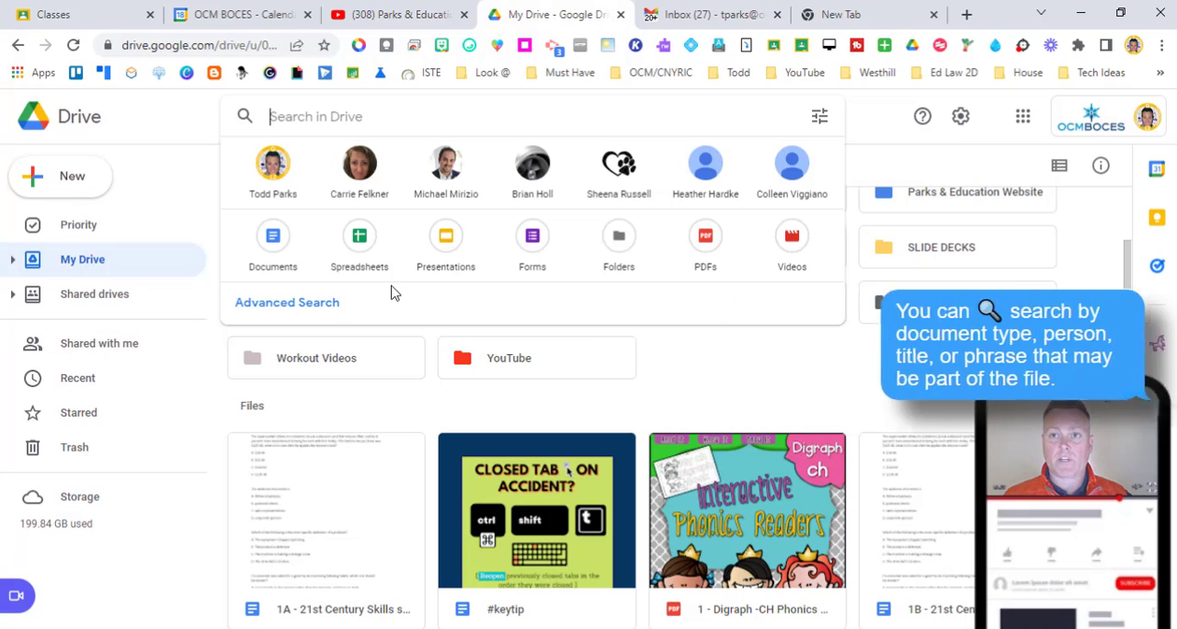
{"action": "mouse_move", "coordinate": [586, 293]}
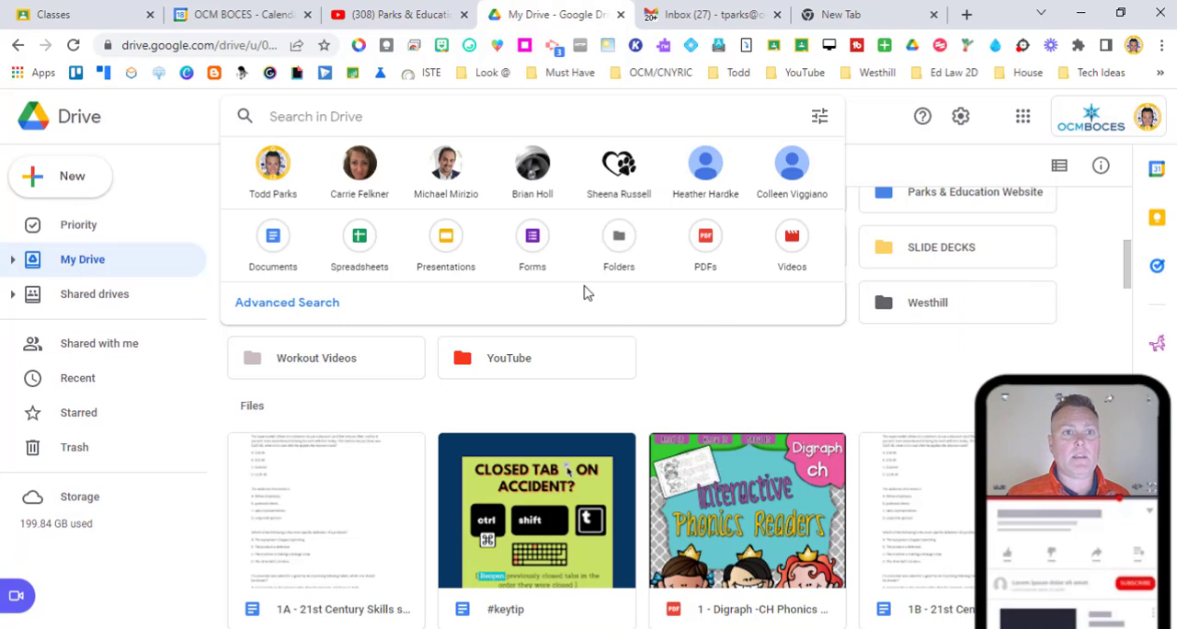
{"action": "left_click", "coordinate": [316, 115]}
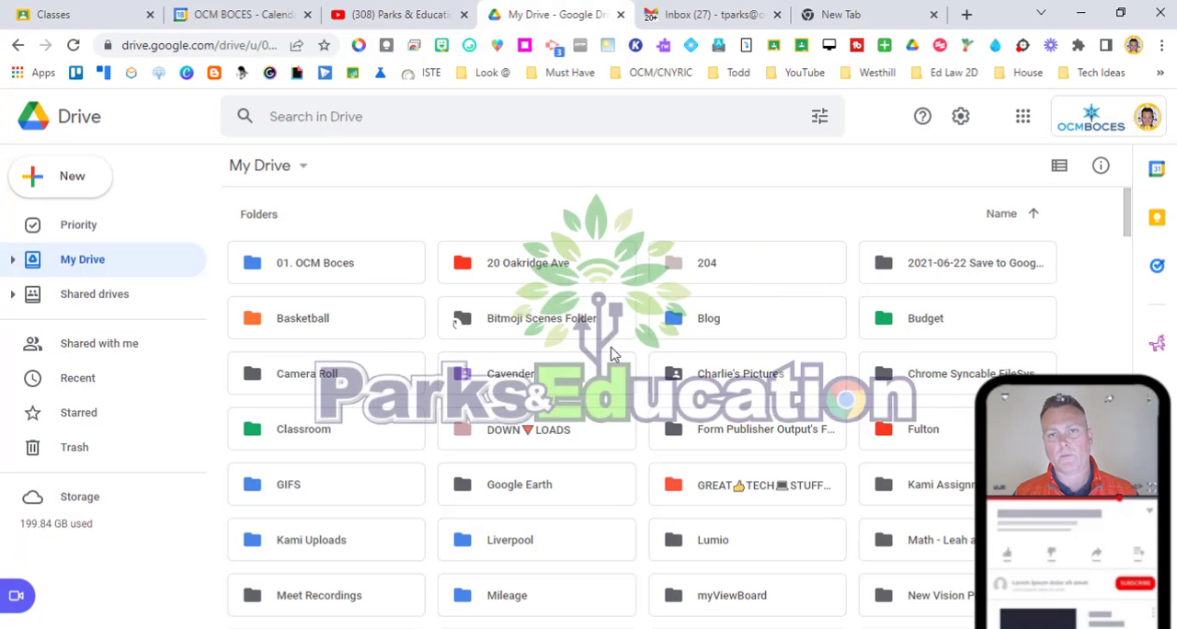
Open Chrome's Bookmark manager from the bookmarks bar on the new tab
{"action": "left_click", "coordinate": [865, 13]}
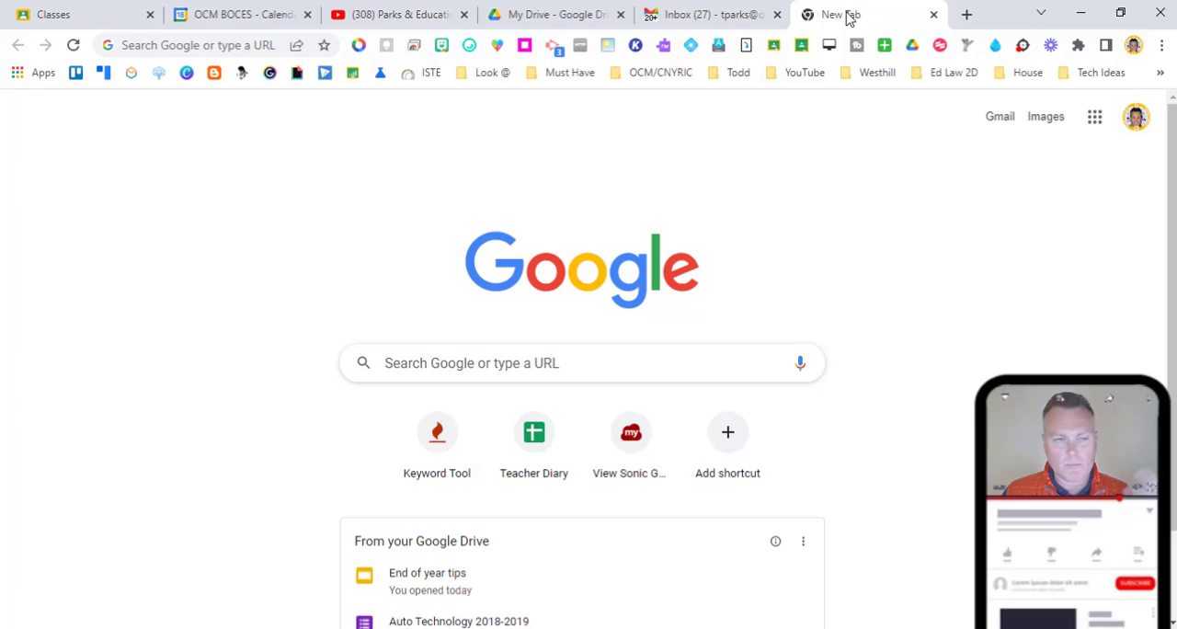
{"action": "mouse_move", "coordinate": [1141, 84]}
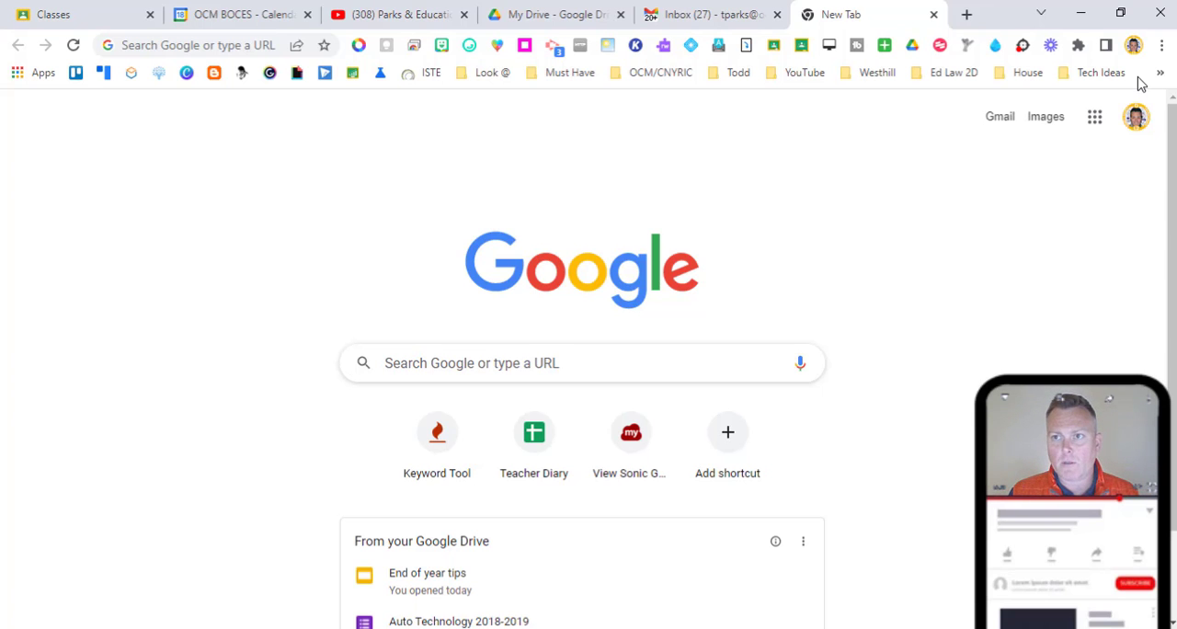
{"action": "right_click", "coordinate": [1160, 73]}
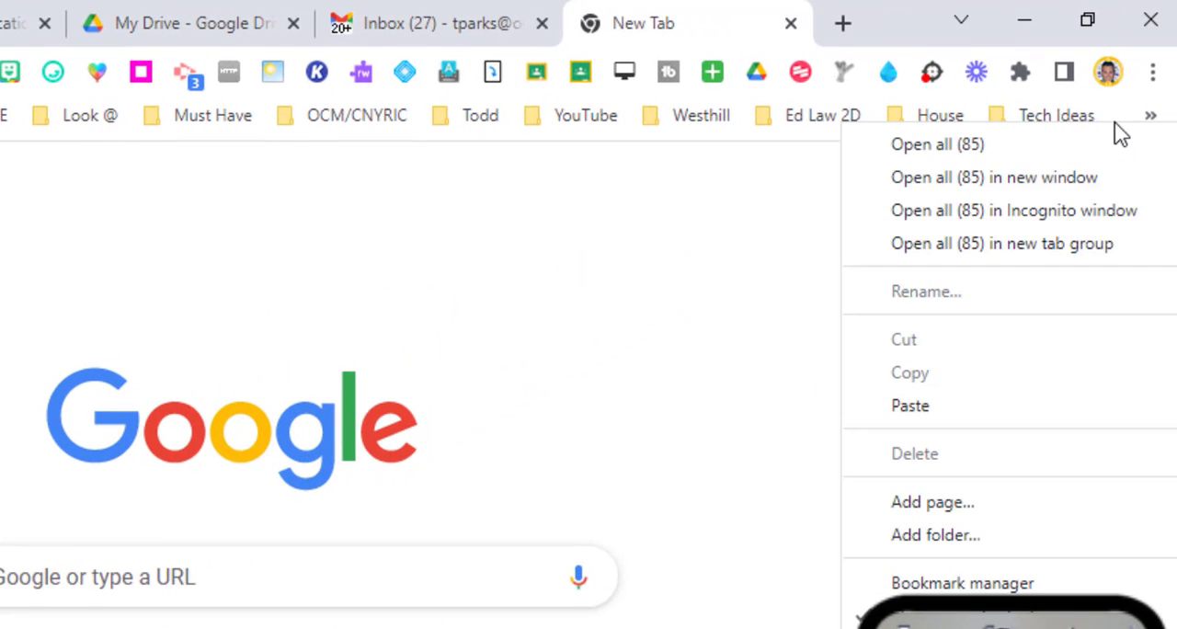
{"action": "mouse_move", "coordinate": [1036, 280]}
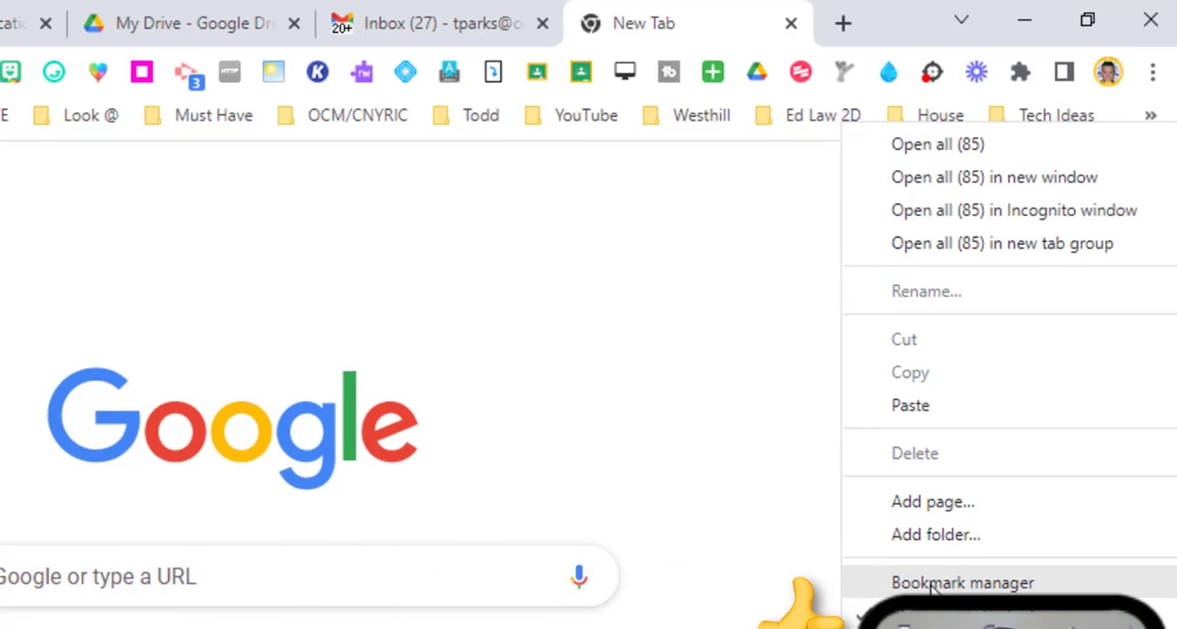
{"action": "left_click", "coordinate": [963, 582]}
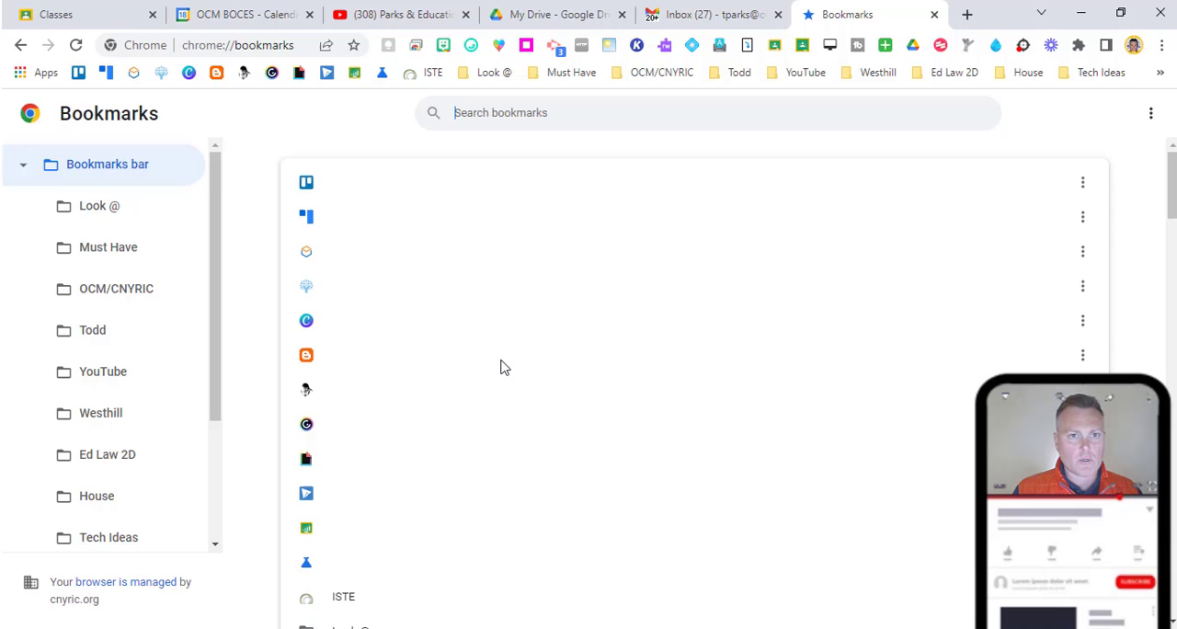
Move the Edpuzzle bookmark above Glide apps in the Bookmarks bar list
{"action": "scroll", "scroll_direction": "down", "scroll_amount": 3}
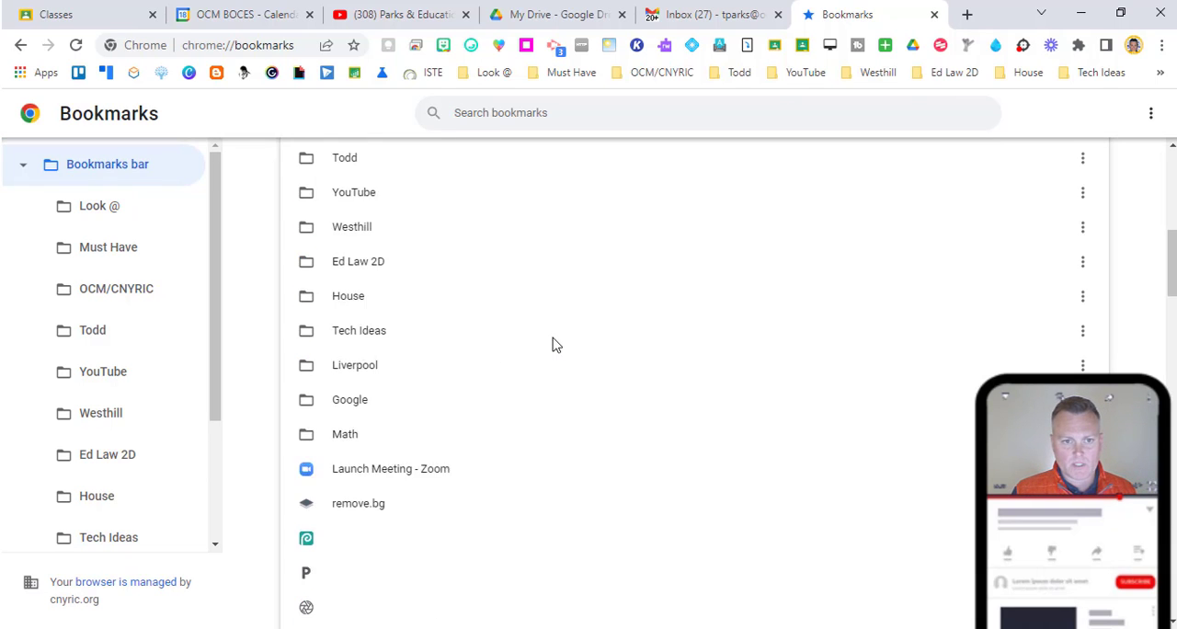
{"action": "scroll", "scroll_direction": "up", "scroll_amount": 3}
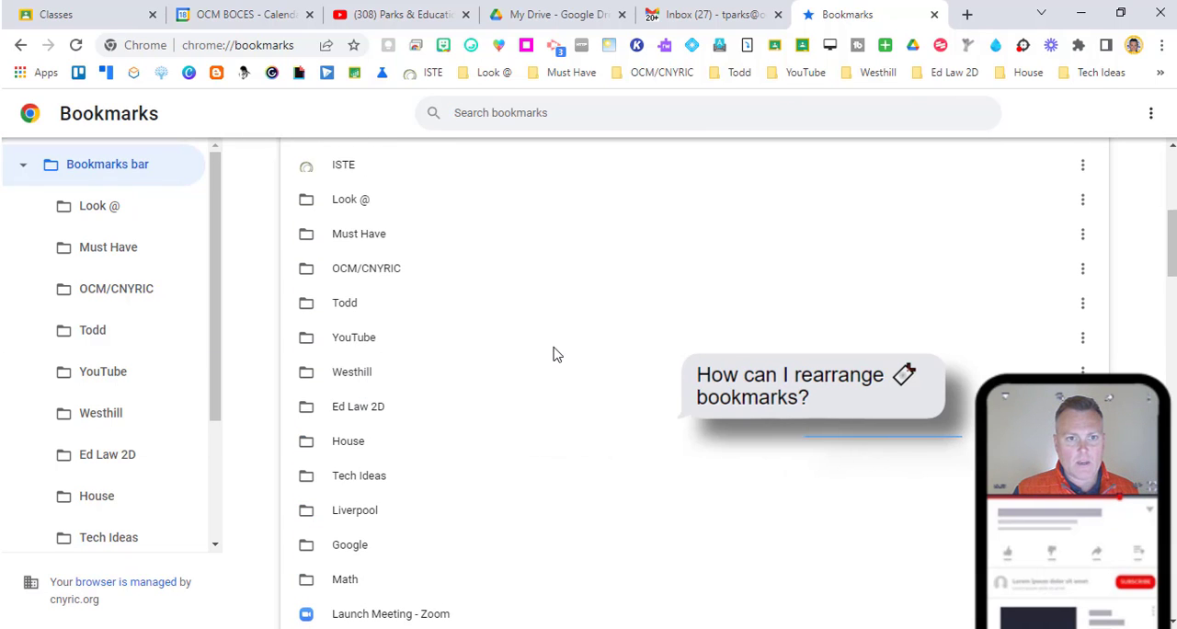
{"action": "scroll", "scroll_direction": "down", "scroll_amount": 3}
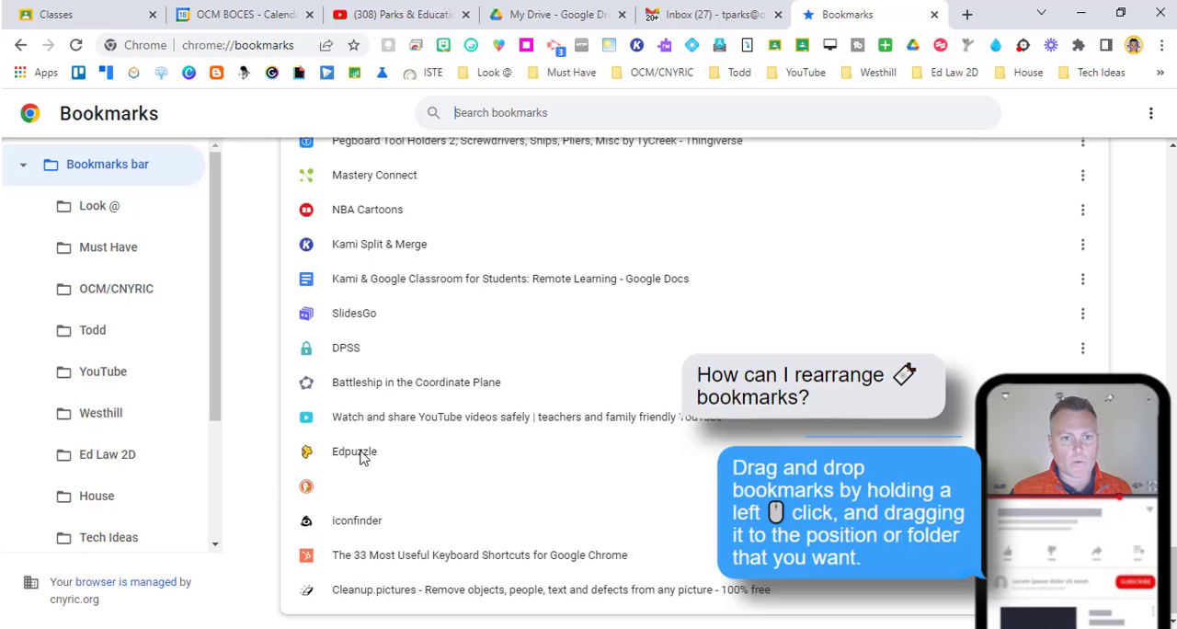
{"action": "left_click_drag", "start_coordinate": [354, 450], "coordinate": [354, 485]}
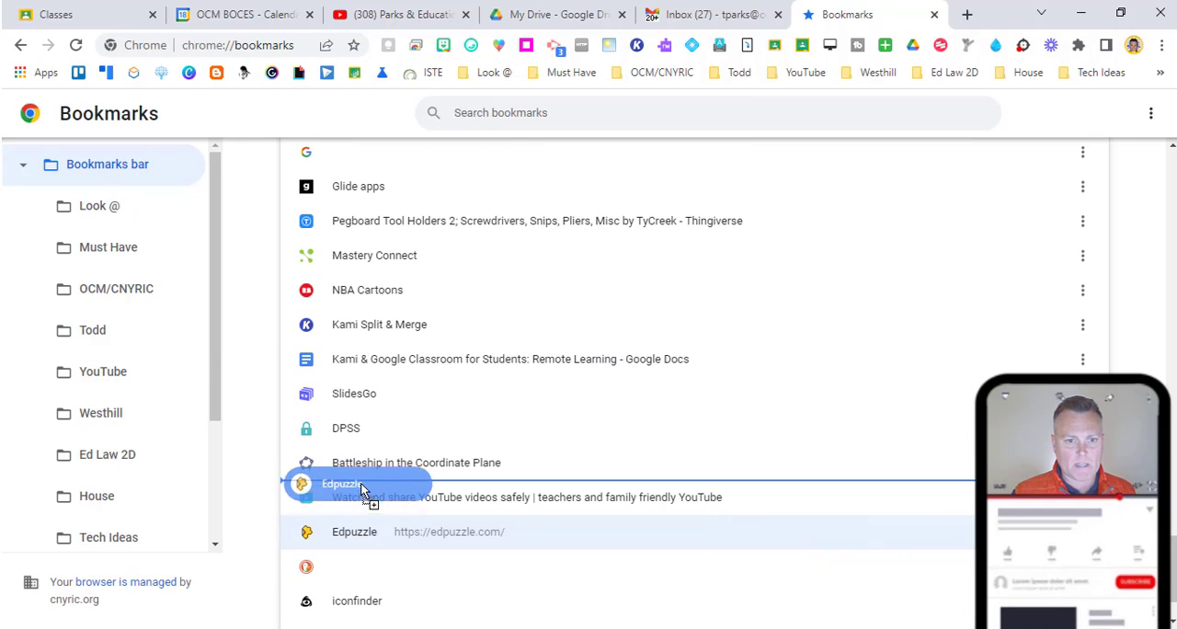
{"action": "left_click_drag", "start_coordinate": [359, 485], "coordinate": [414, 296]}
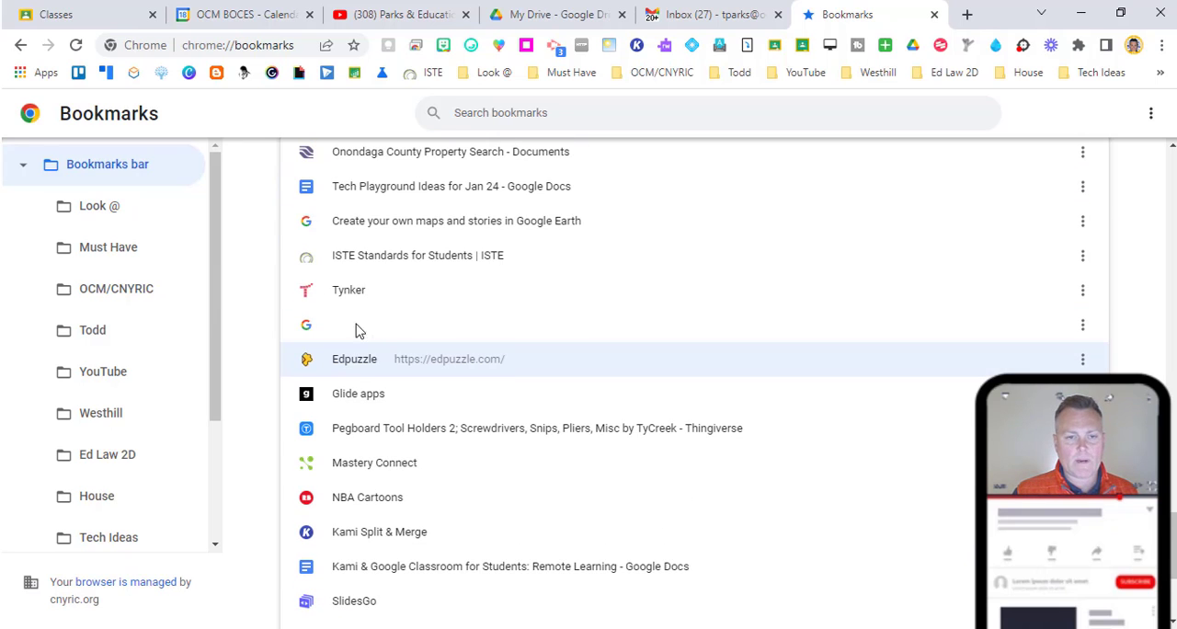
{"action": "mouse_move", "coordinate": [320, 331]}
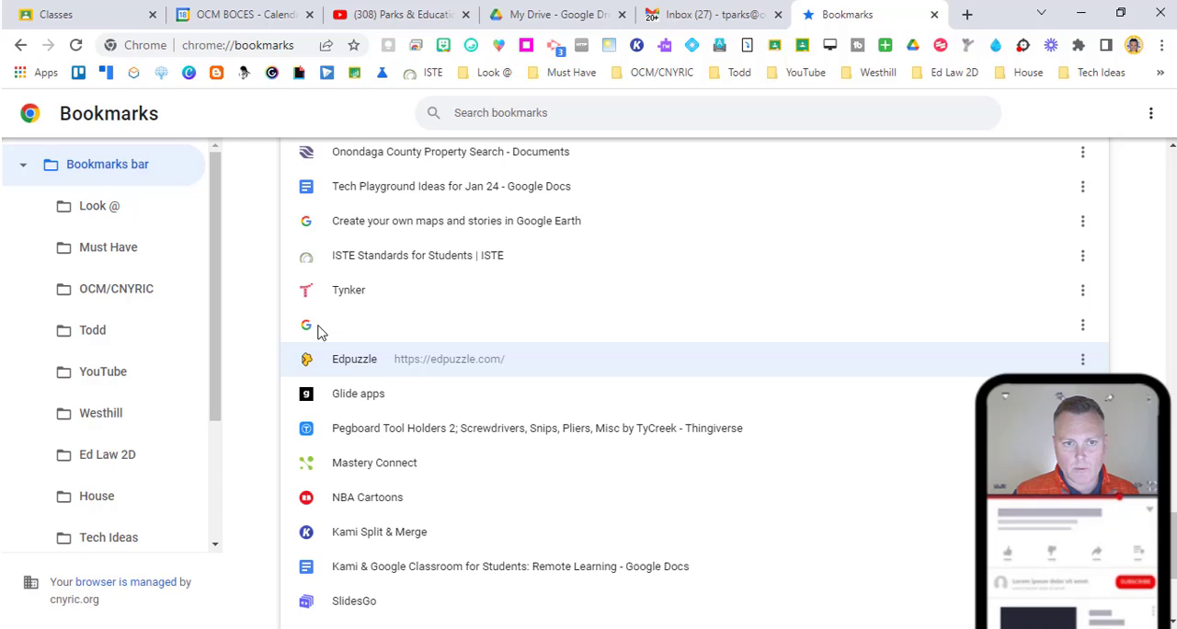
{"action": "mouse_move", "coordinate": [357, 328]}
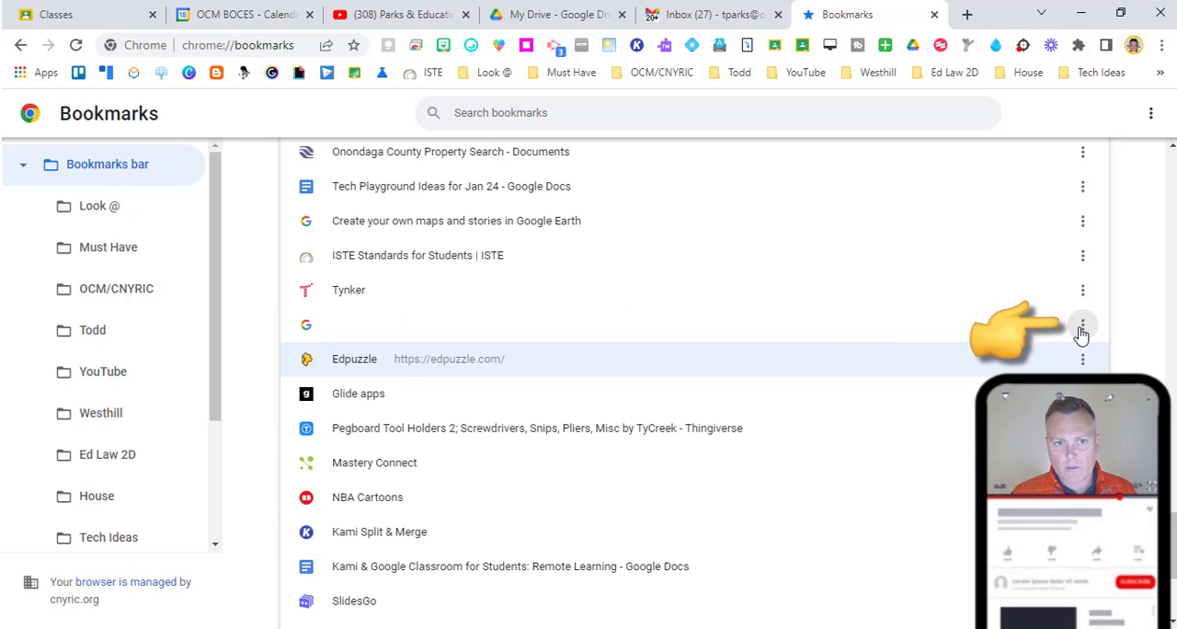
Delete the untitled Google support bookmark from the Bookmarks bar
{"action": "left_click", "coordinate": [1083, 325]}
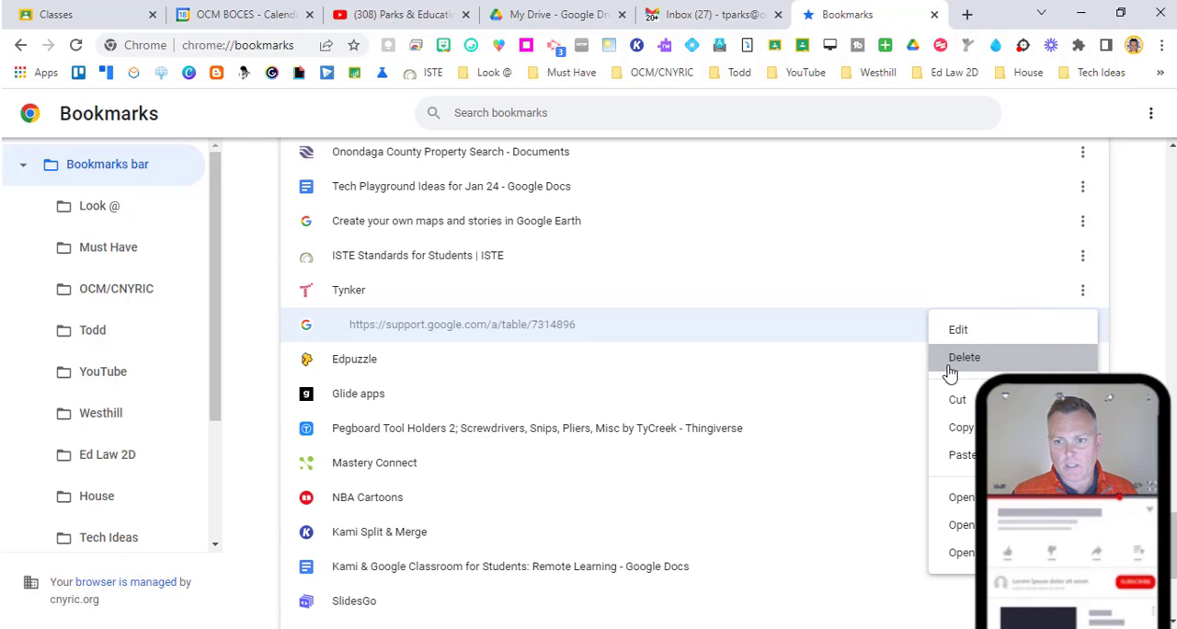
{"action": "left_click", "coordinate": [964, 357]}
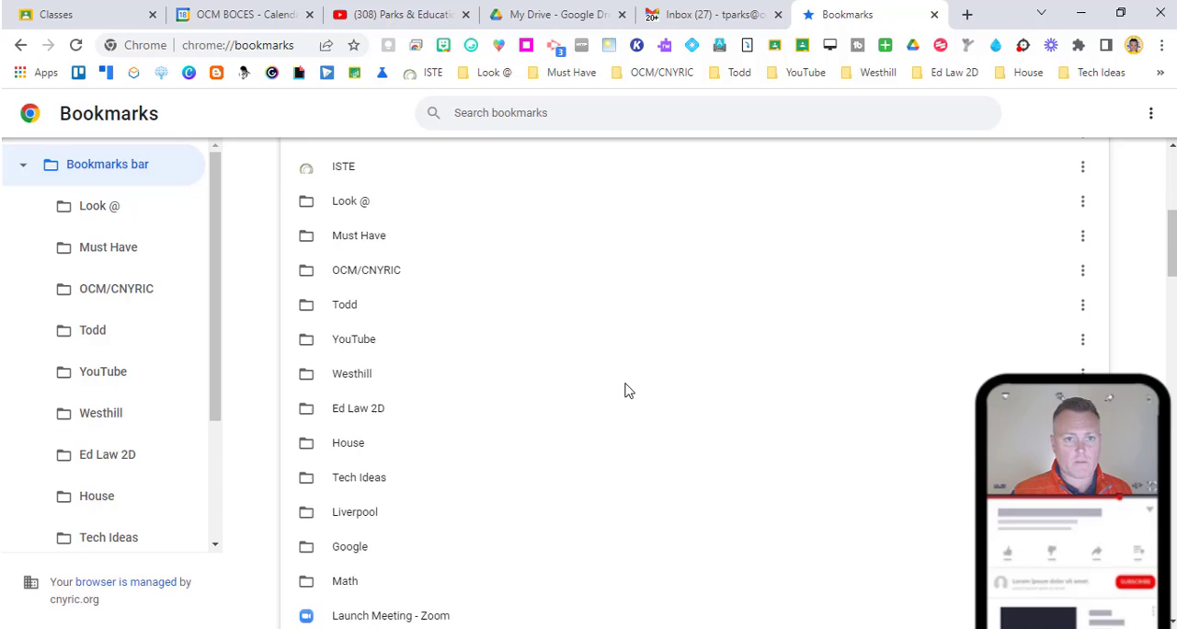
{"action": "scroll", "scroll_direction": "up", "scroll_amount": 3}
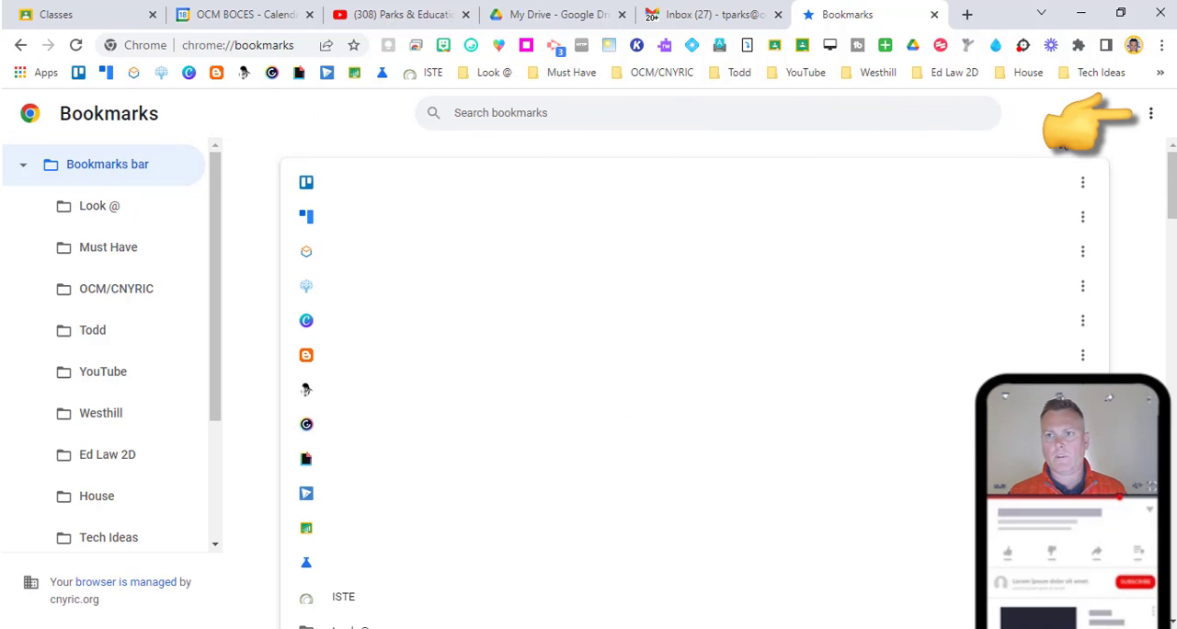
Create a new bookmark folder named 'New Folder' in the Bookmarks manager
{"action": "left_click", "coordinate": [1150, 112]}
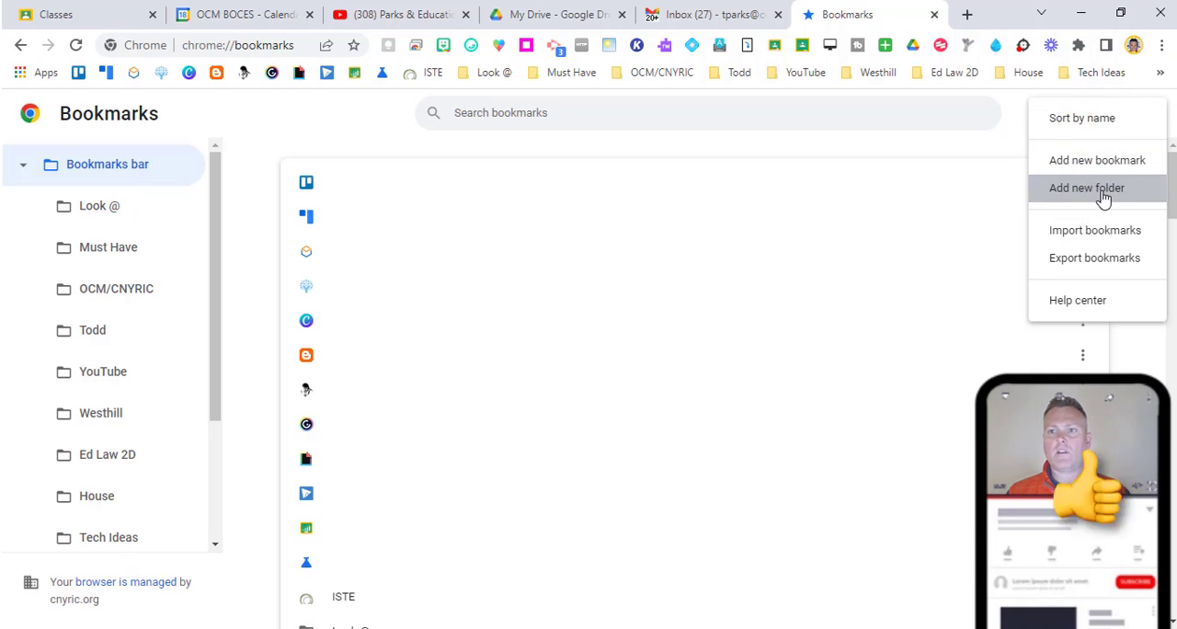
{"action": "left_click", "coordinate": [1086, 187]}
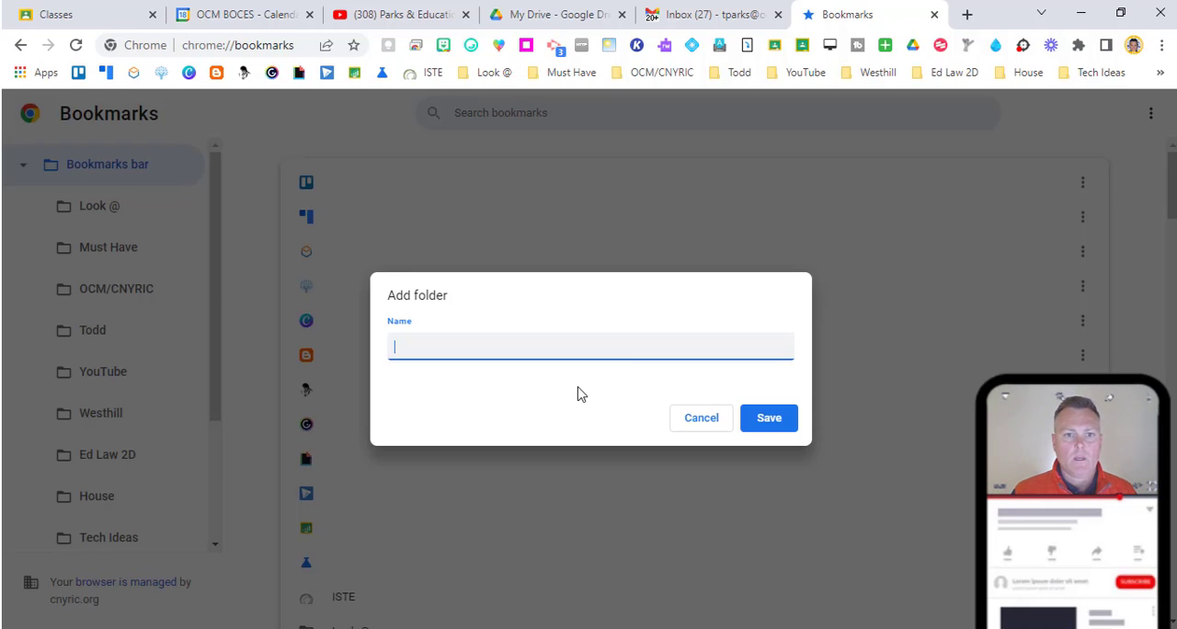
{"action": "type", "text": "New Fo"}
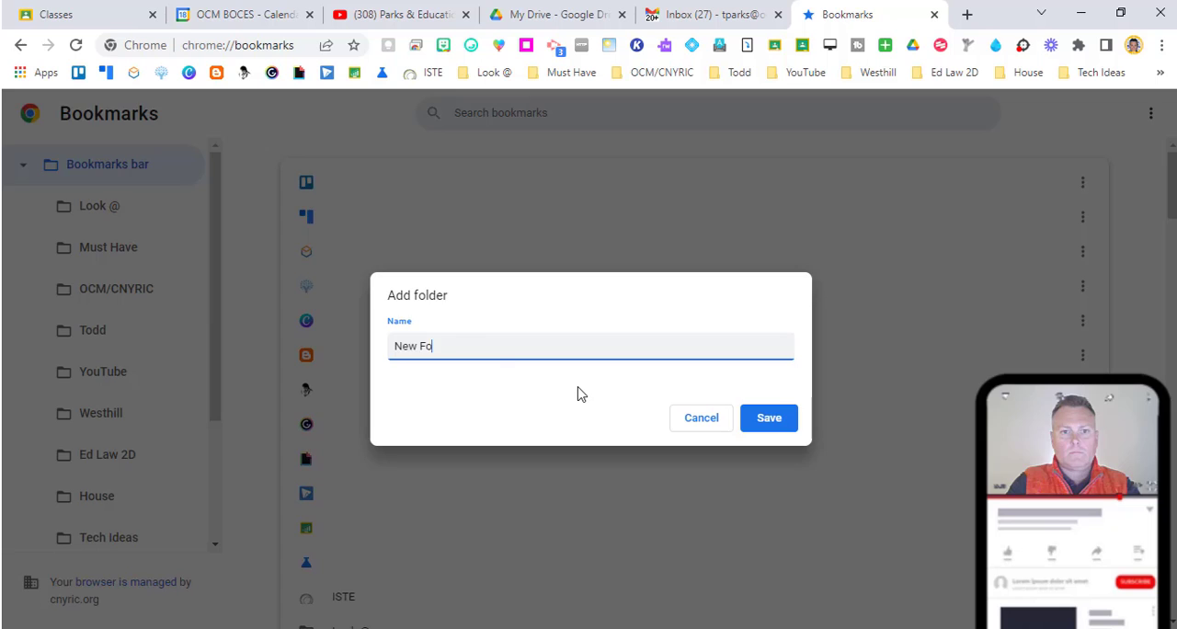
{"action": "left_click", "coordinate": [769, 418]}
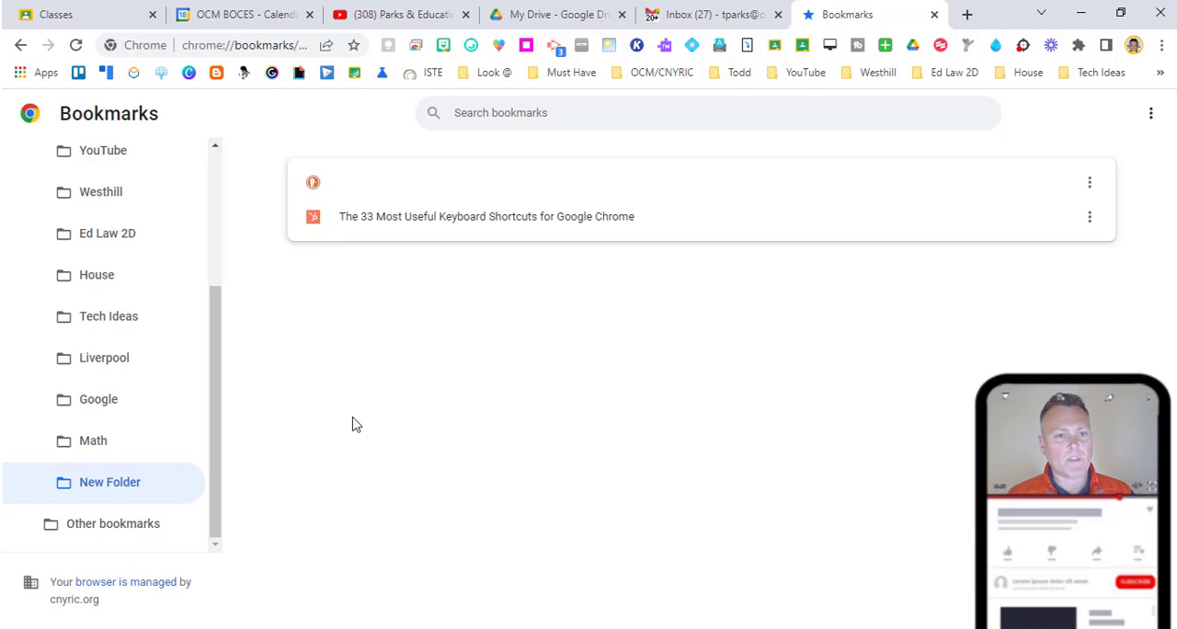
{"action": "left_click", "coordinate": [966, 14]}
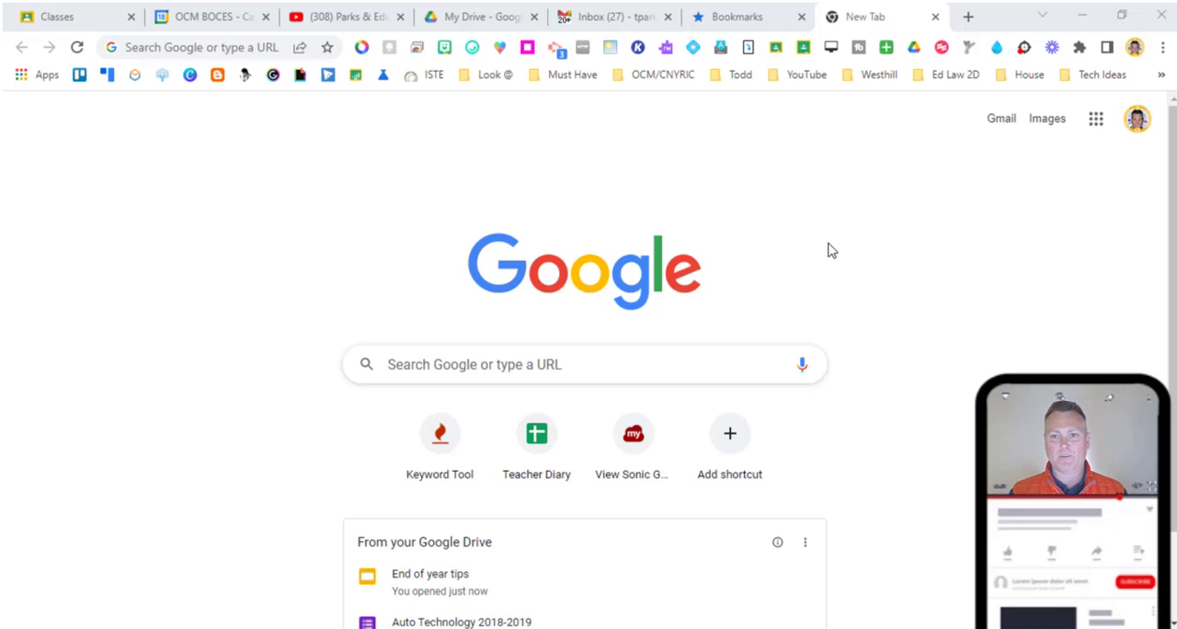
{"action": "mouse_move", "coordinate": [1137, 117]}
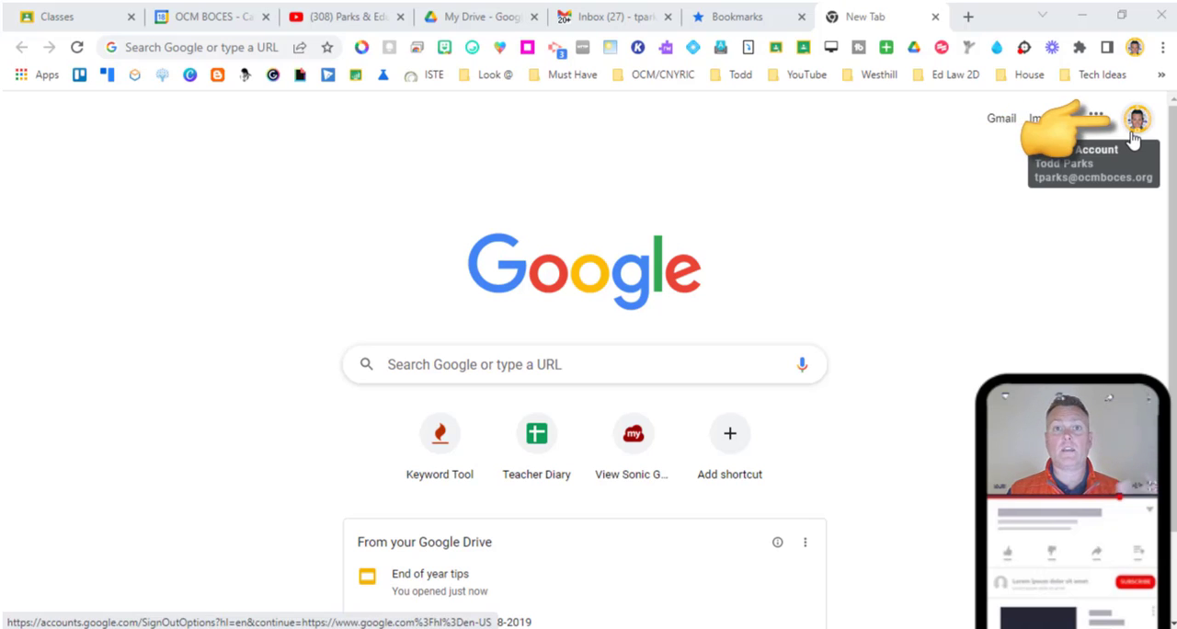
Open the Google account switcher from the profile picture on the new tab
{"action": "left_click", "coordinate": [1137, 117]}
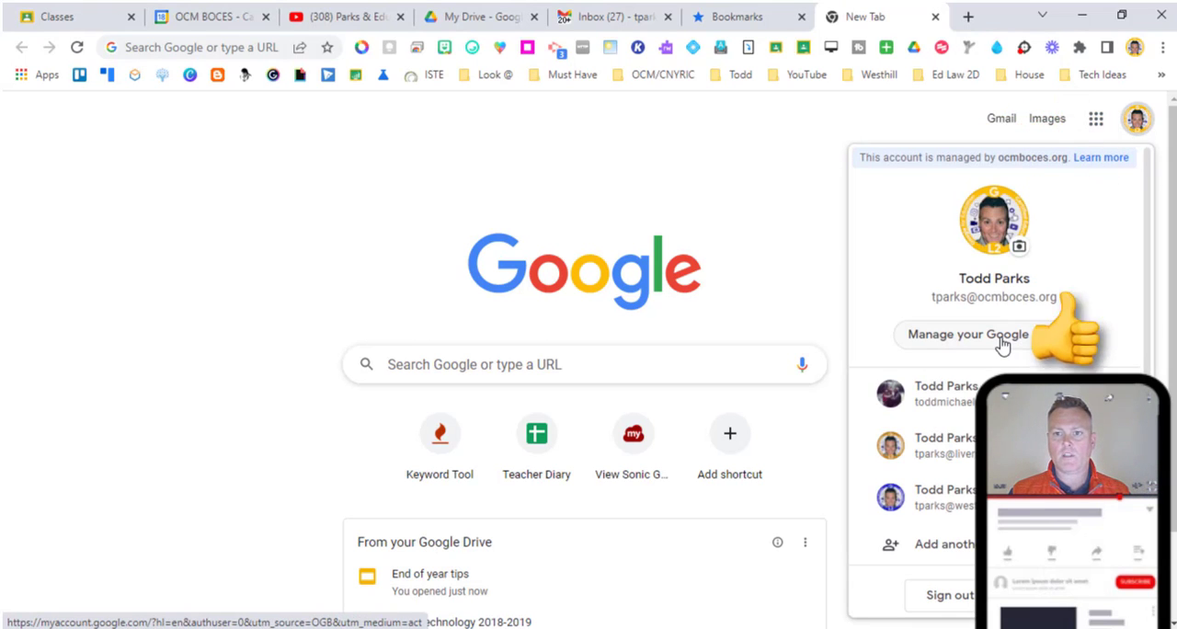
Open Manage your Google Account and start the Transfer your content flow
{"action": "left_click", "coordinate": [966, 334]}
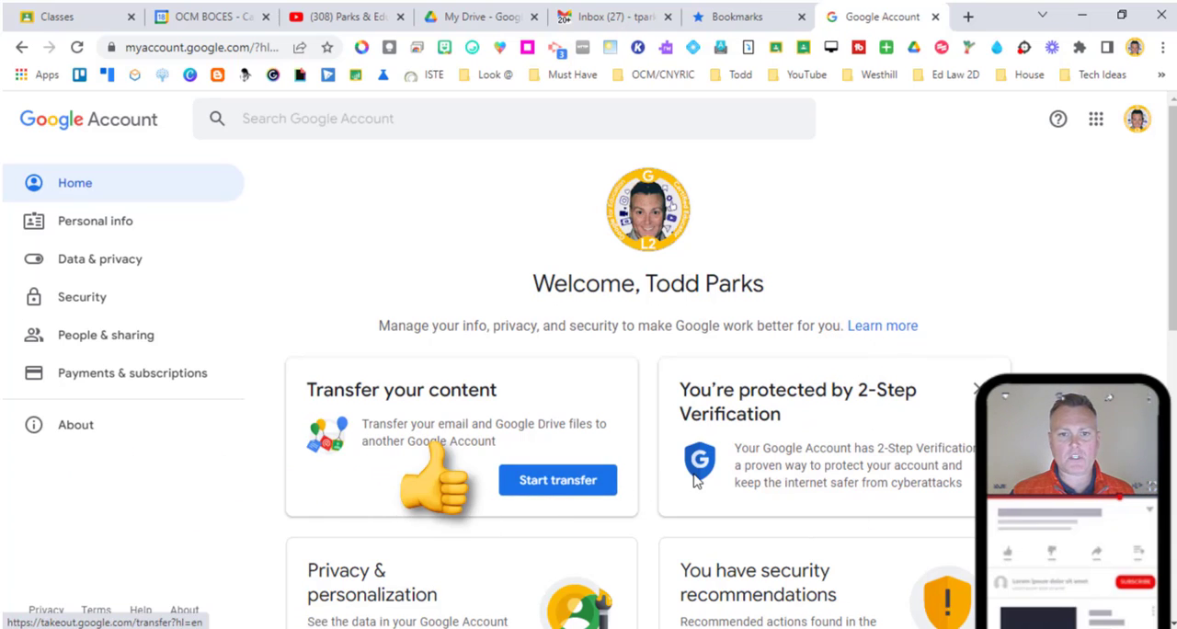
{"action": "left_click", "coordinate": [557, 481]}
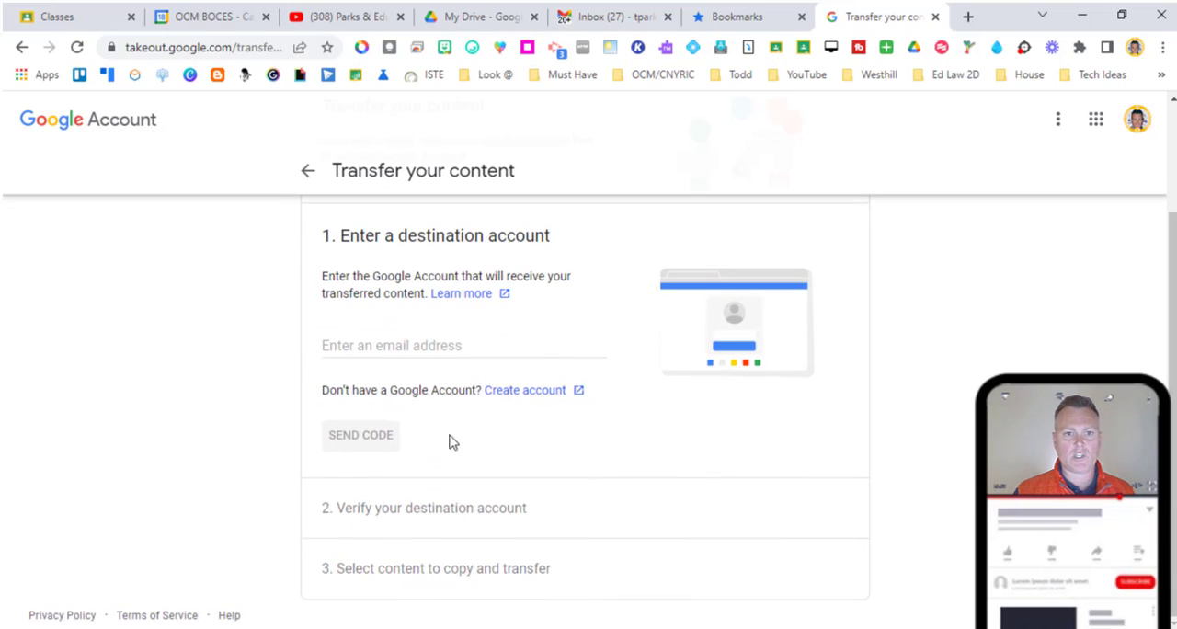
{"action": "mouse_move", "coordinate": [441, 455]}
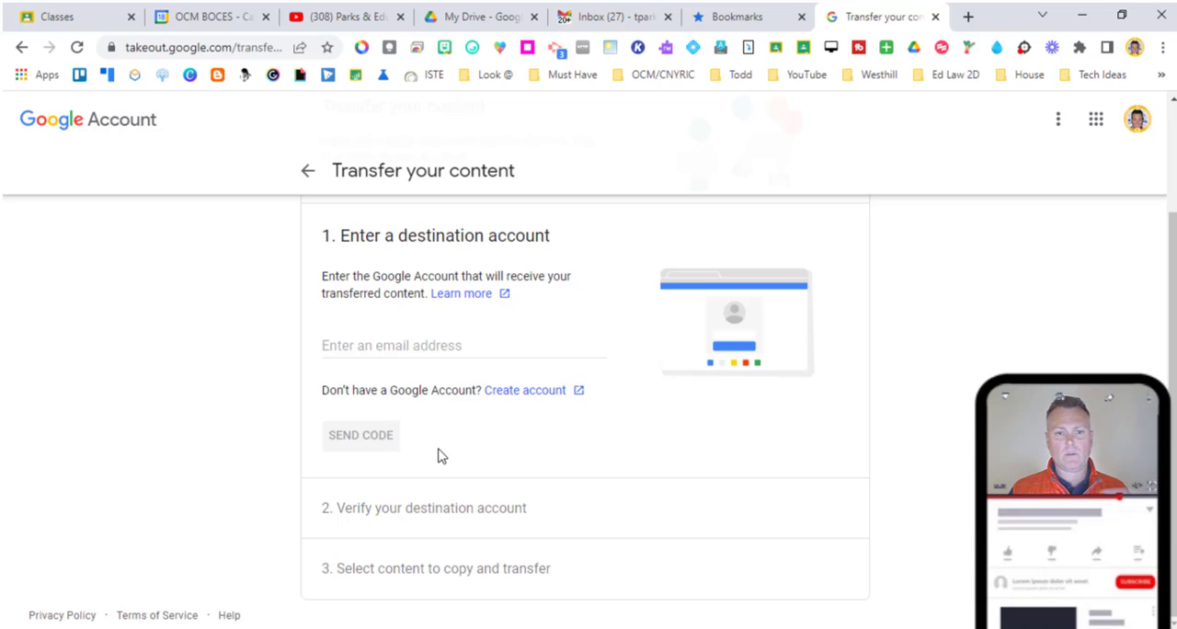
{"action": "mouse_move", "coordinate": [425, 524]}
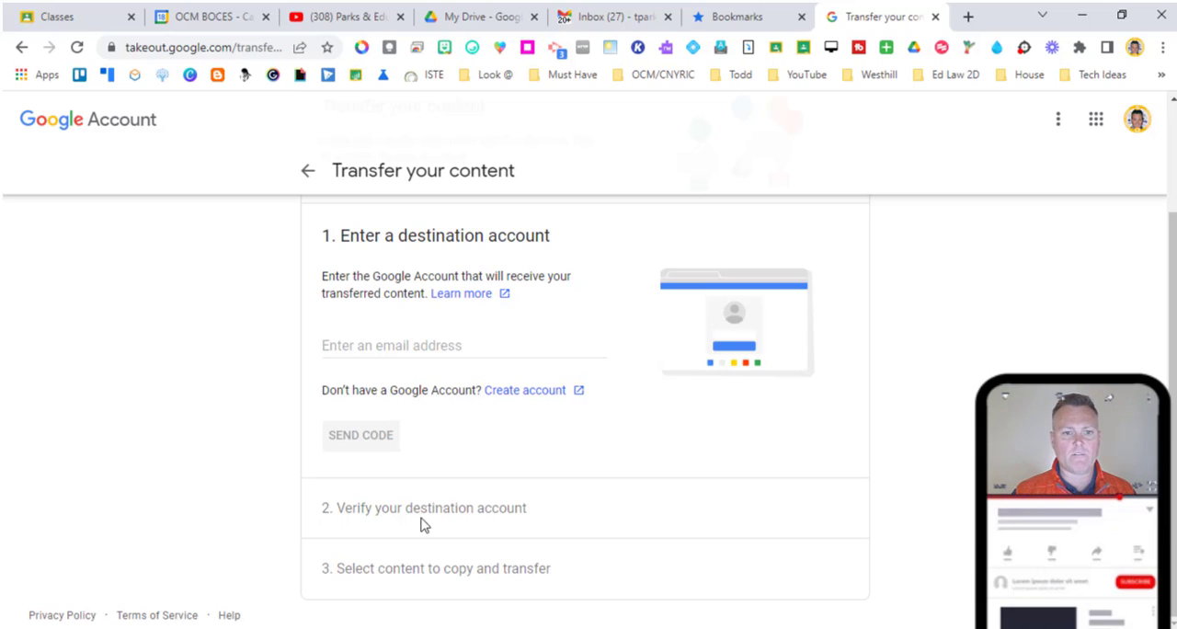
{"action": "mouse_move", "coordinate": [402, 549]}
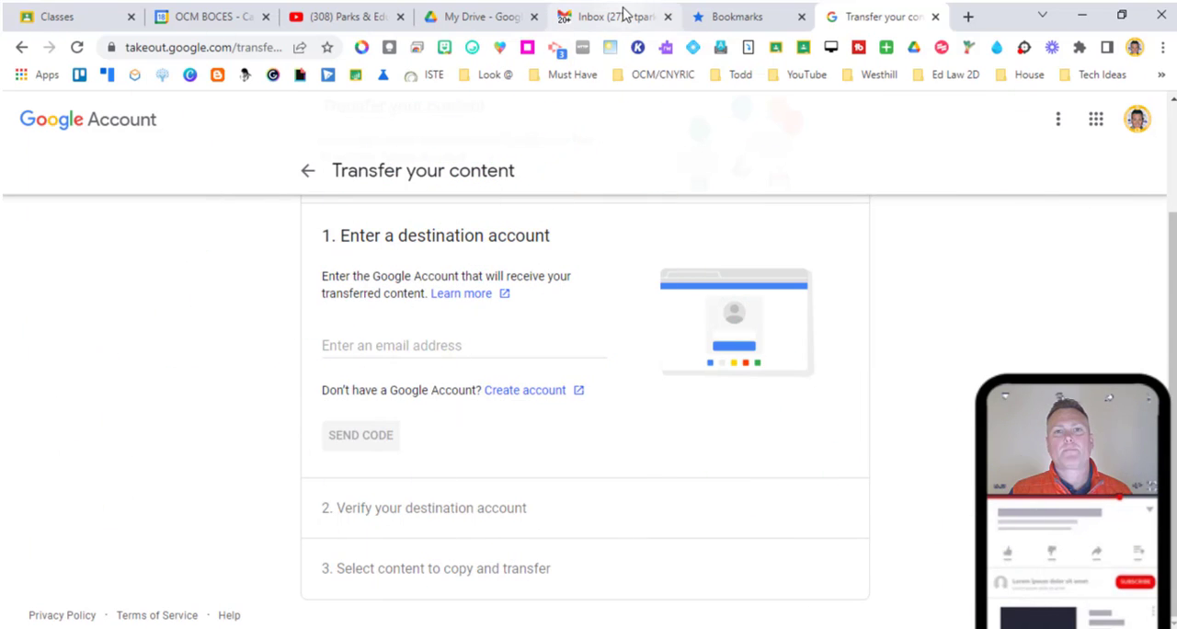
{"action": "mouse_move", "coordinate": [611, 17]}
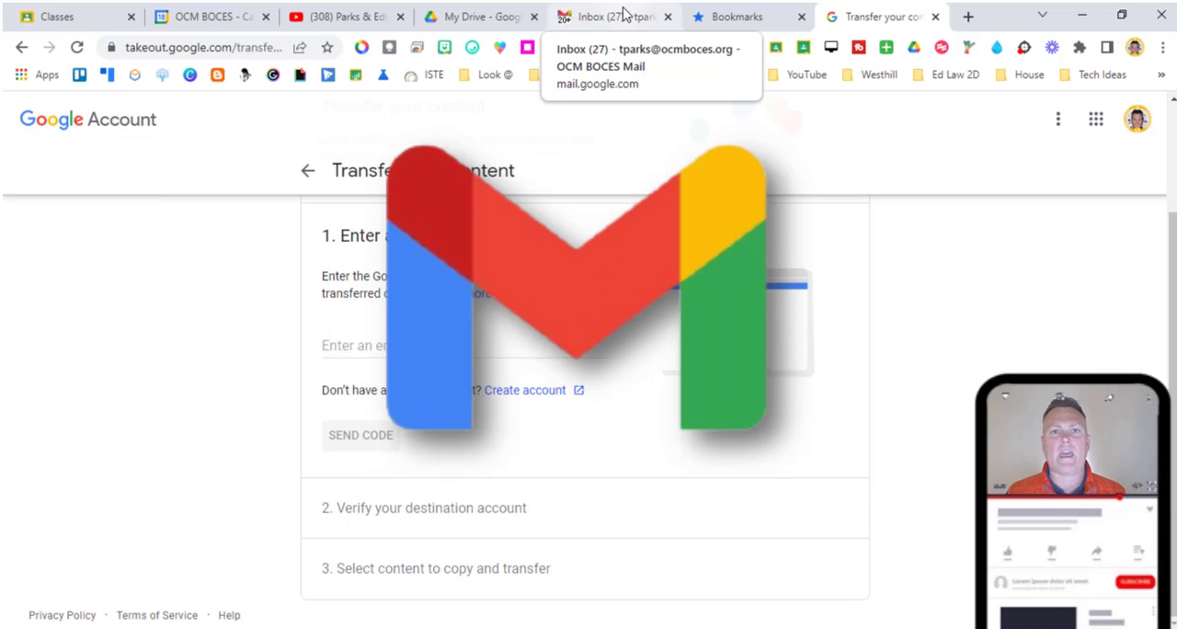
{"action": "left_click", "coordinate": [611, 17]}
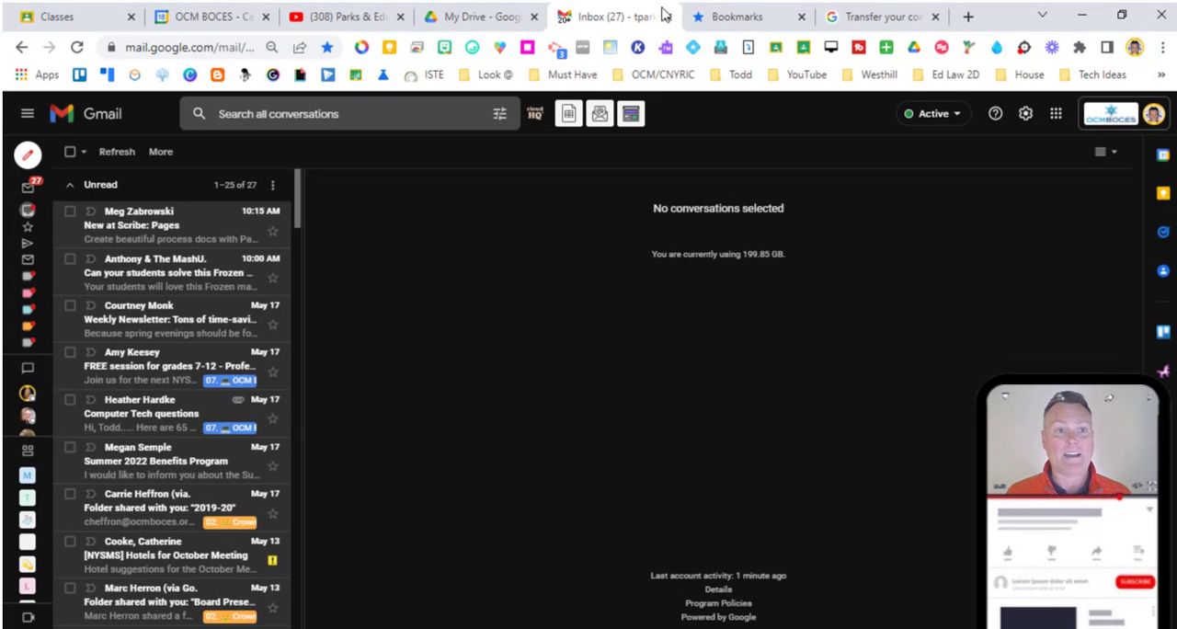
{"action": "mouse_move", "coordinate": [235, 219]}
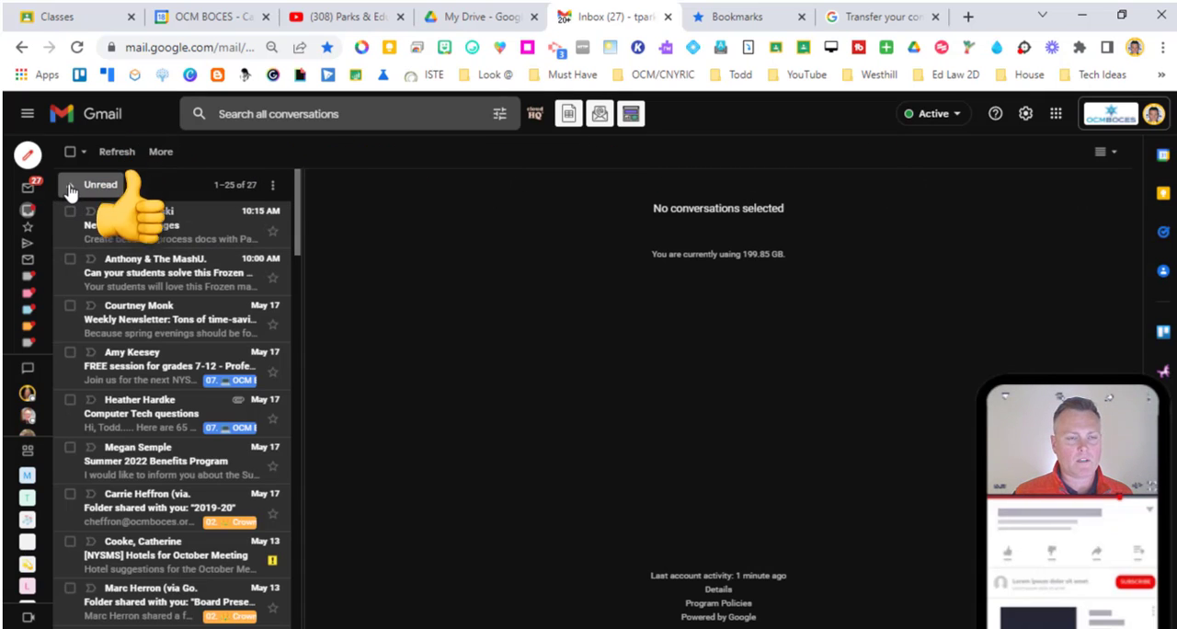
Collapse the Unread and Important sections of the Gmail inbox
{"action": "left_click", "coordinate": [70, 183]}
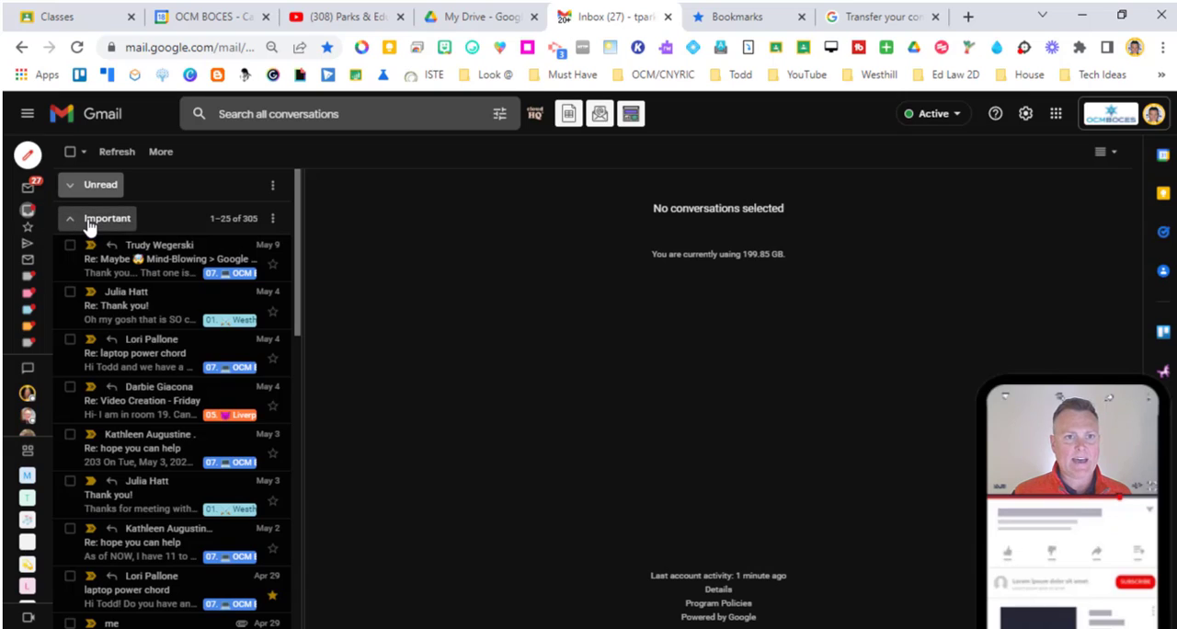
{"action": "mouse_move", "coordinate": [74, 226]}
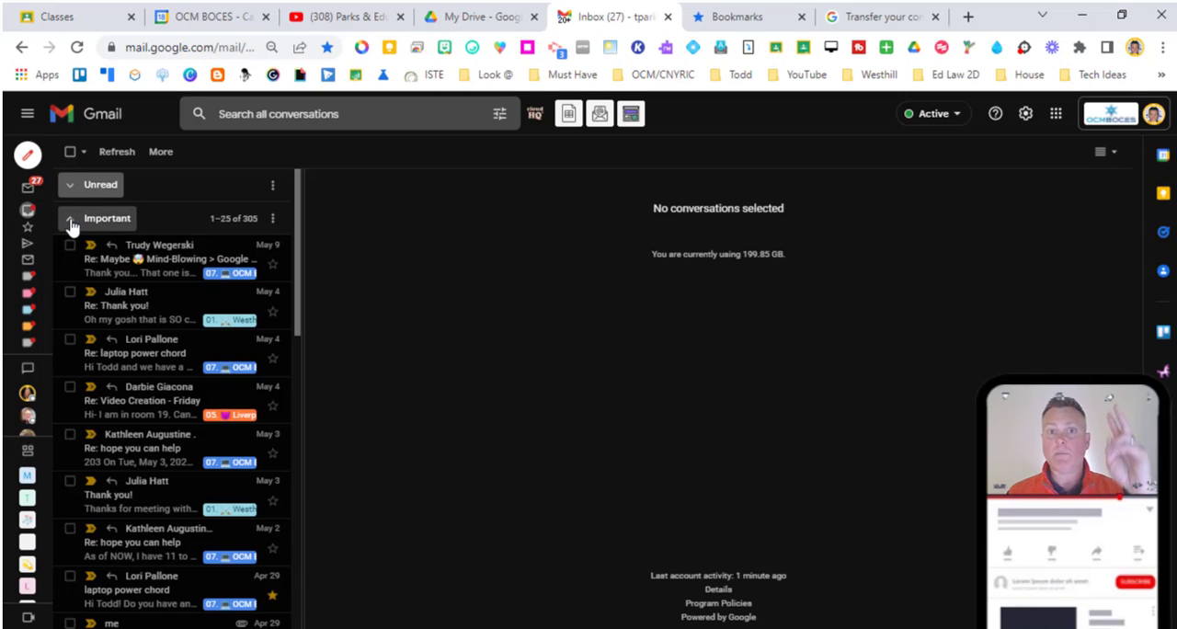
{"action": "left_click", "coordinate": [107, 218]}
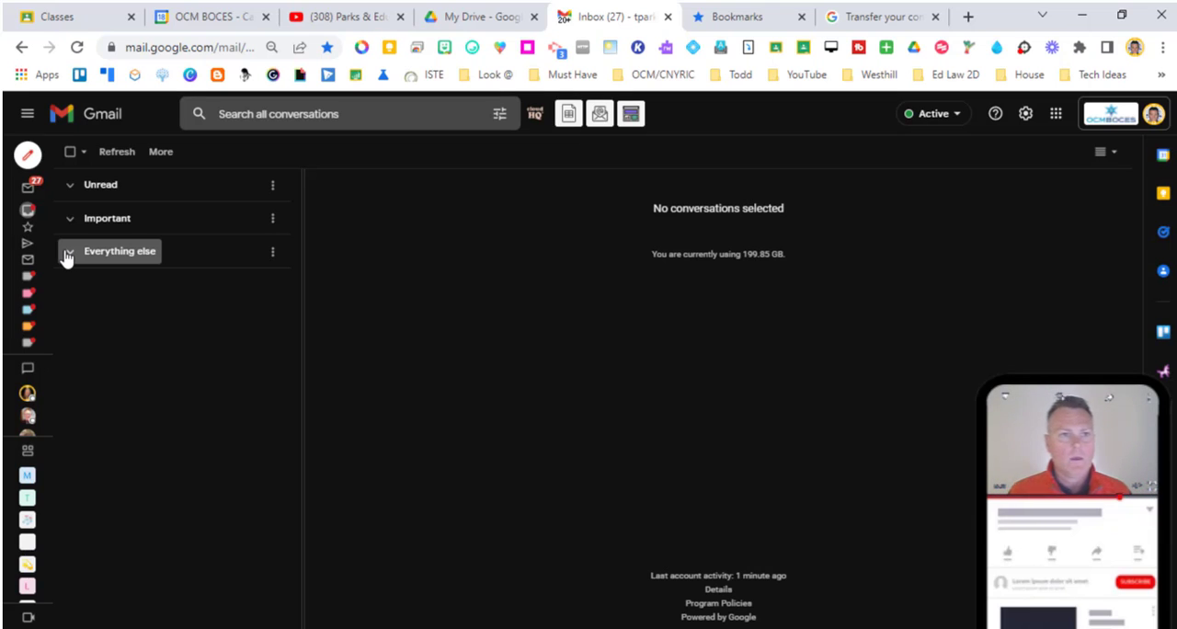
{"action": "mouse_move", "coordinate": [95, 184]}
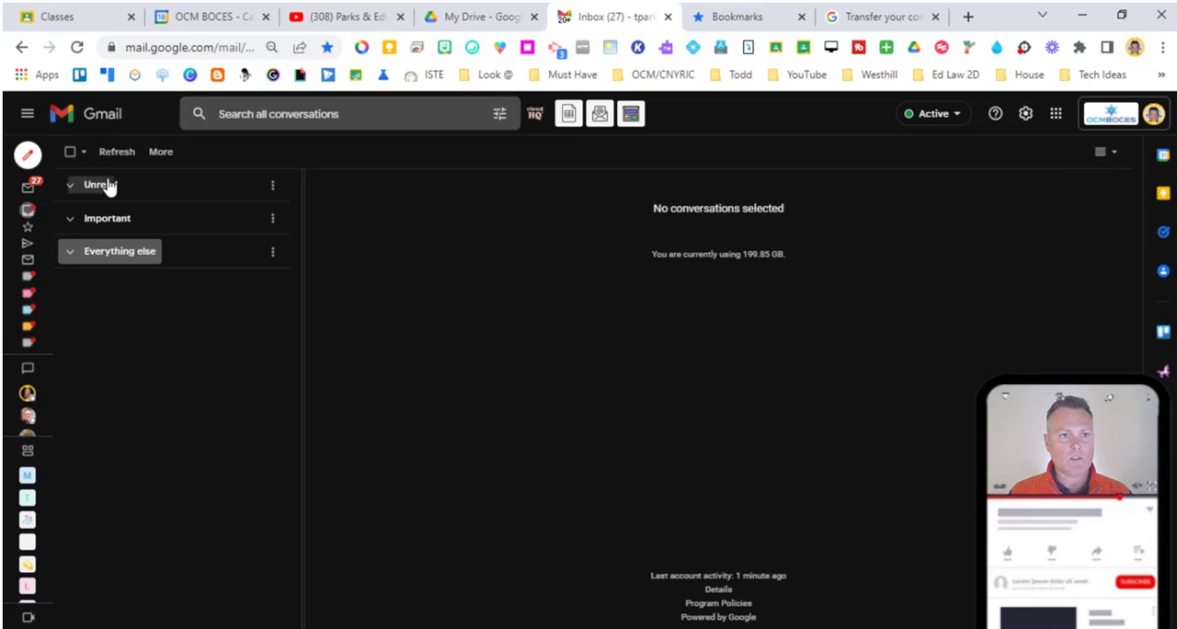
{"action": "mouse_move", "coordinate": [115, 272]}
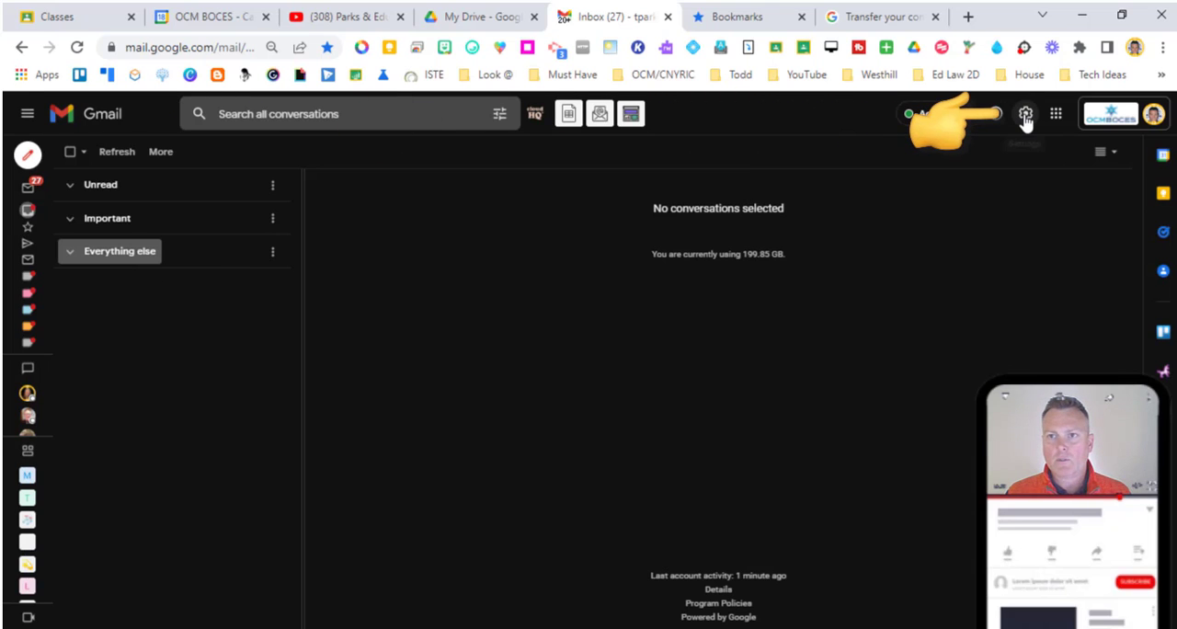
Open Gmail's Inbox settings and keep Priority Inbox as the inbox type
{"action": "left_click", "coordinate": [1024, 113]}
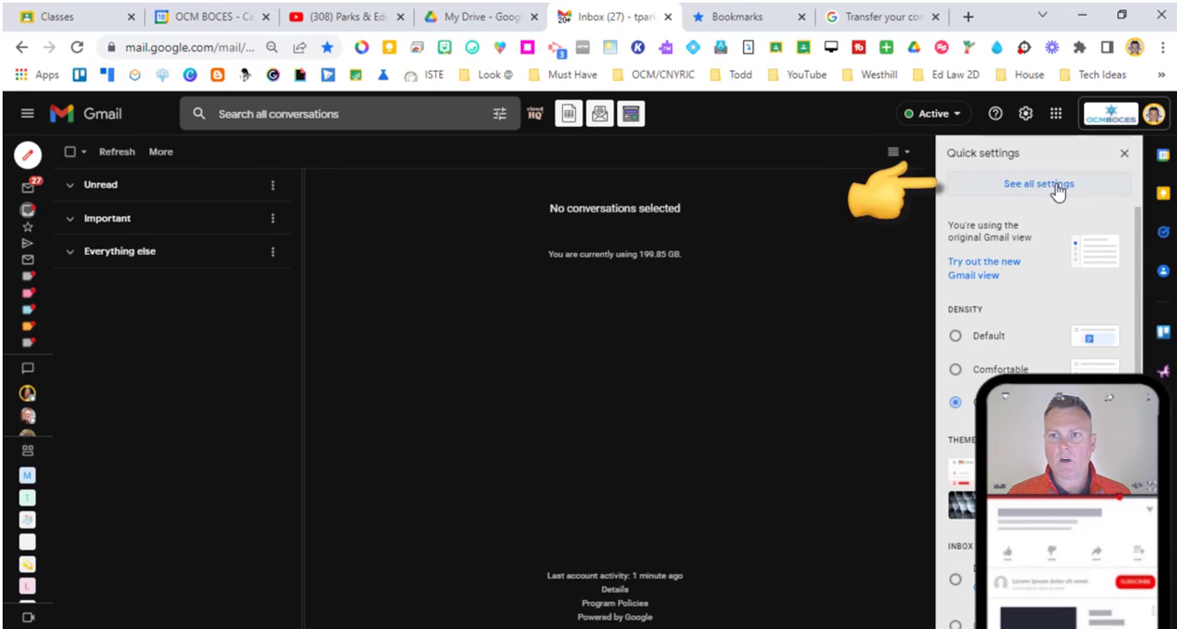
{"action": "left_click", "coordinate": [1038, 184]}
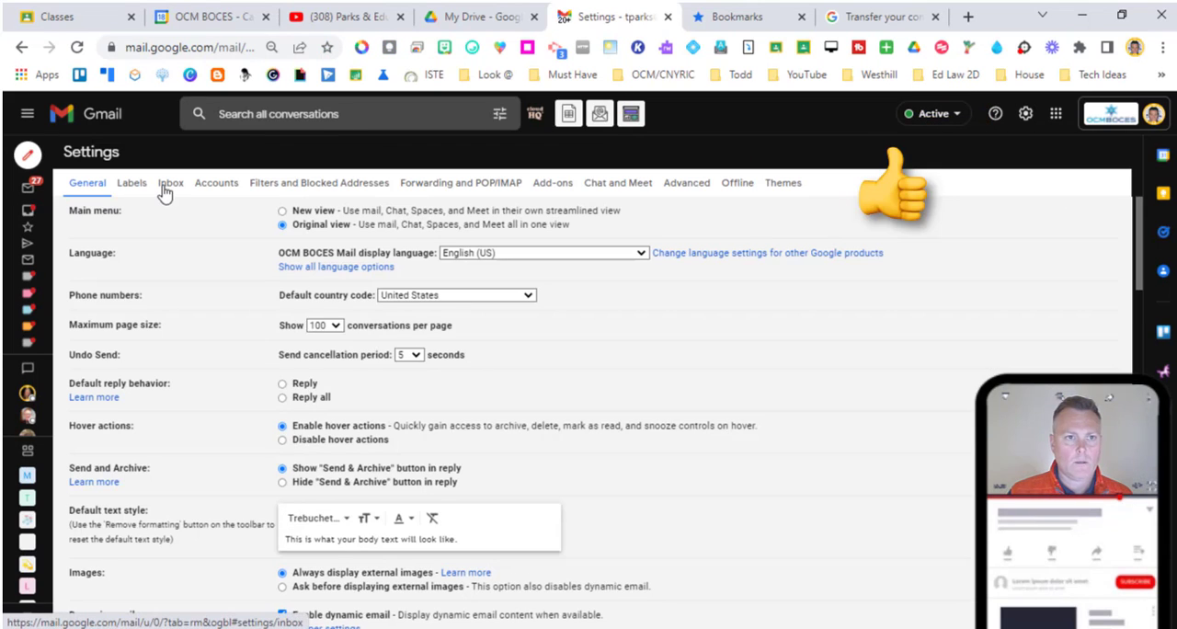
{"action": "left_click", "coordinate": [171, 182]}
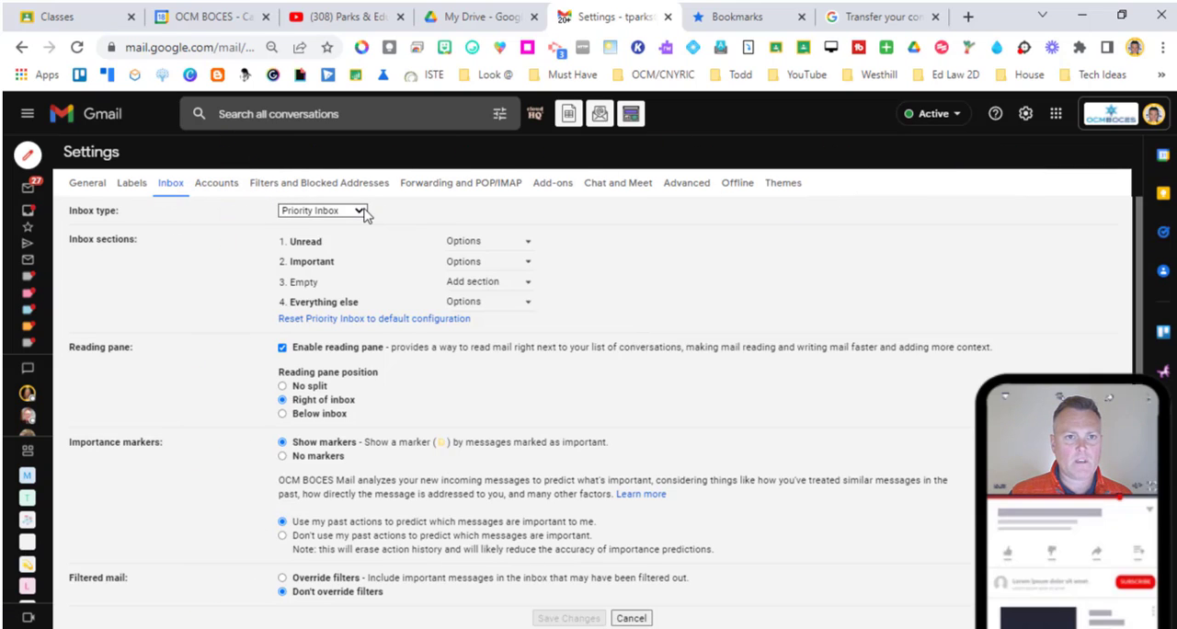
{"action": "left_click", "coordinate": [322, 211]}
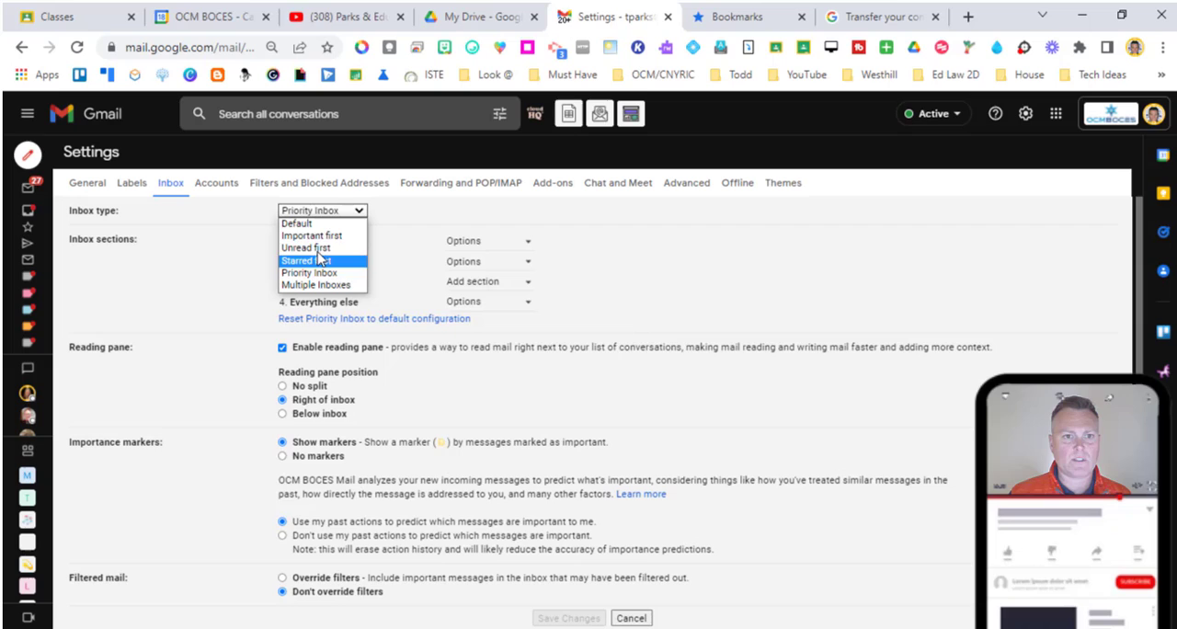
{"action": "mouse_move", "coordinate": [311, 236]}
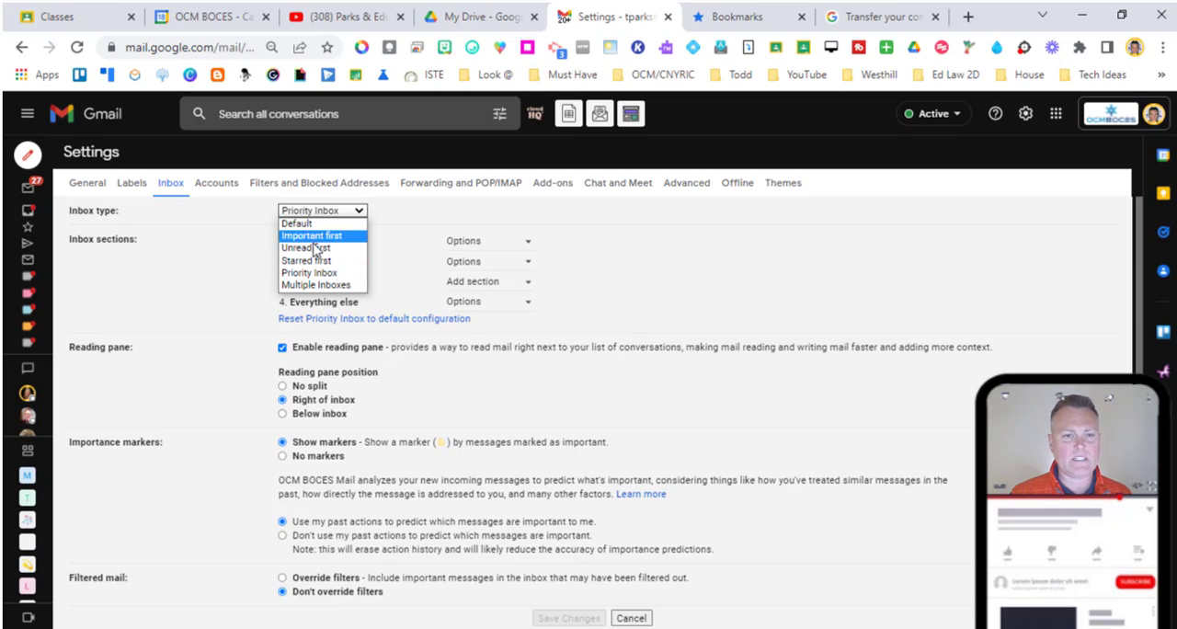
{"action": "mouse_move", "coordinate": [309, 272]}
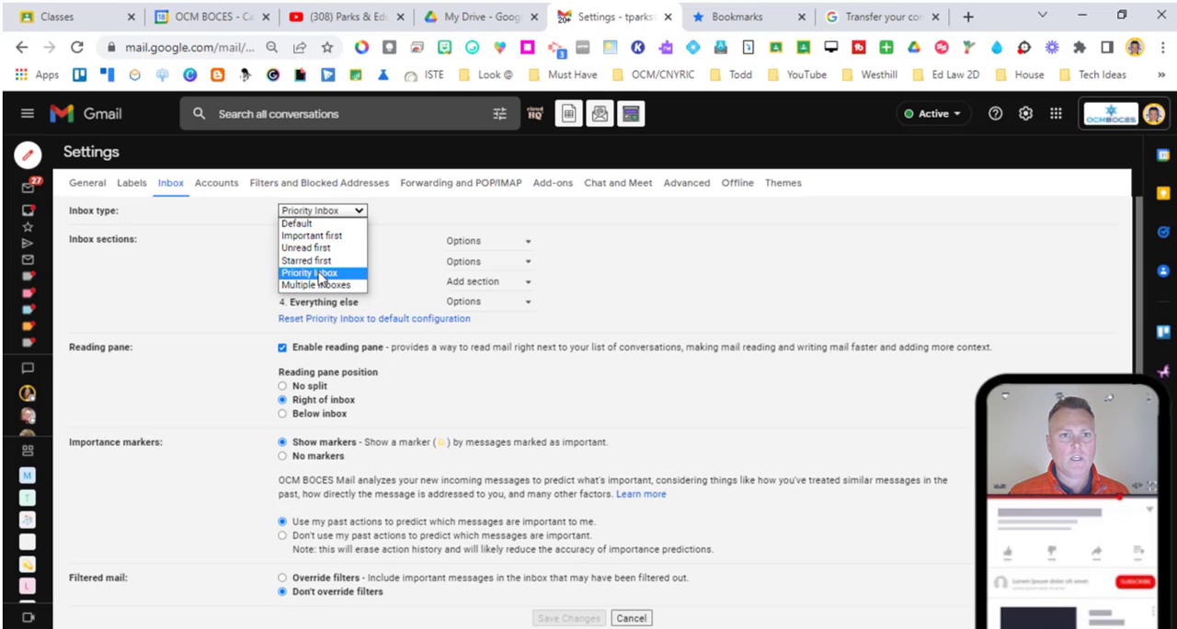
{"action": "left_click", "coordinate": [322, 272]}
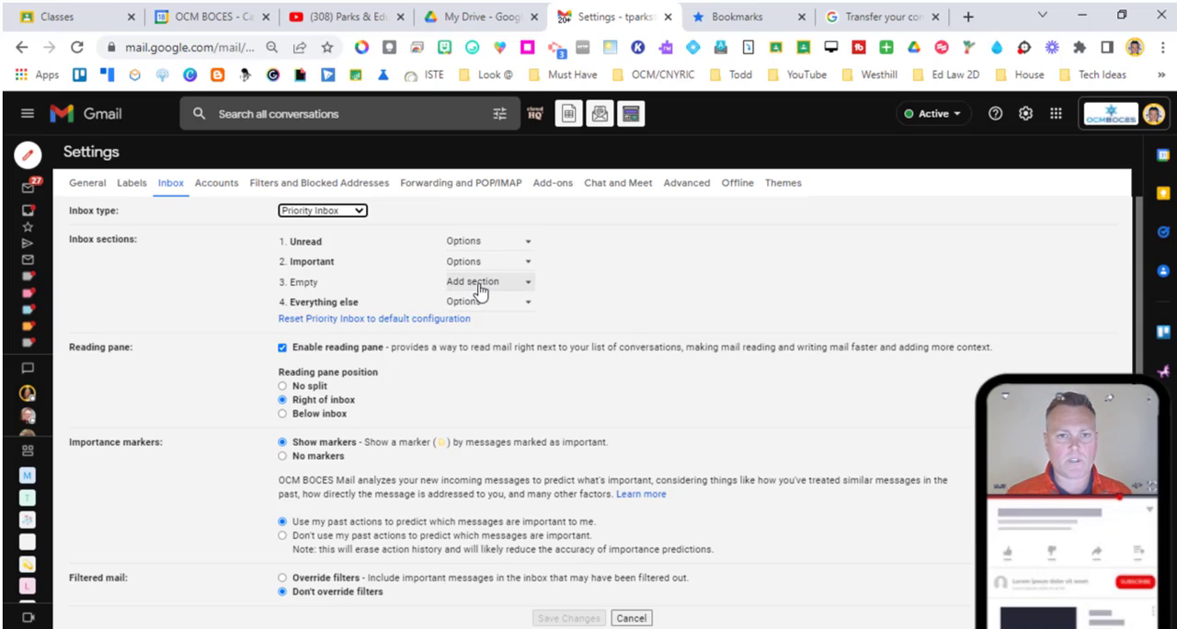
Set Priority Inbox section 3 to Starred and save the settings
{"action": "left_click", "coordinate": [488, 240]}
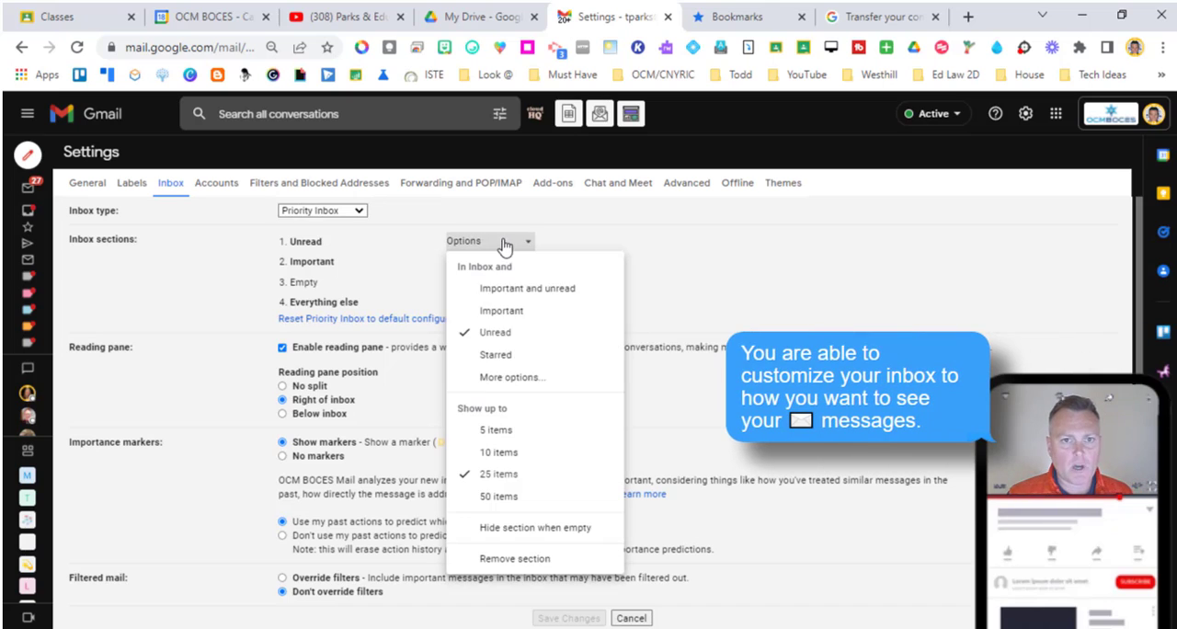
{"action": "mouse_move", "coordinate": [502, 484]}
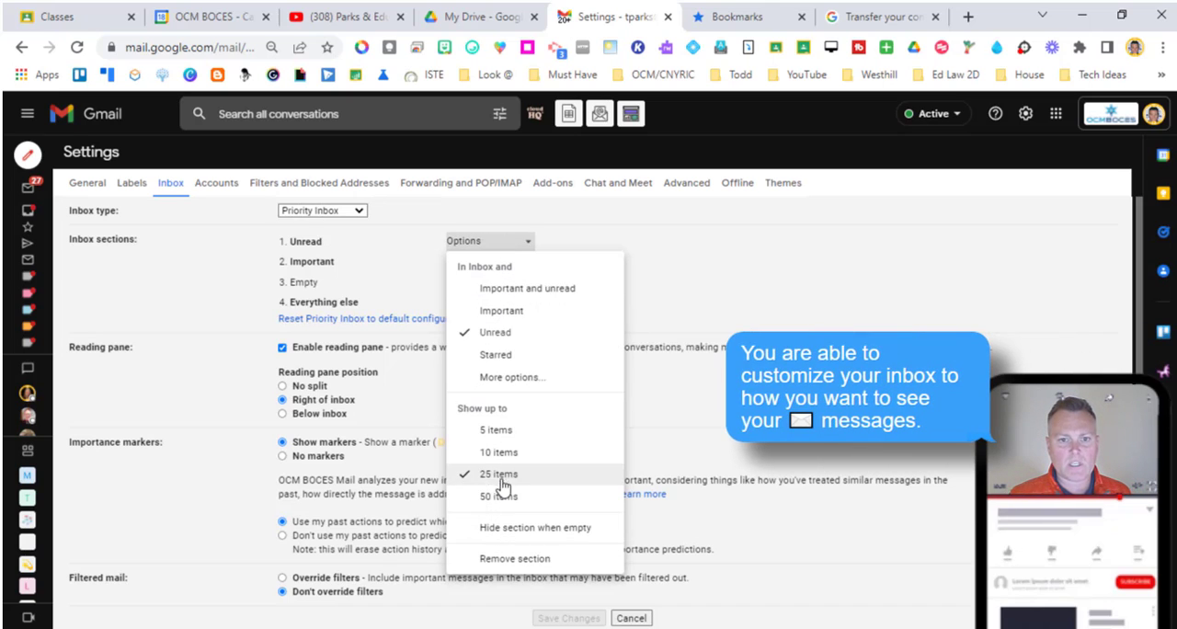
{"action": "mouse_move", "coordinate": [499, 495]}
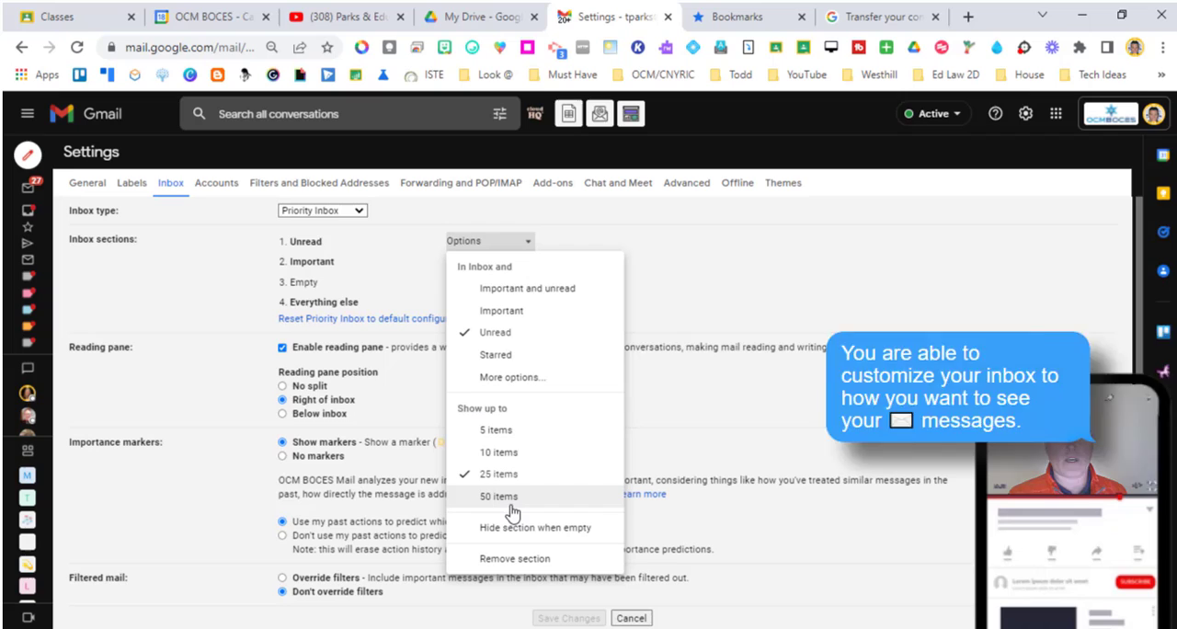
{"action": "mouse_move", "coordinate": [456, 329]}
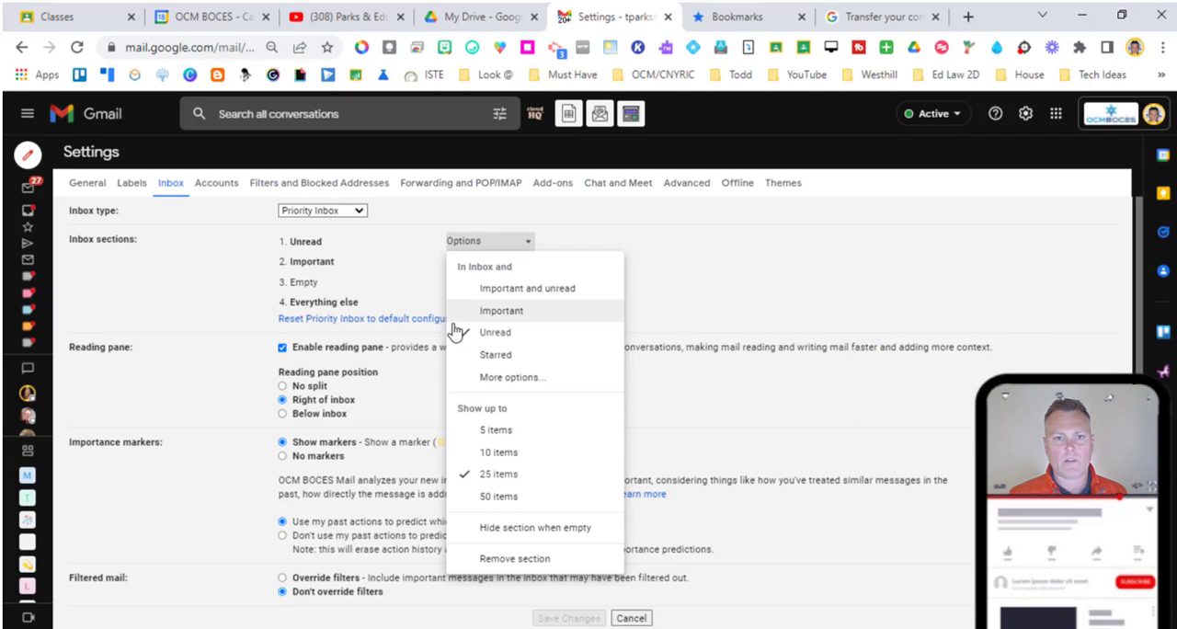
{"action": "left_click", "coordinate": [495, 332]}
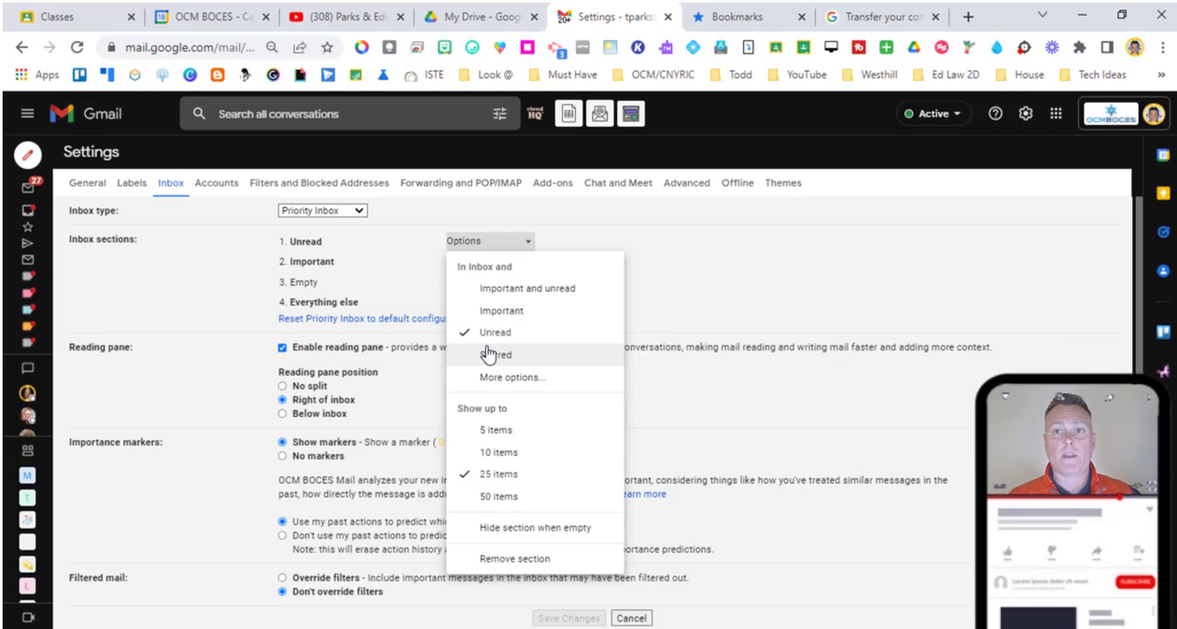
{"action": "mouse_move", "coordinate": [495, 355]}
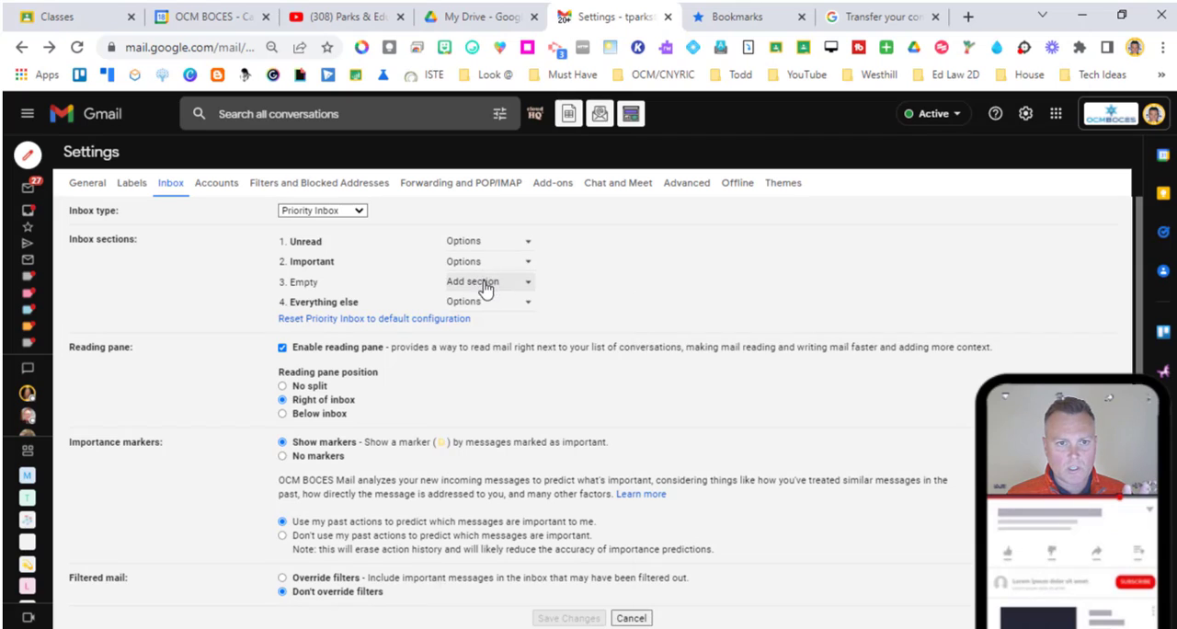
{"action": "scroll", "scroll_direction": "down", "scroll_amount": 3}
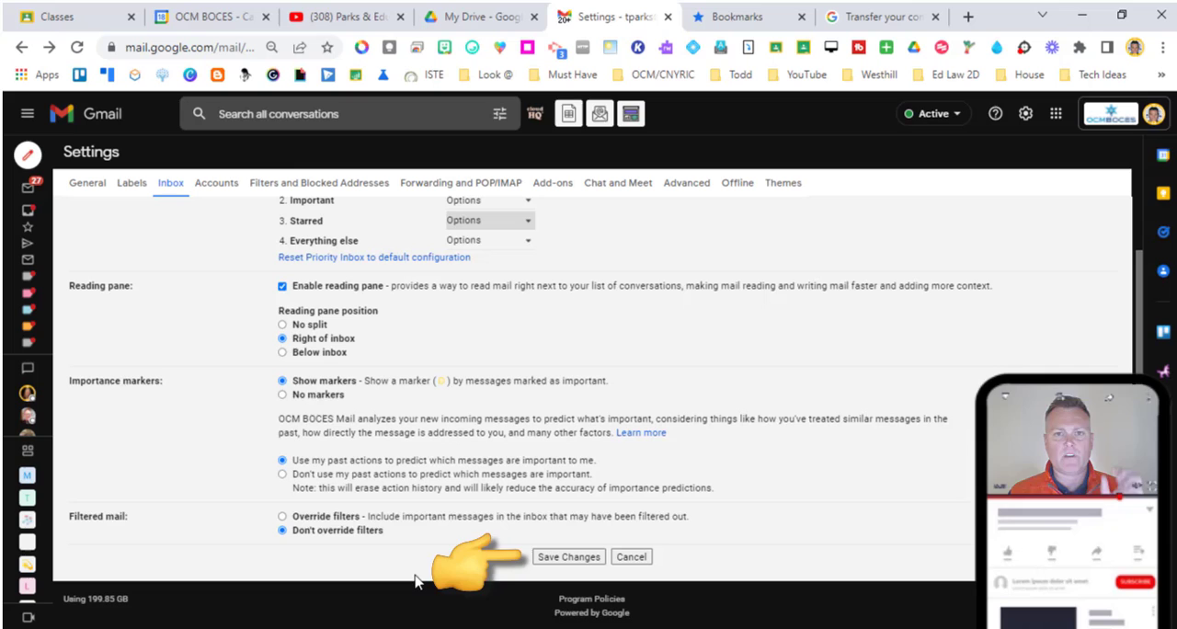
{"action": "mouse_move", "coordinate": [439, 535]}
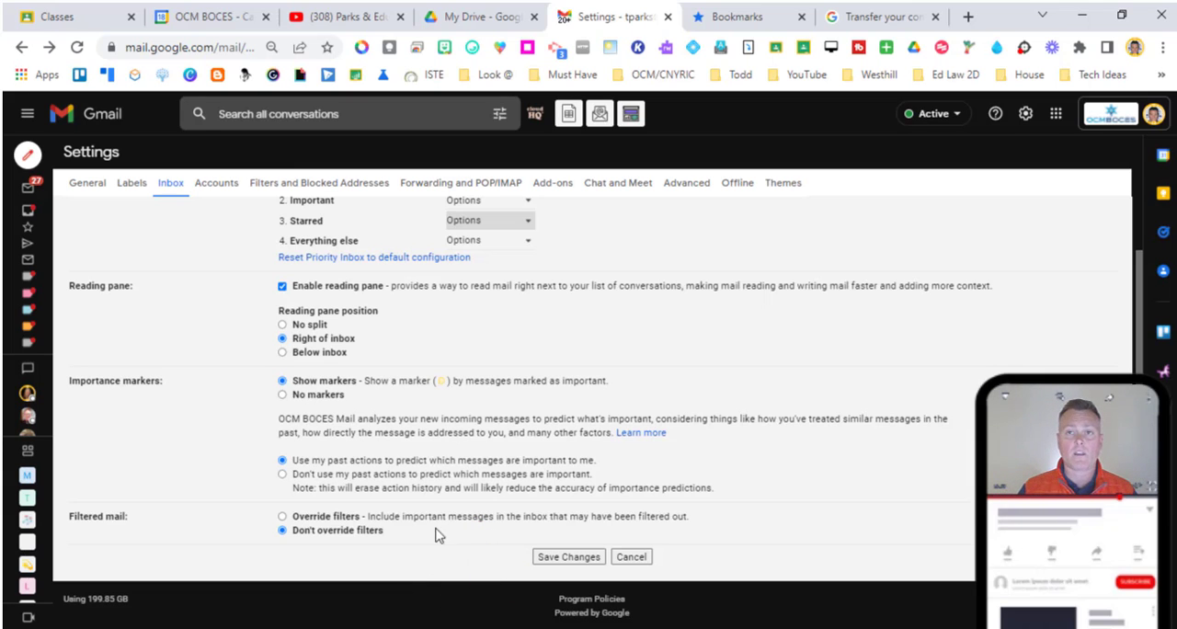
{"action": "scroll", "scroll_direction": "up", "scroll_amount": 3}
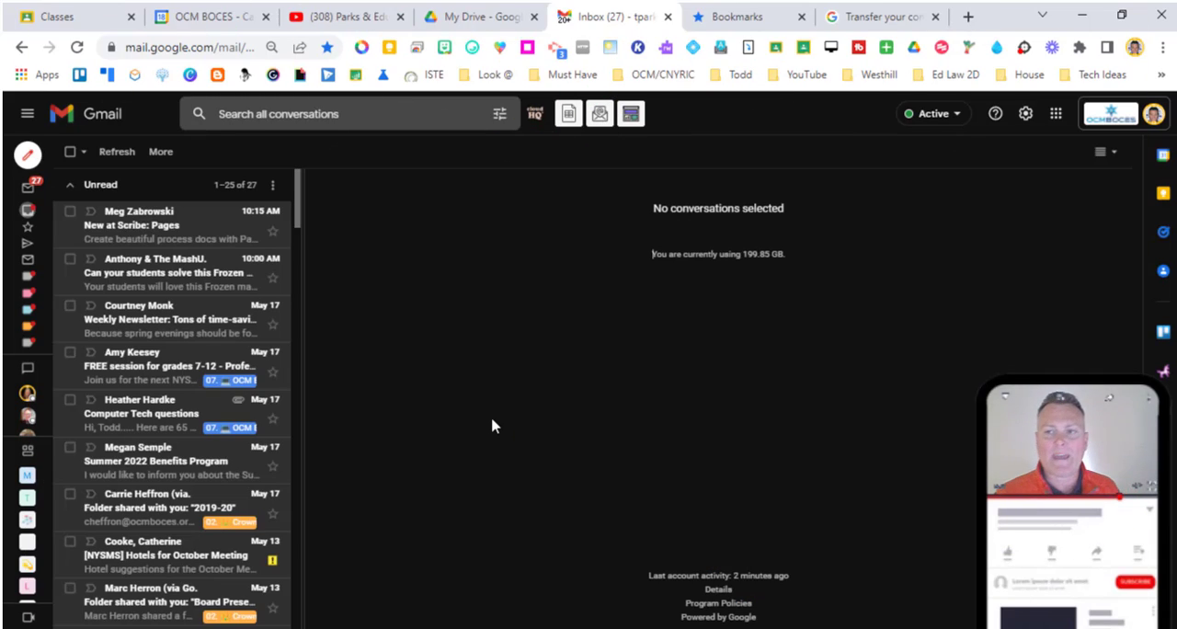
{"action": "mouse_move", "coordinate": [879, 196]}
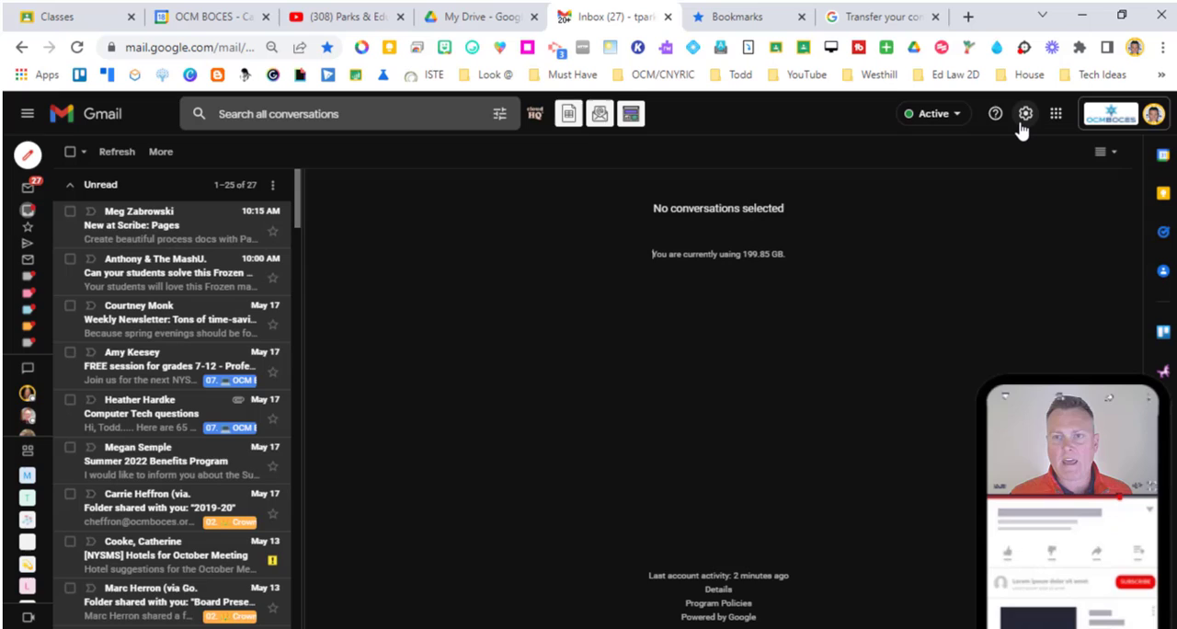
{"action": "left_click", "coordinate": [1025, 113]}
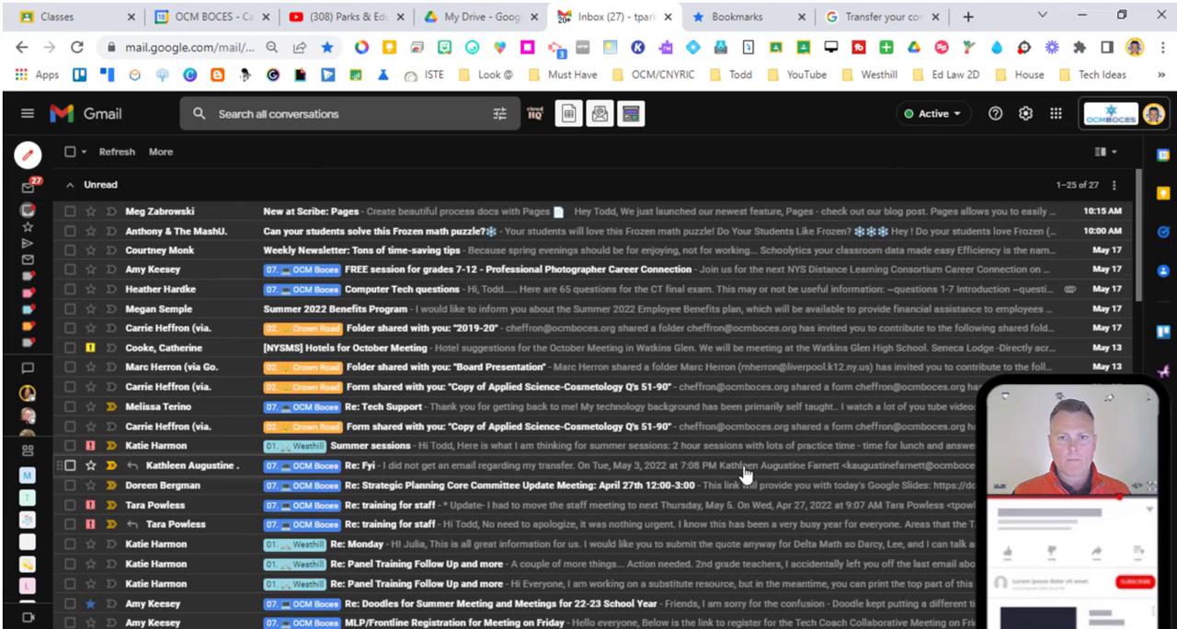
{"action": "mouse_move", "coordinate": [595, 467]}
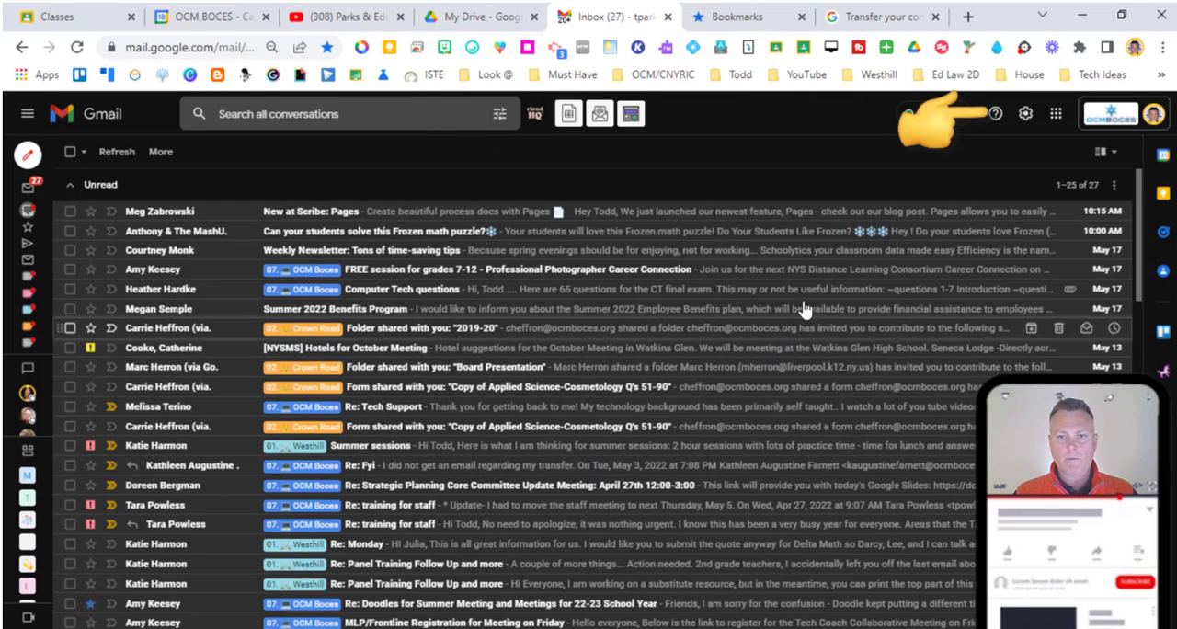
{"action": "left_click", "coordinate": [1024, 113]}
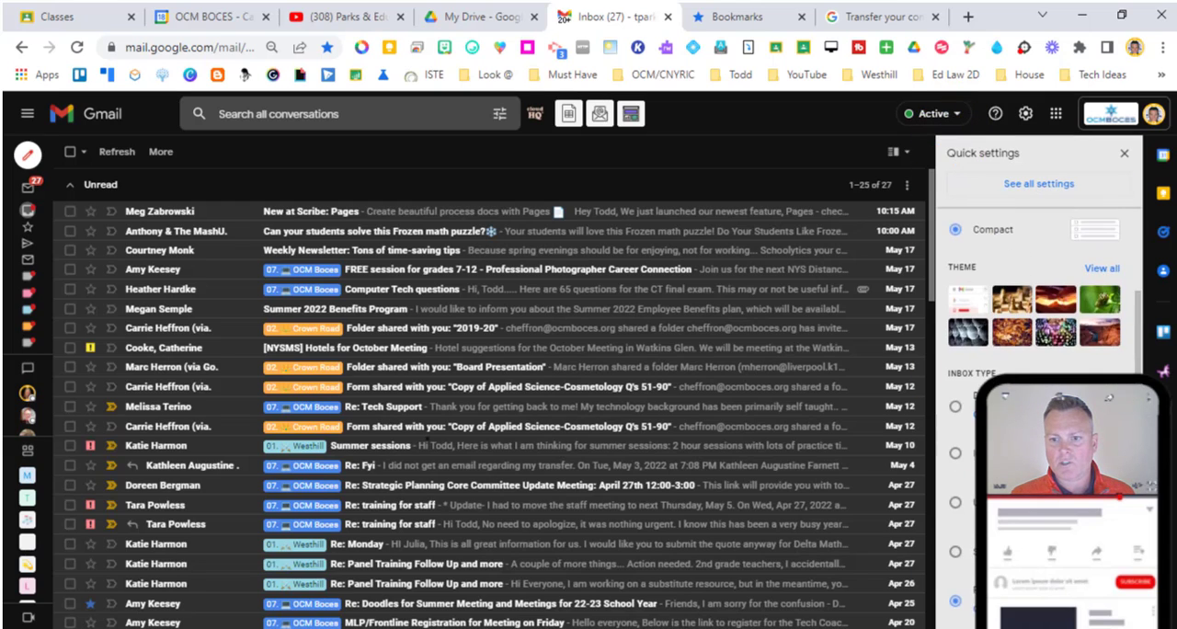
{"action": "scroll", "scroll_direction": "down", "scroll_amount": 3}
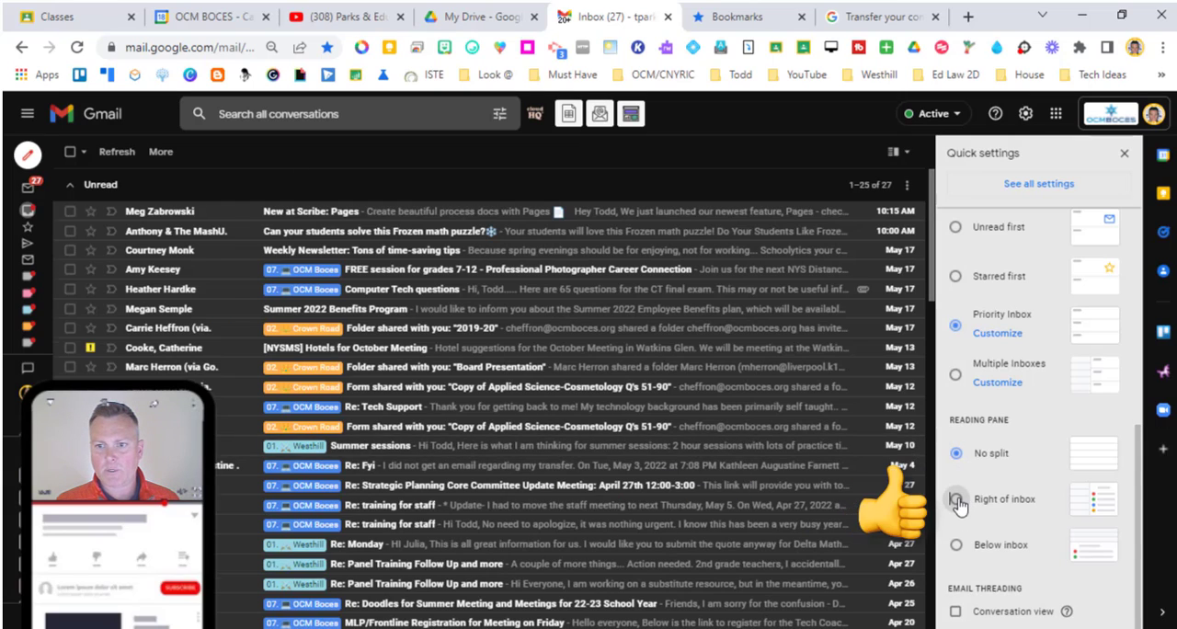
{"action": "left_click", "coordinate": [956, 499]}
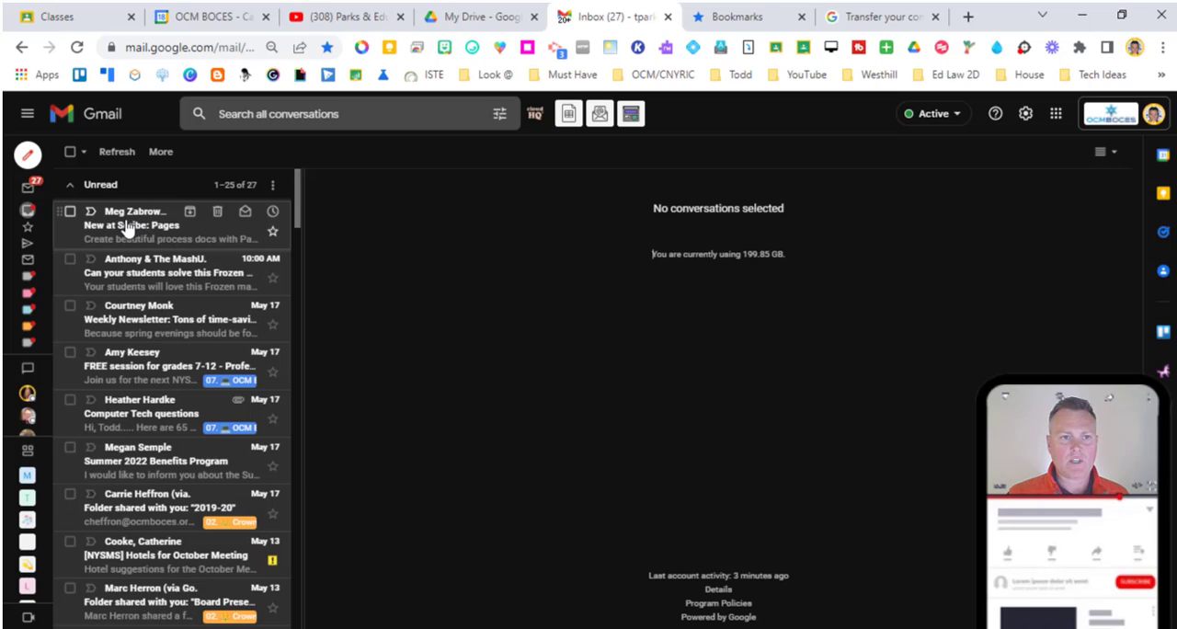
Delete the Scribe Pages email, archive the Frozen math puzzle, then search 'anthony' to reopen it
{"action": "left_click", "coordinate": [170, 225]}
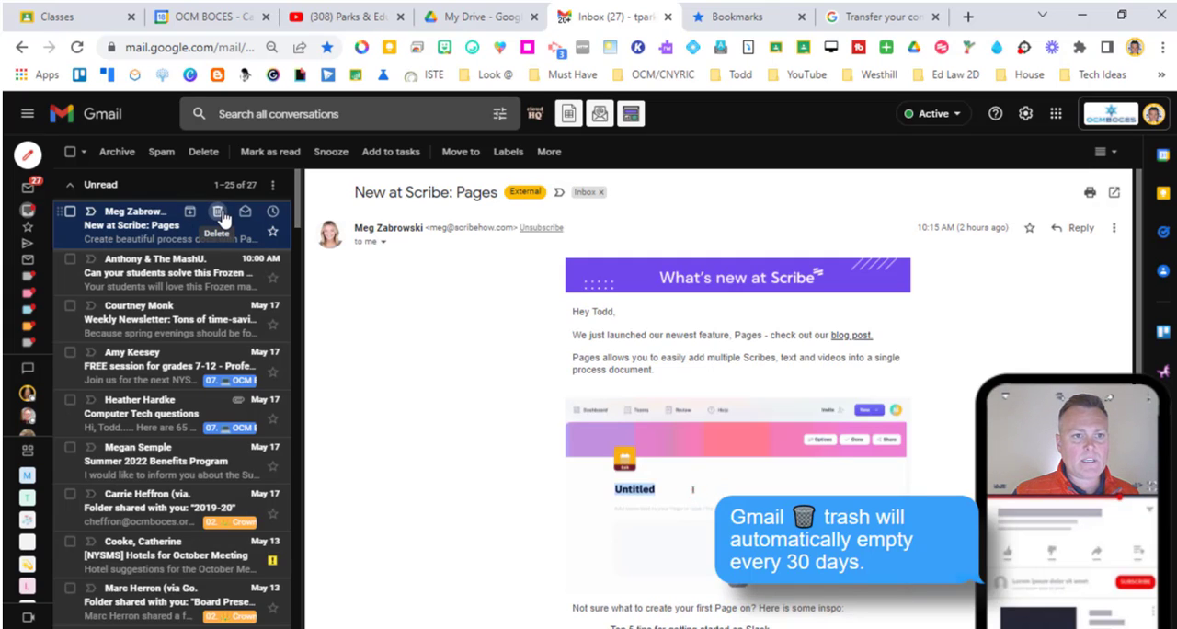
{"action": "left_click", "coordinate": [216, 212]}
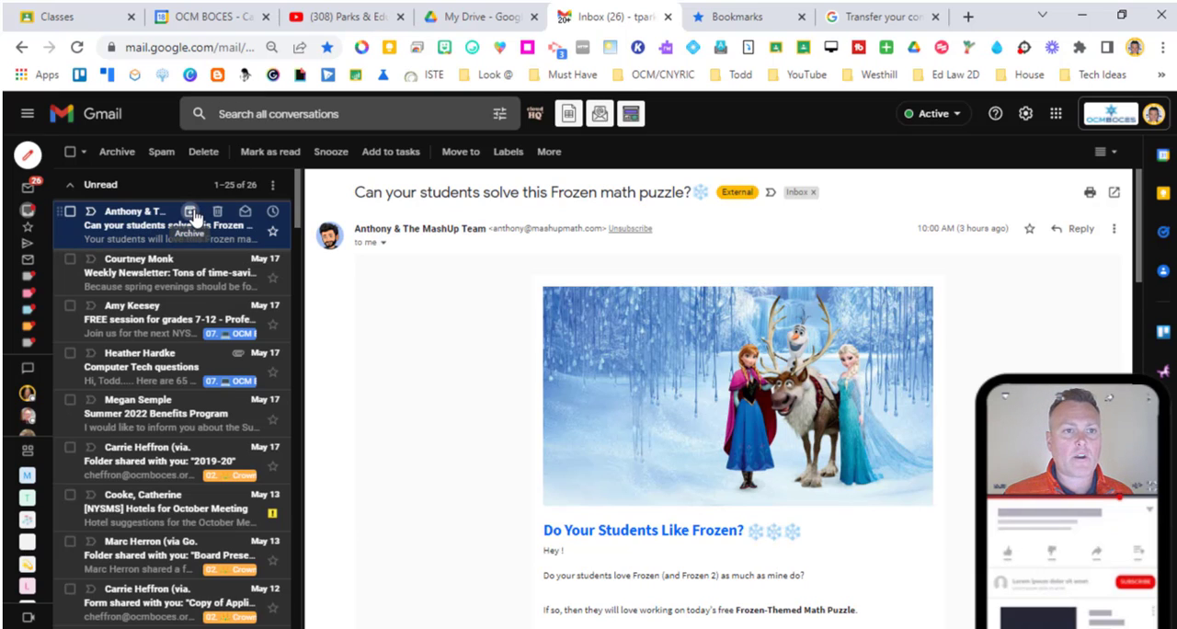
{"action": "left_click", "coordinate": [189, 211]}
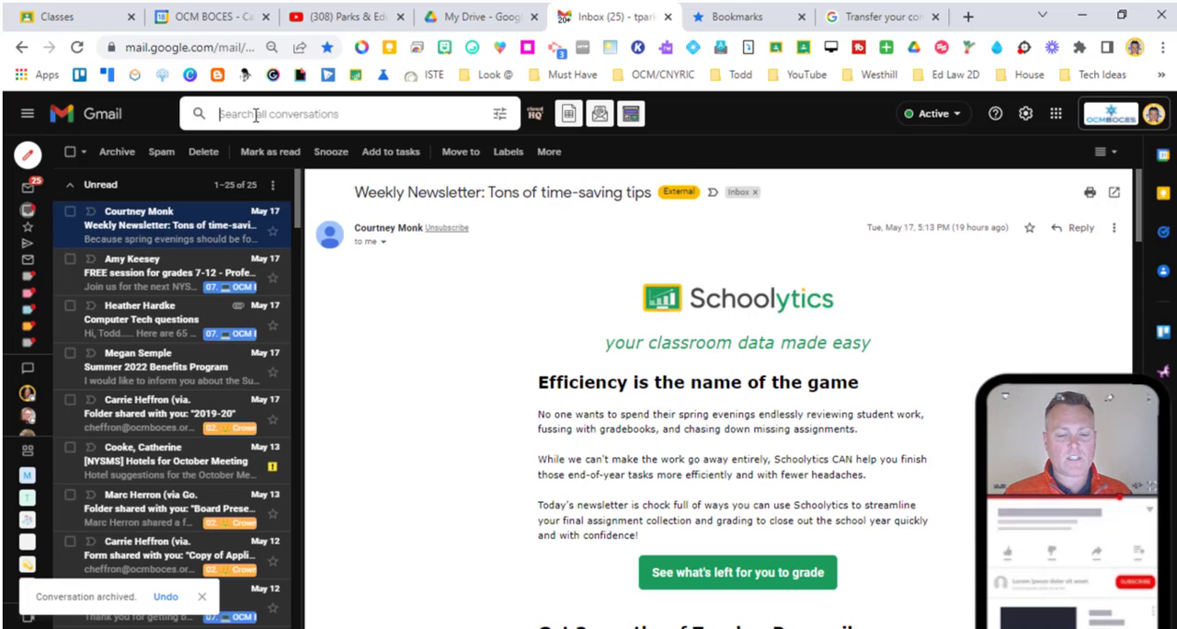
{"action": "type", "text": "anthony"}
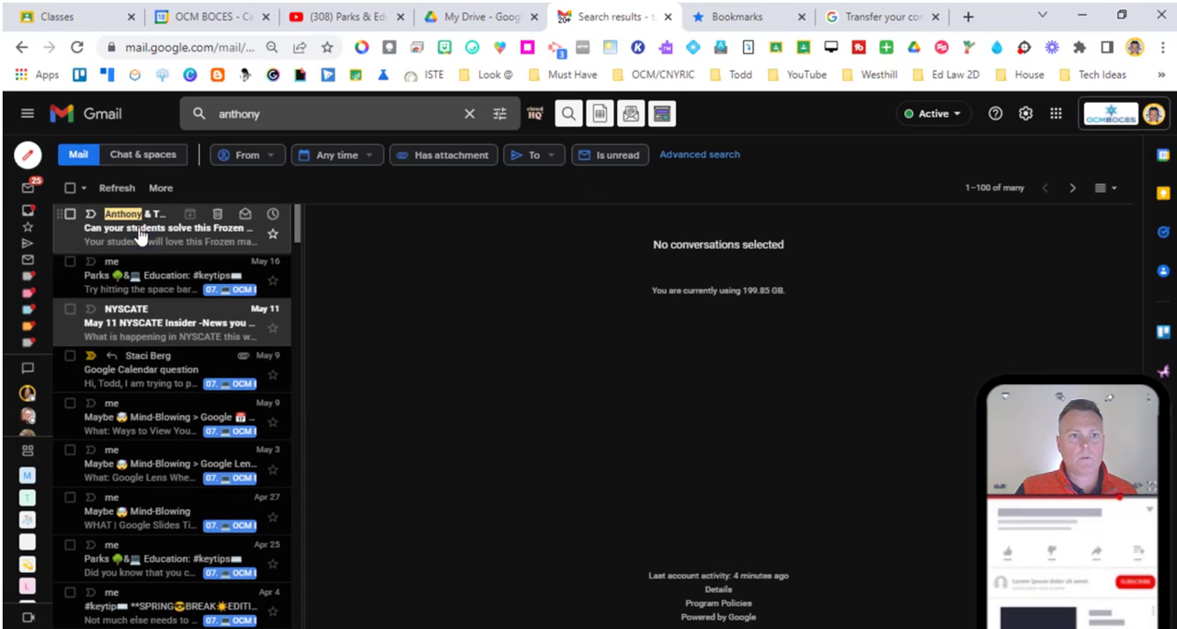
{"action": "left_click", "coordinate": [165, 227]}
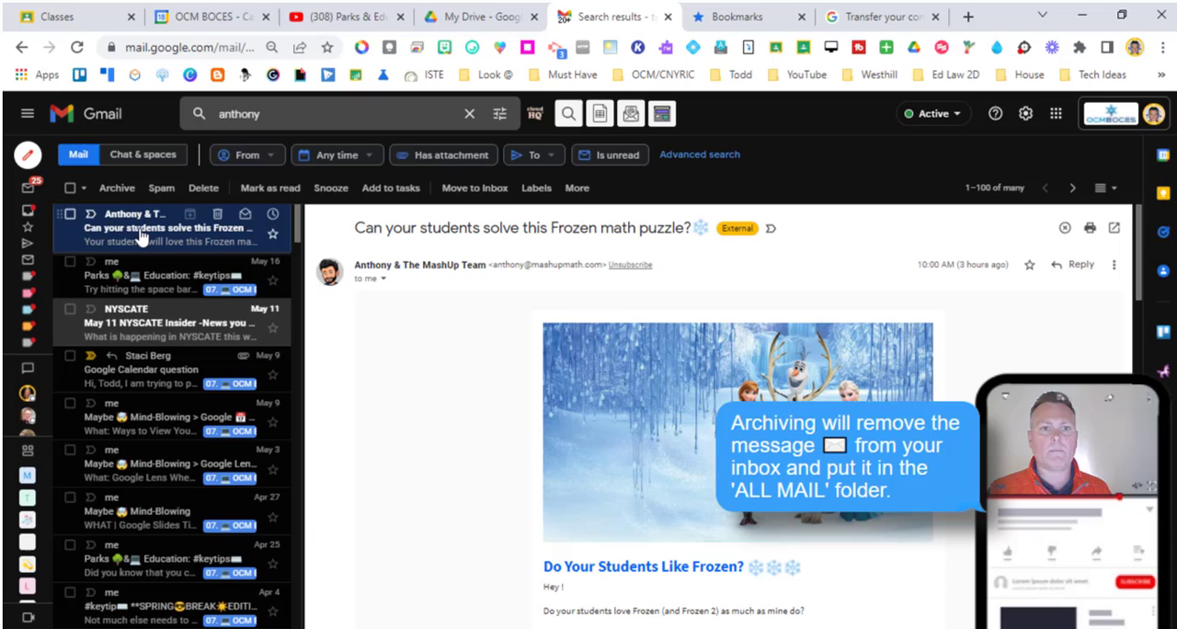